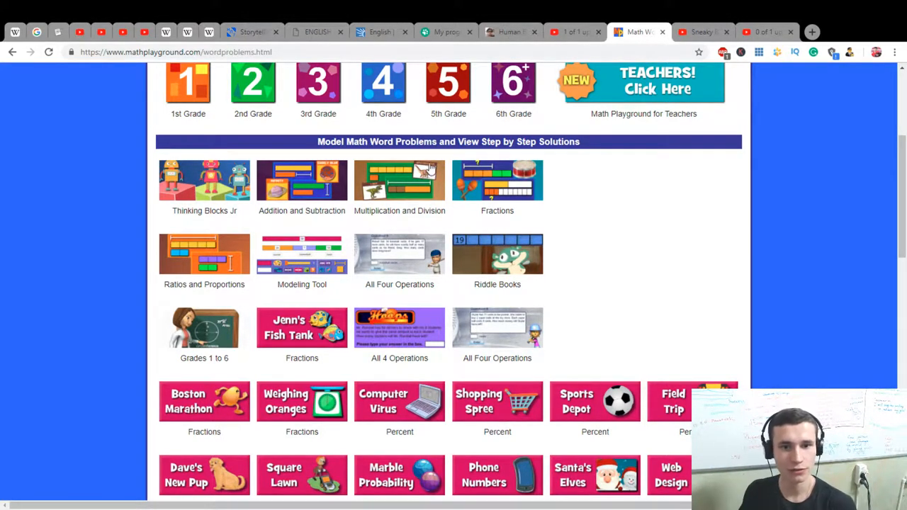
mouse_move(408, 183)
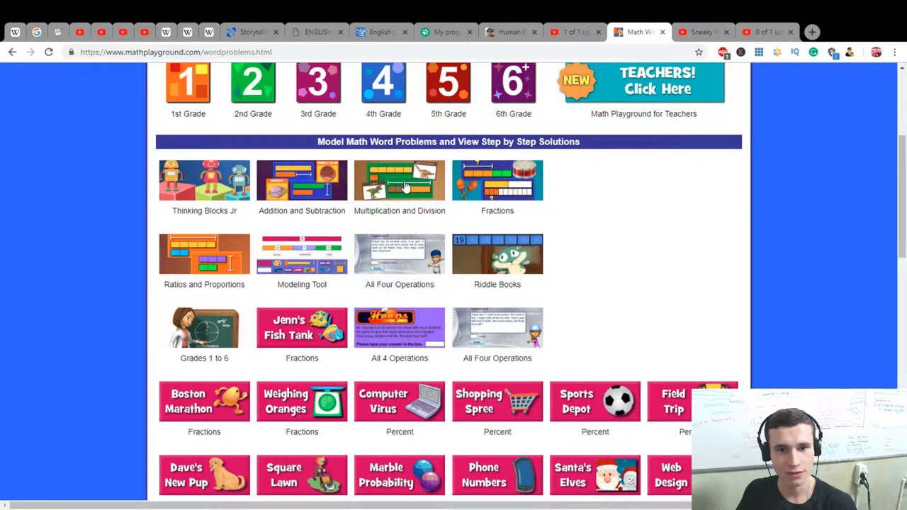
Step: Open Thinking Blocks Multiplication and scroll down to the Disappearing Dinos panel
left_click(400, 181)
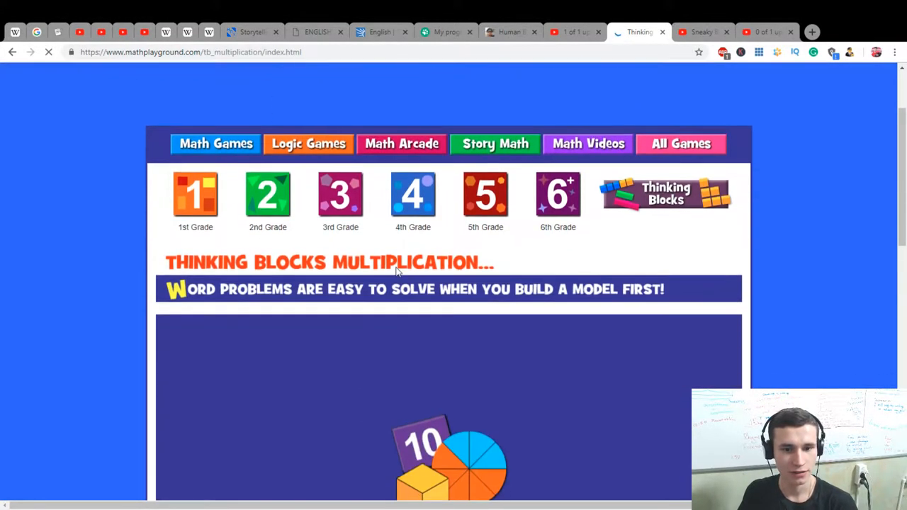
scroll("down", 3)
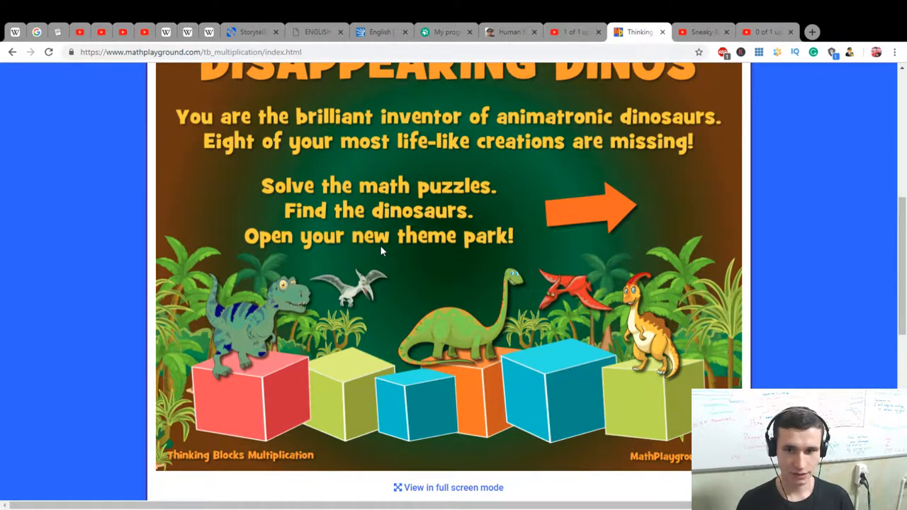
scroll("up", 3)
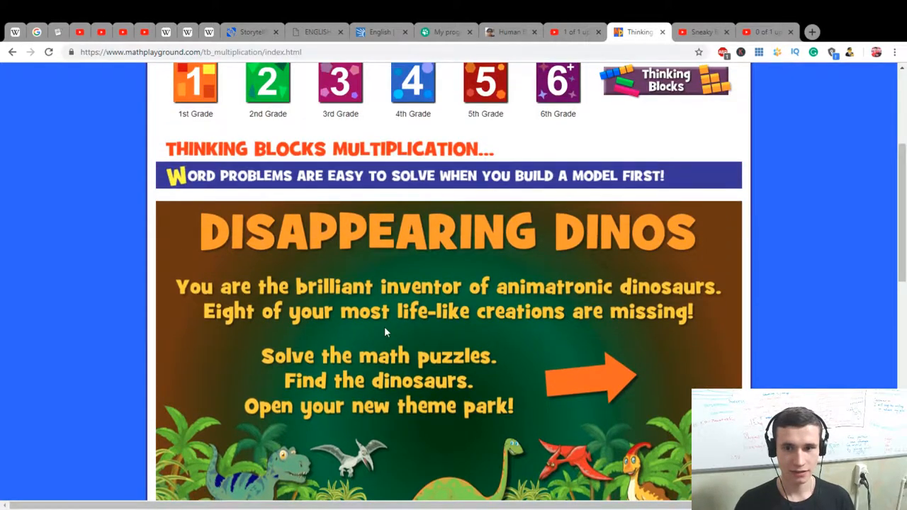
mouse_move(365, 326)
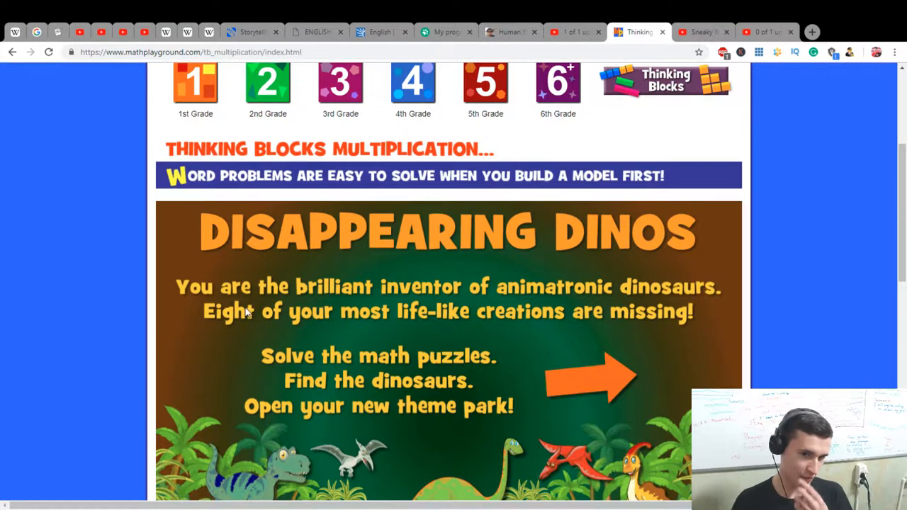
mouse_move(592, 289)
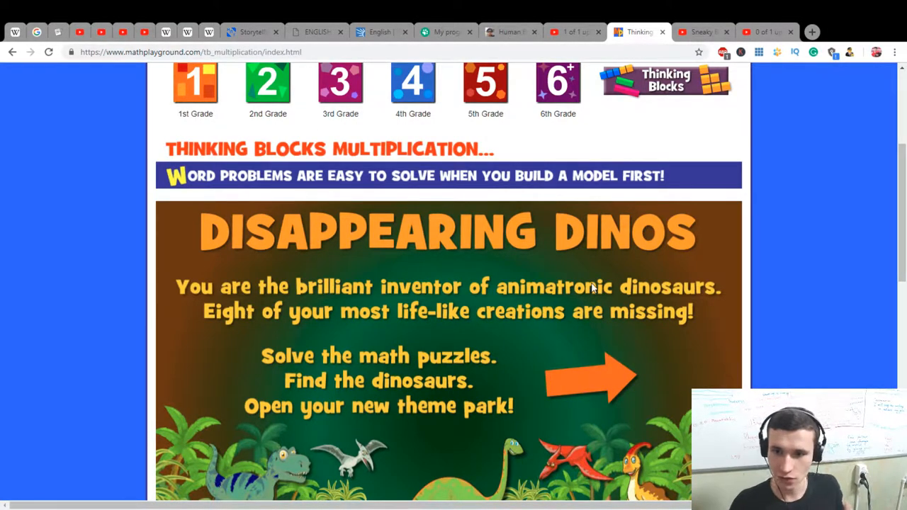
mouse_move(391, 323)
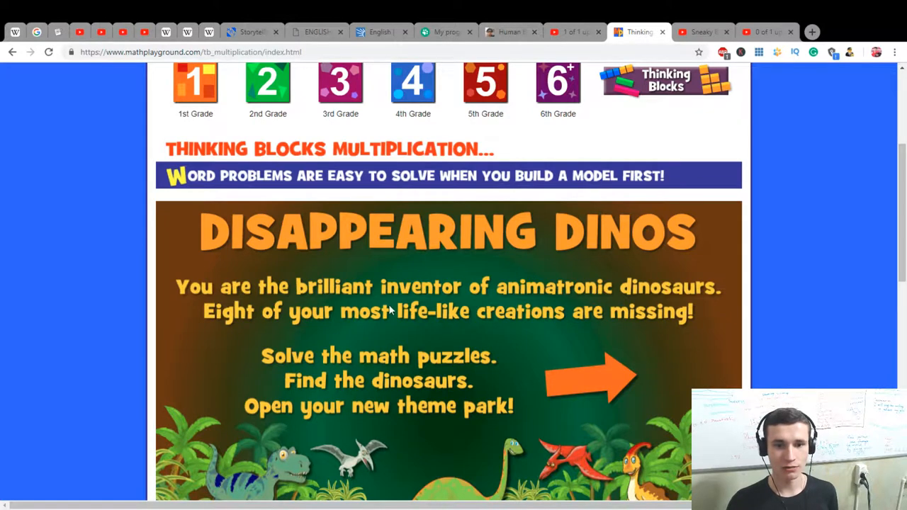
mouse_move(600, 325)
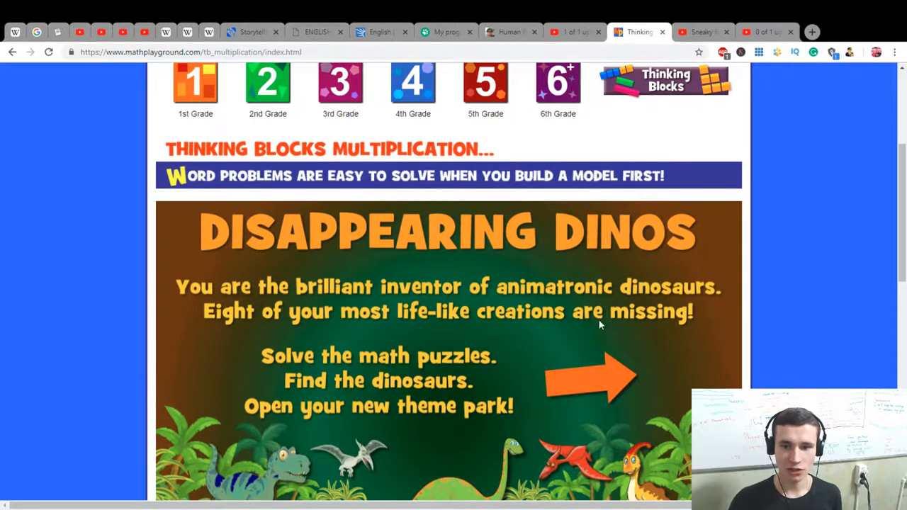
scroll("down", 3)
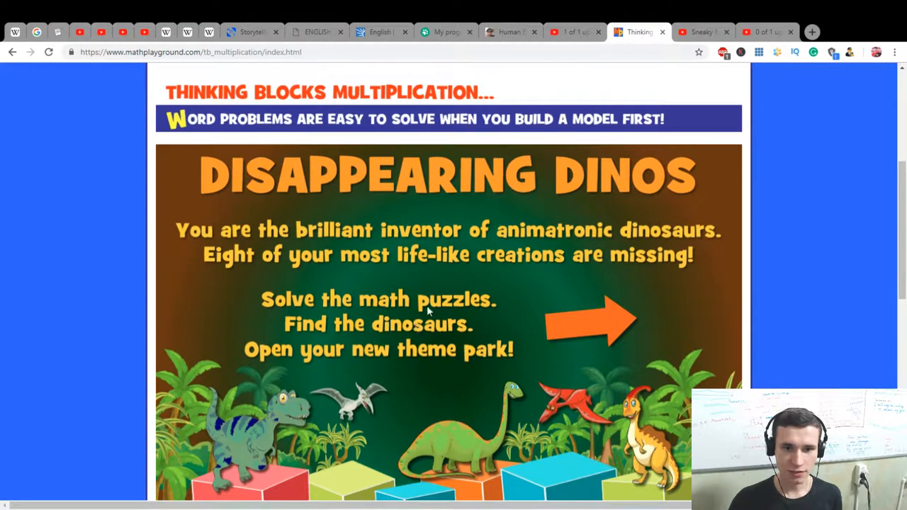
scroll("down", 3)
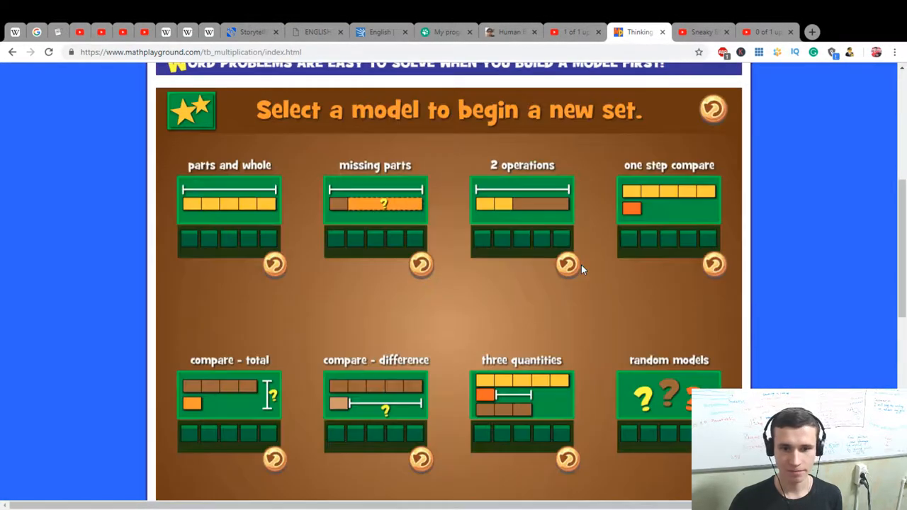
mouse_move(422, 235)
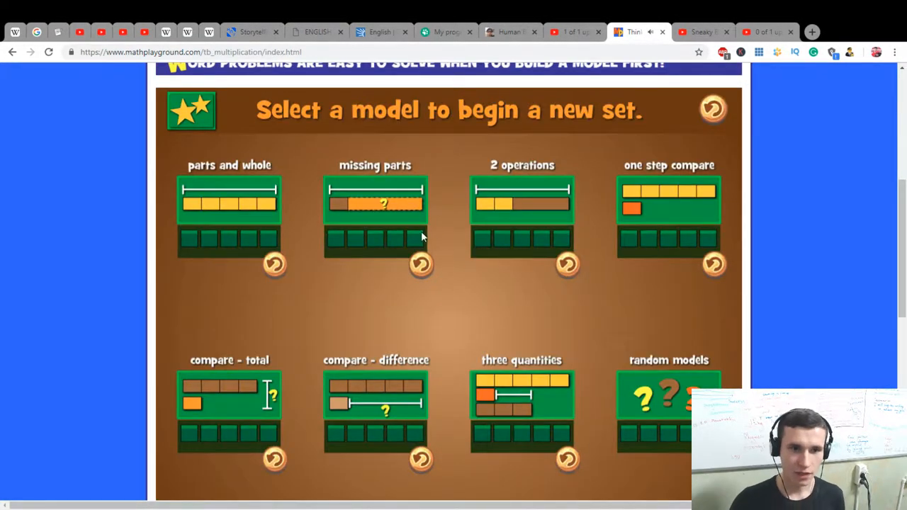
mouse_move(665, 204)
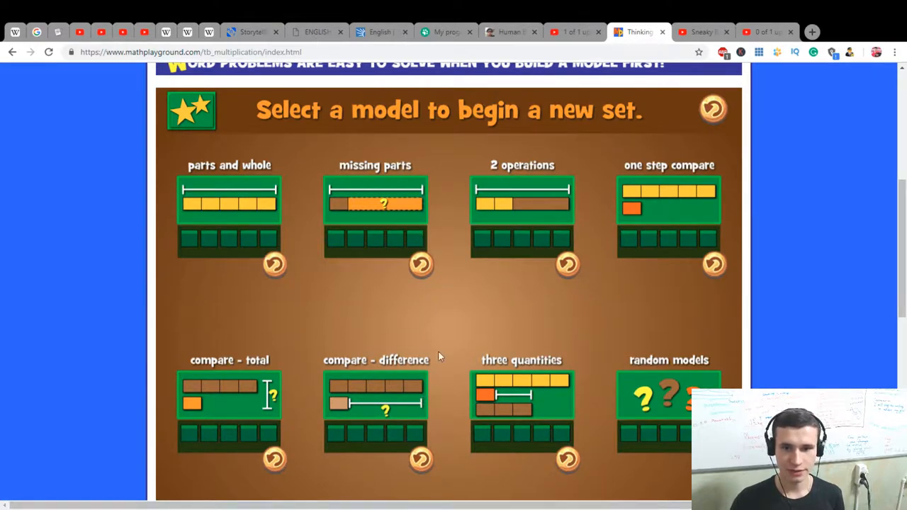
mouse_move(506, 201)
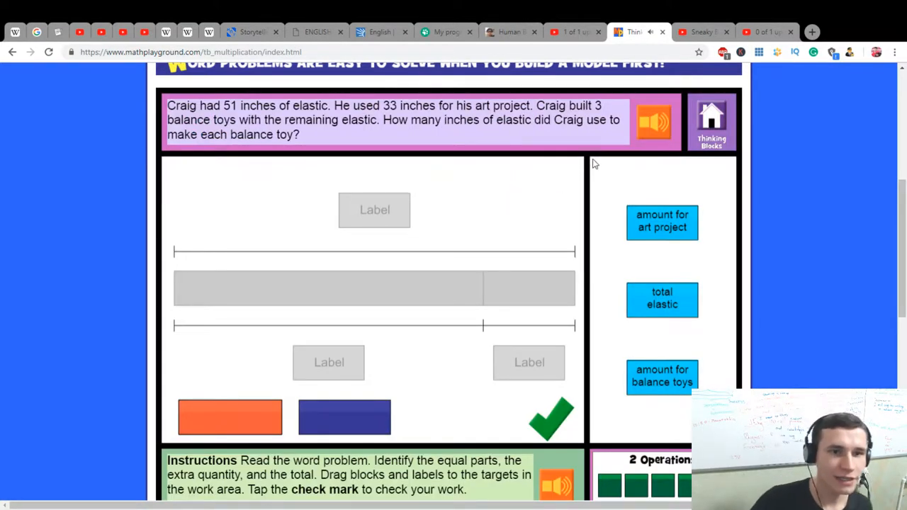
mouse_move(254, 113)
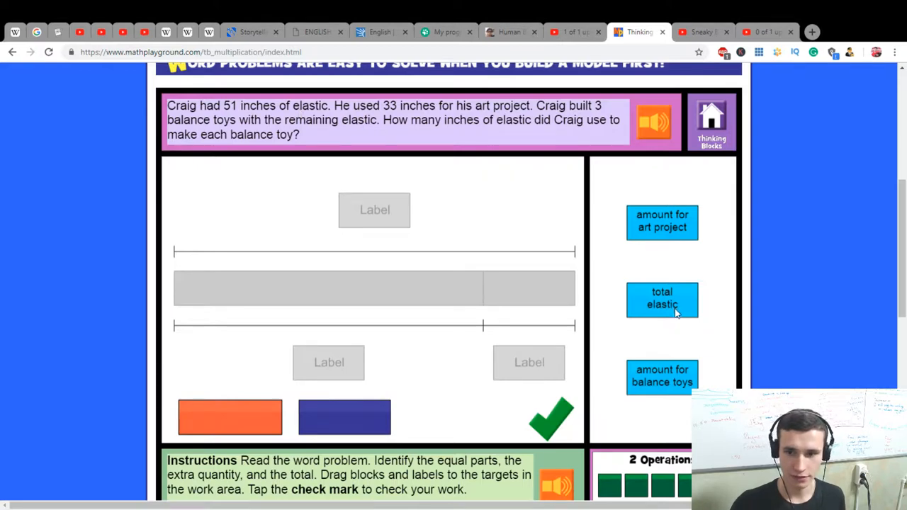
Step: Place 'total elastic' above the bar, with 'amount for art project' and 'amount for balance toys' below
left_click_drag(662, 300, 374, 209)
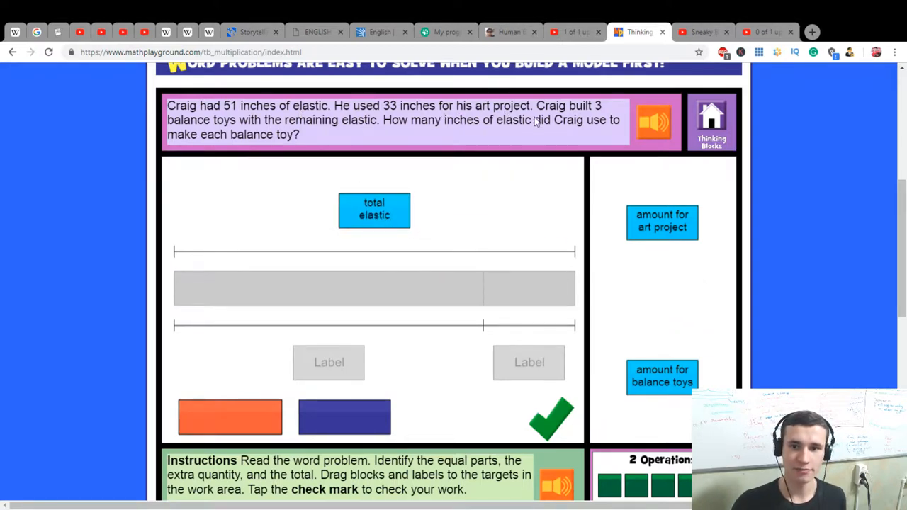
left_click_drag(662, 221, 393, 305)
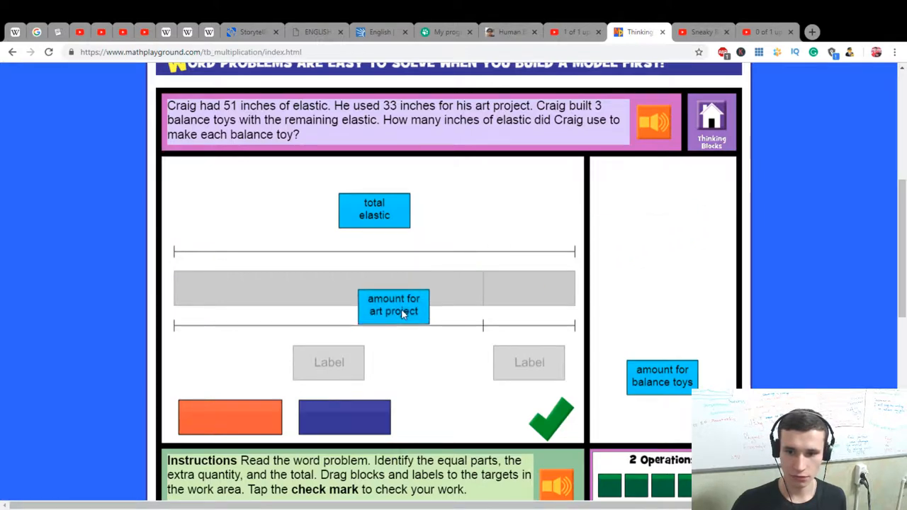
left_click_drag(393, 304, 328, 362)
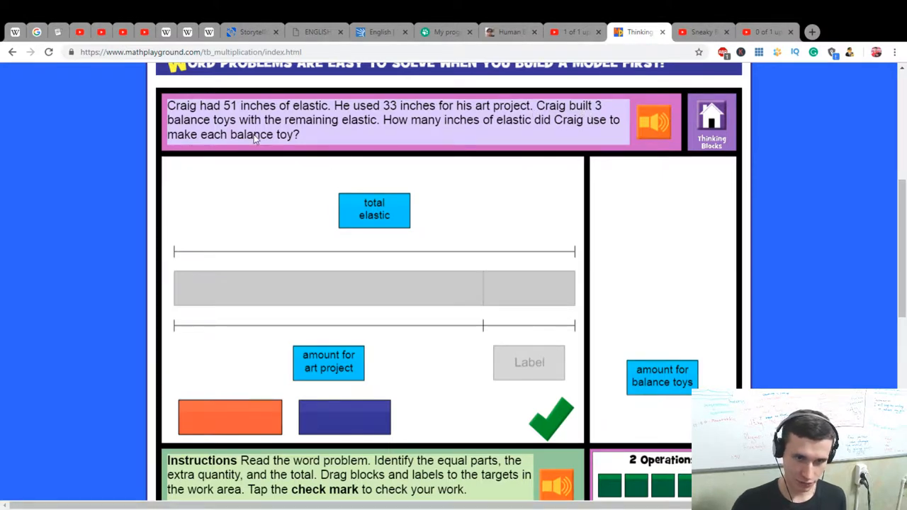
mouse_move(356, 131)
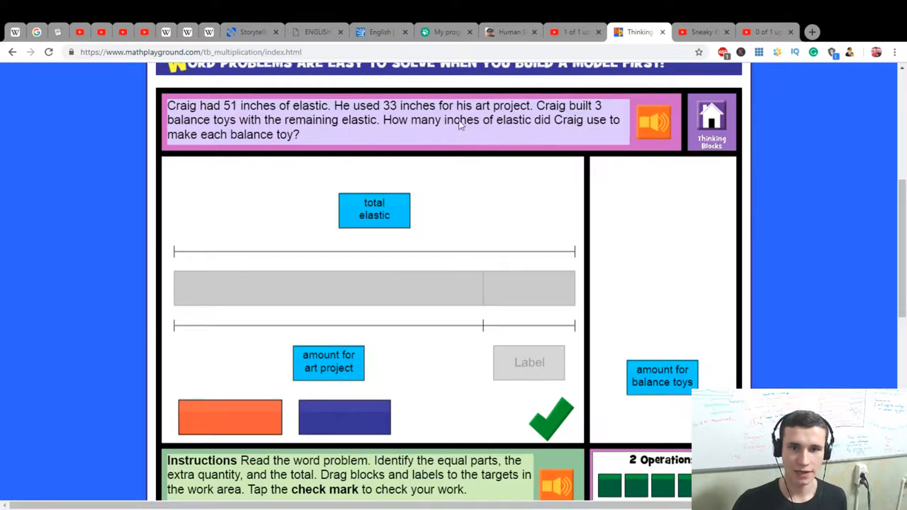
mouse_move(669, 301)
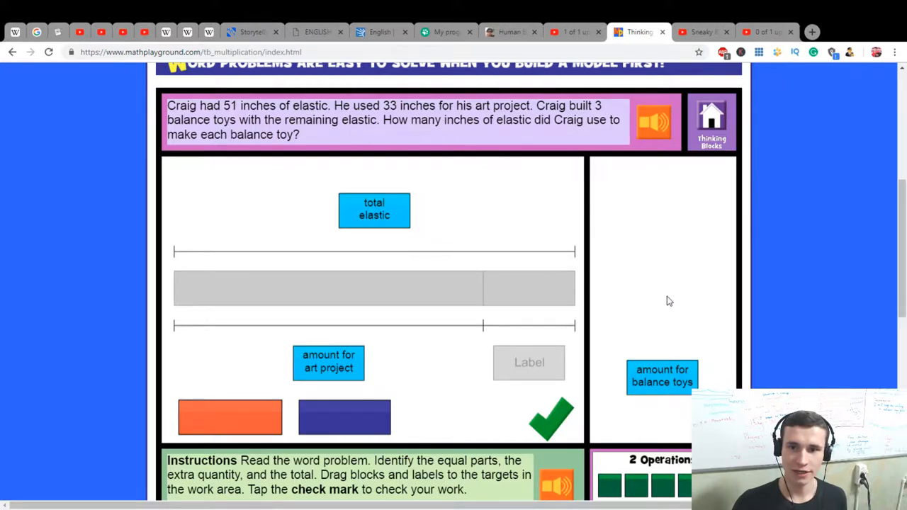
left_click_drag(661, 375, 574, 368)
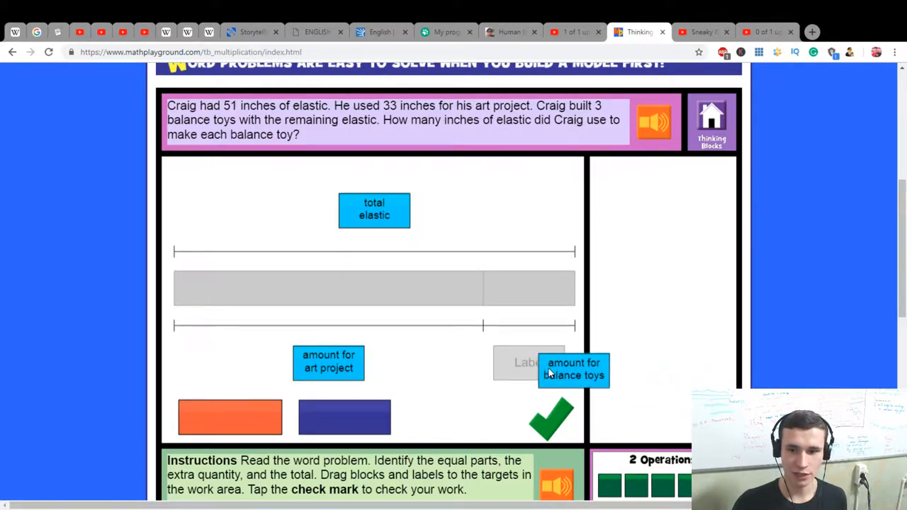
left_click_drag(574, 369, 528, 362)
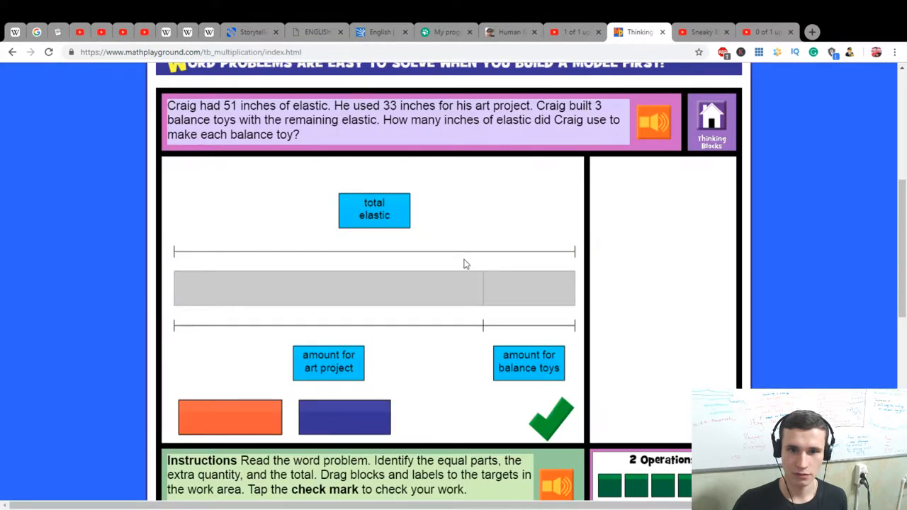
left_click(698, 32)
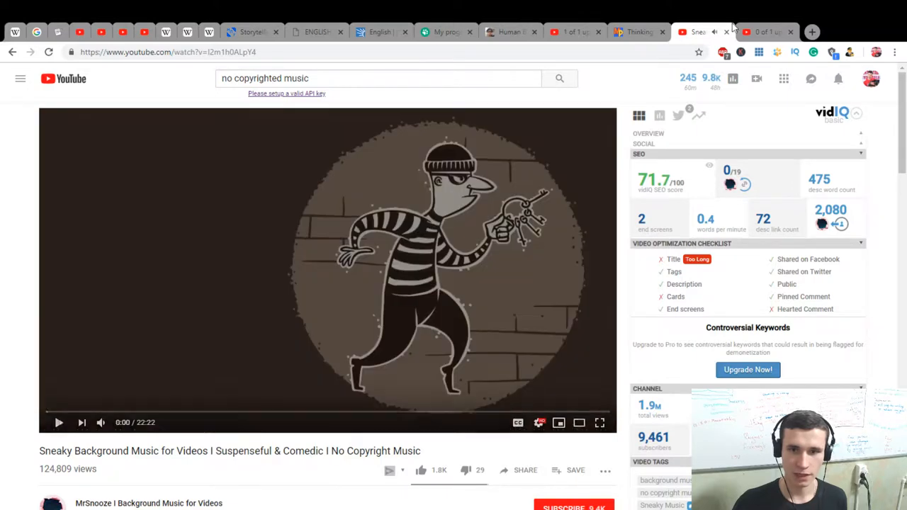
left_click(637, 32)
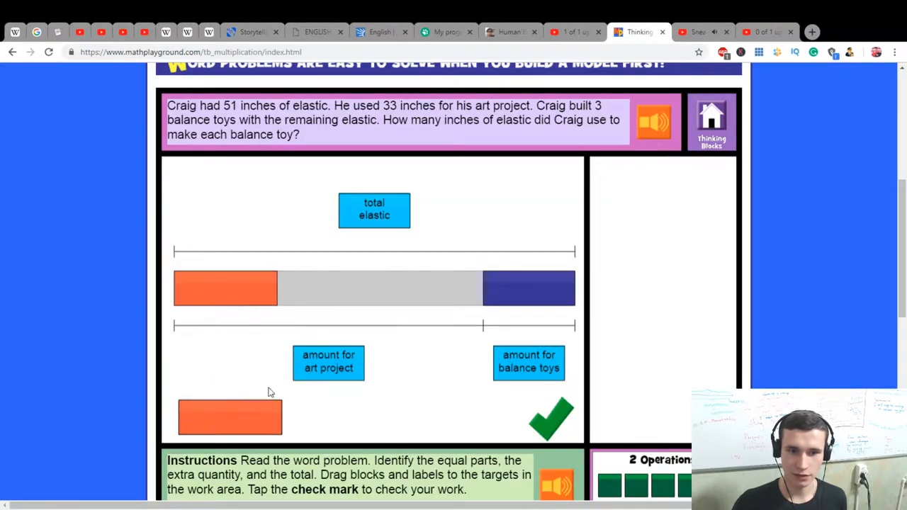
Step: Fill the elastic bar with orange and blue blocks and check that the model is correct
left_click_drag(230, 417, 327, 288)
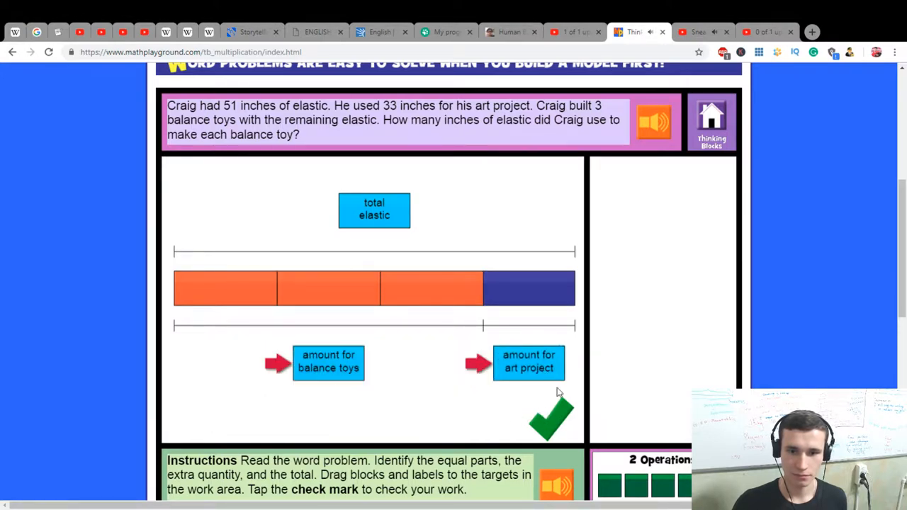
left_click(551, 418)
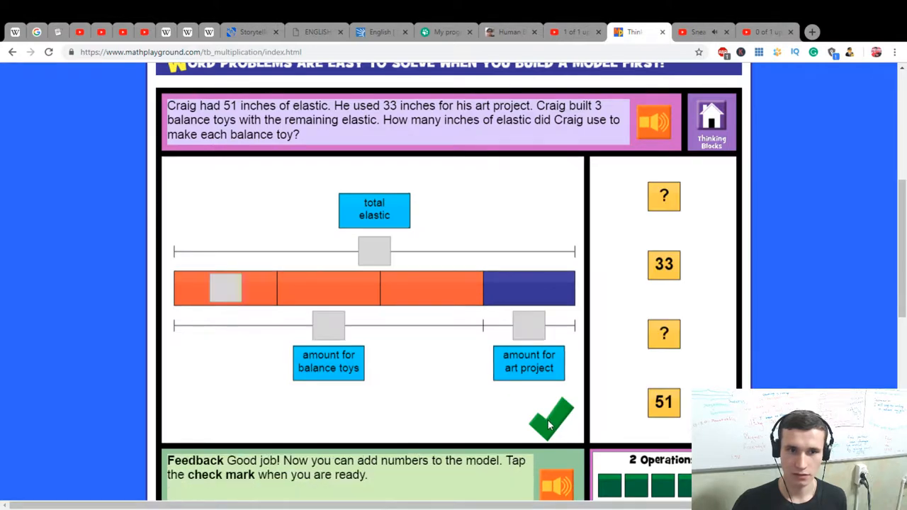
mouse_move(525, 272)
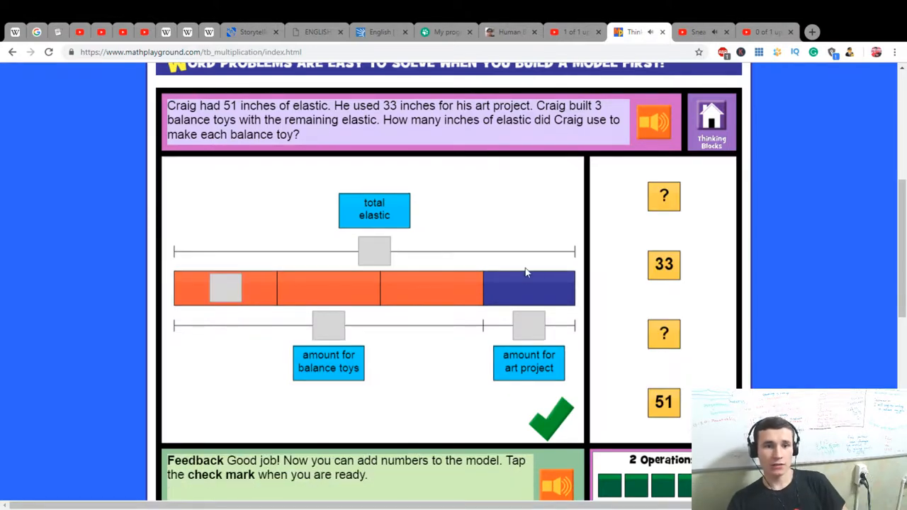
Step: Place 51 as the total elastic and 33 as the art project amount
left_click_drag(663, 402, 374, 251)
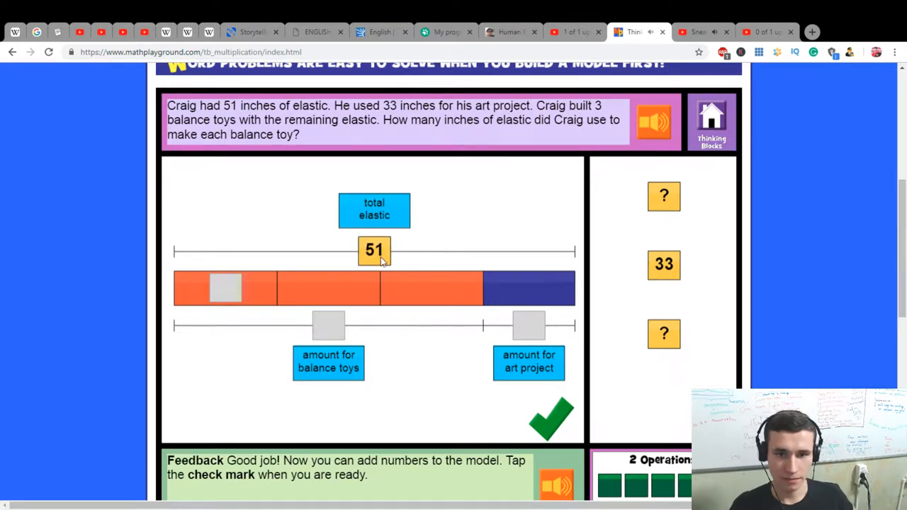
mouse_move(664, 265)
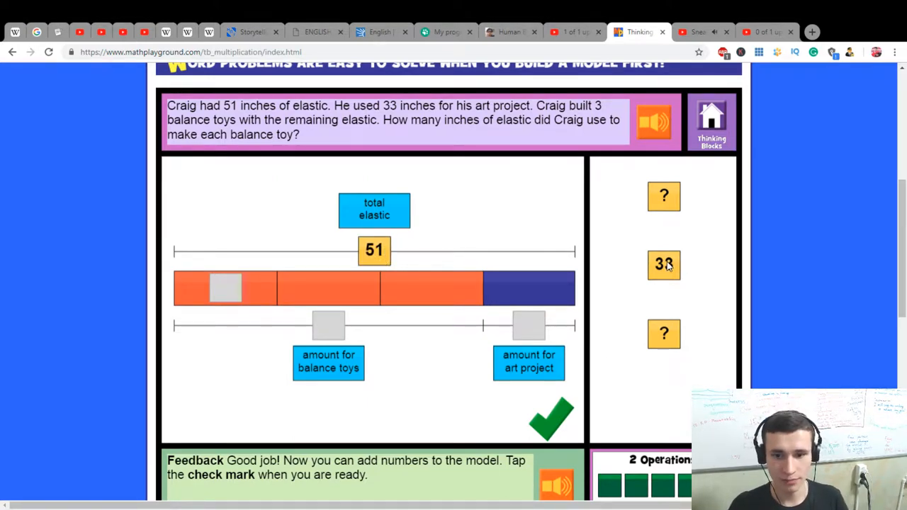
left_click_drag(663, 264, 528, 325)
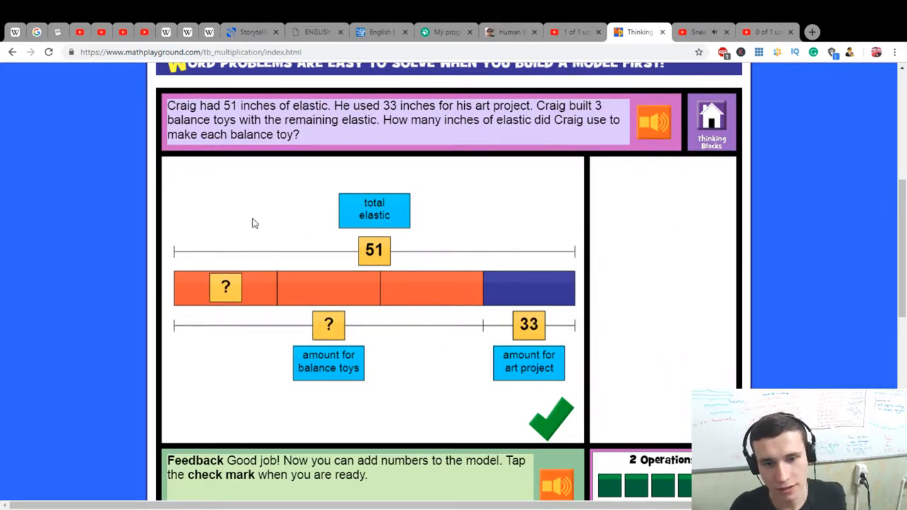
mouse_move(368, 169)
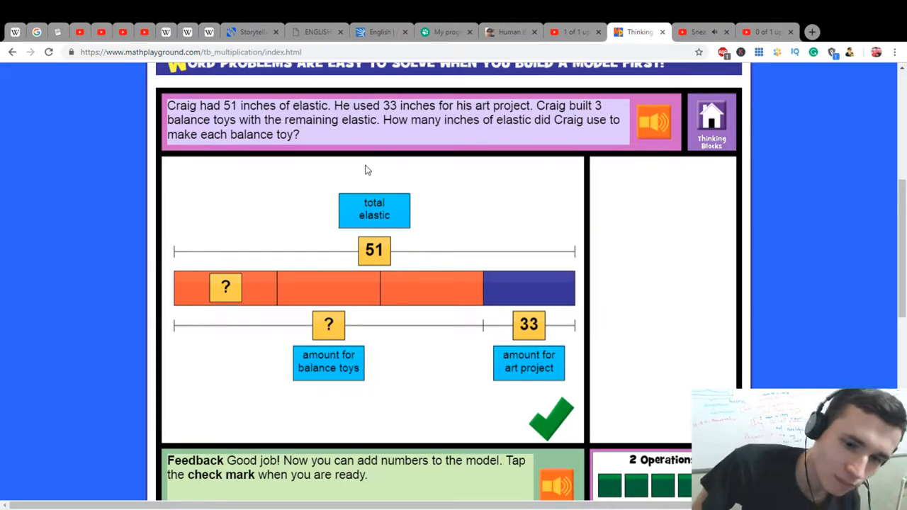
mouse_move(369, 249)
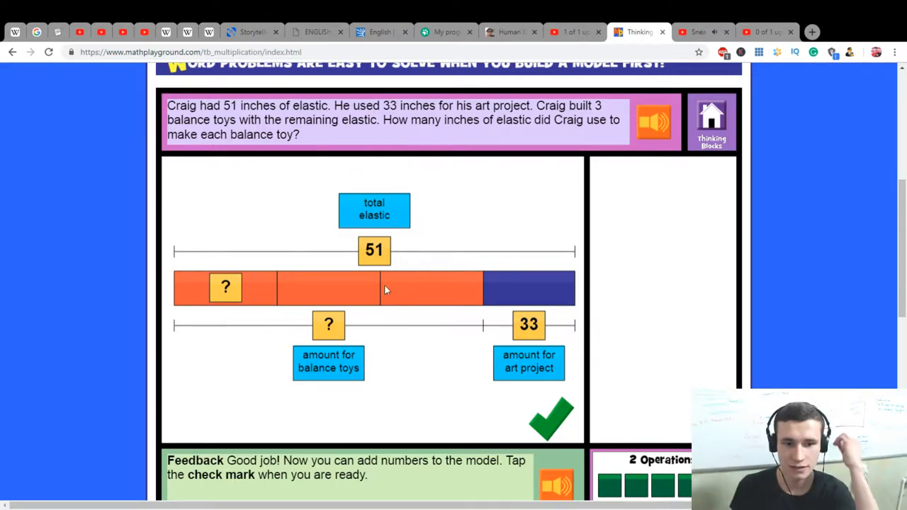
mouse_move(425, 315)
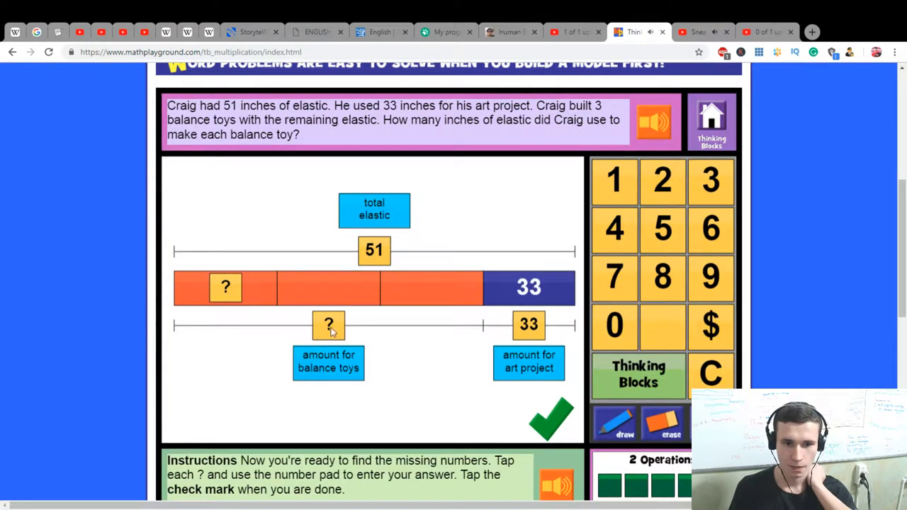
Step: Enter 18 and 6 on the model, answer 6 inches, and advance to the next problem
left_click(328, 325)
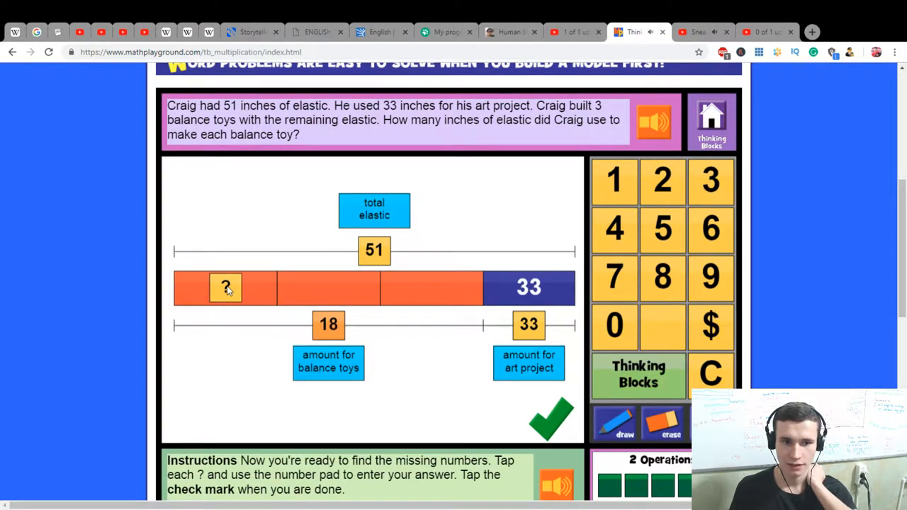
left_click(550, 421)
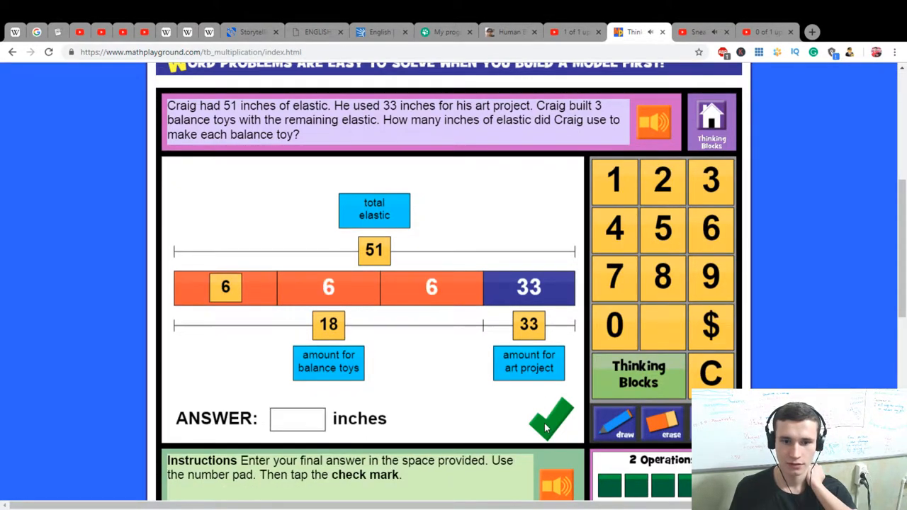
mouse_move(521, 136)
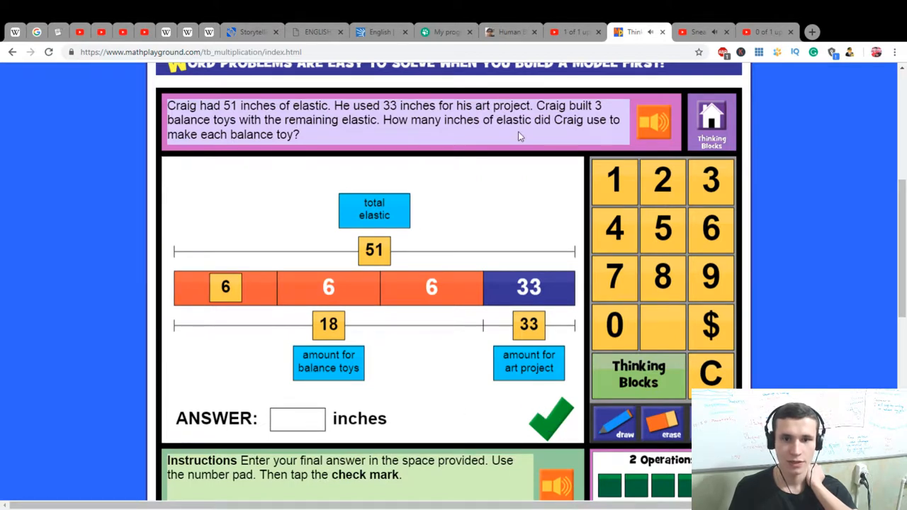
mouse_move(375, 171)
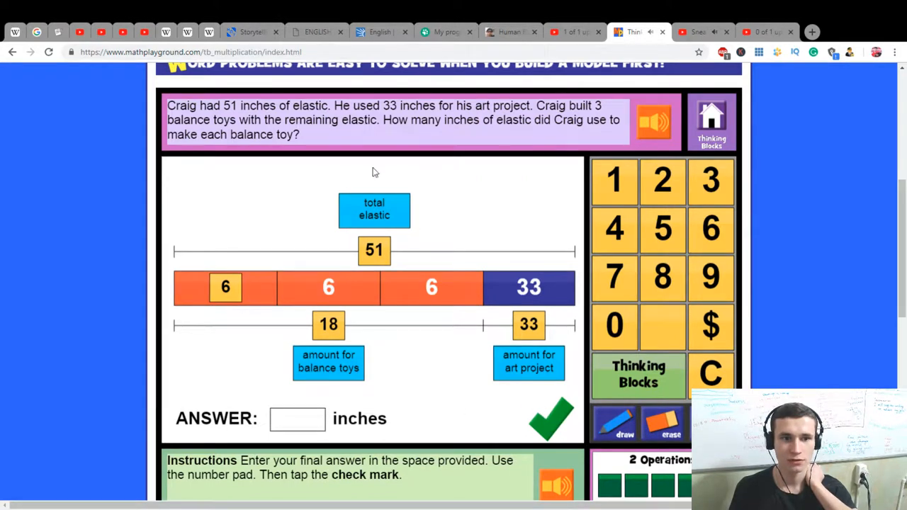
mouse_move(740, 247)
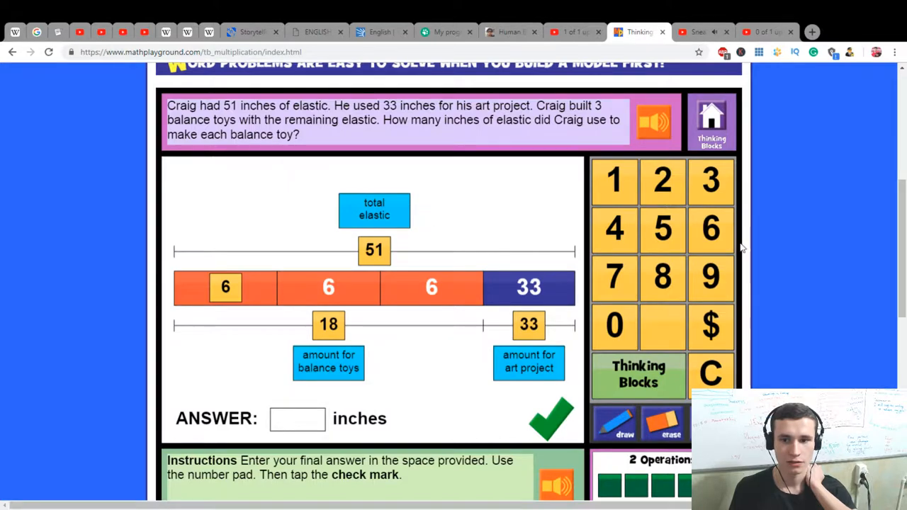
left_click(550, 423)
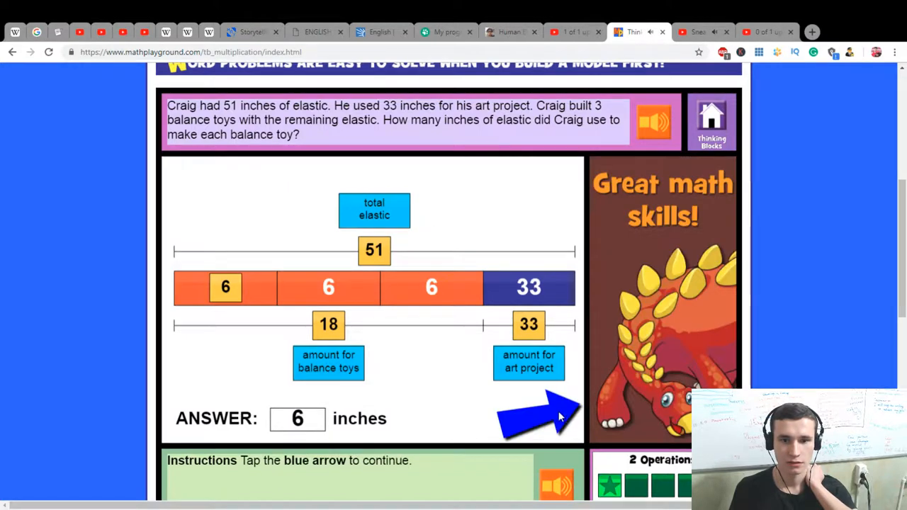
left_click(524, 407)
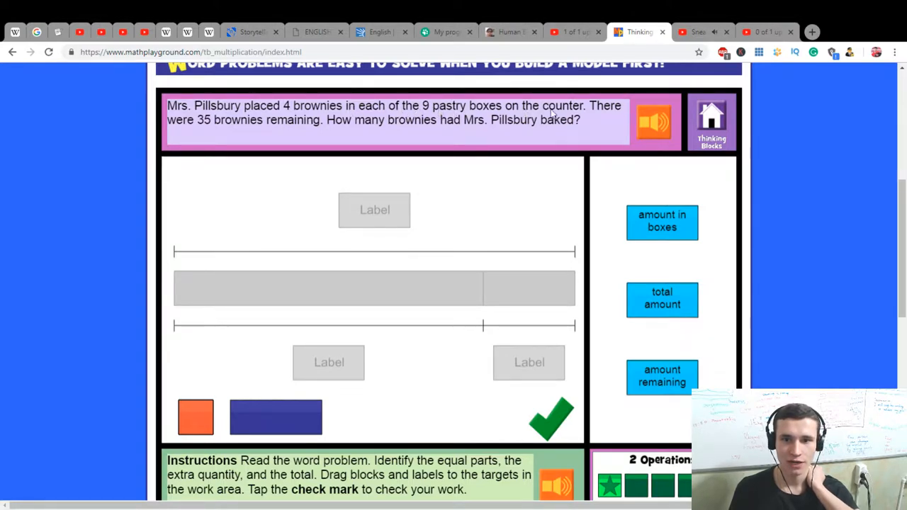
mouse_move(663, 297)
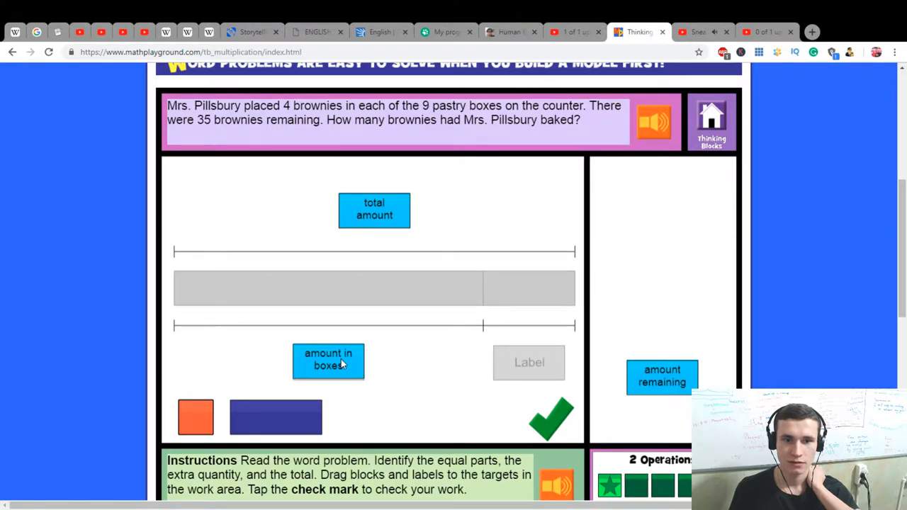
Step: Label the right portion of the brownie bar as amount remaining
left_click_drag(662, 376, 529, 362)
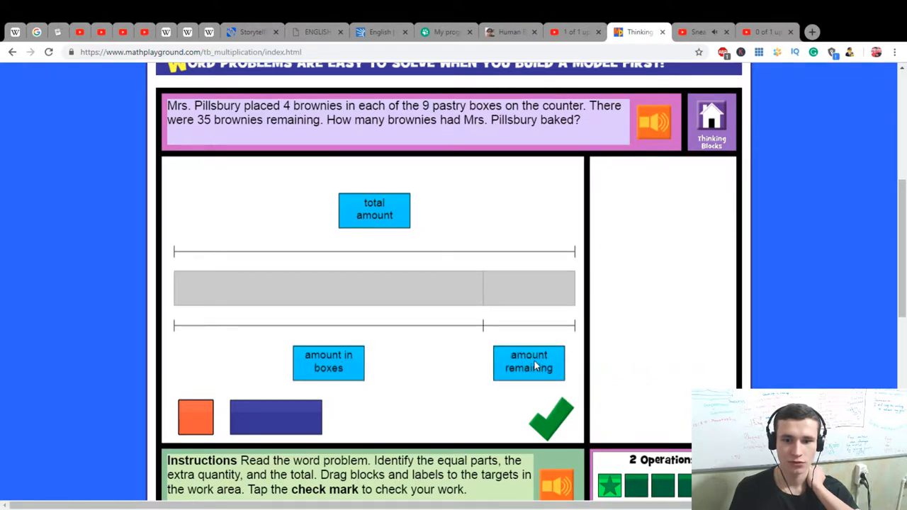
mouse_move(385, 189)
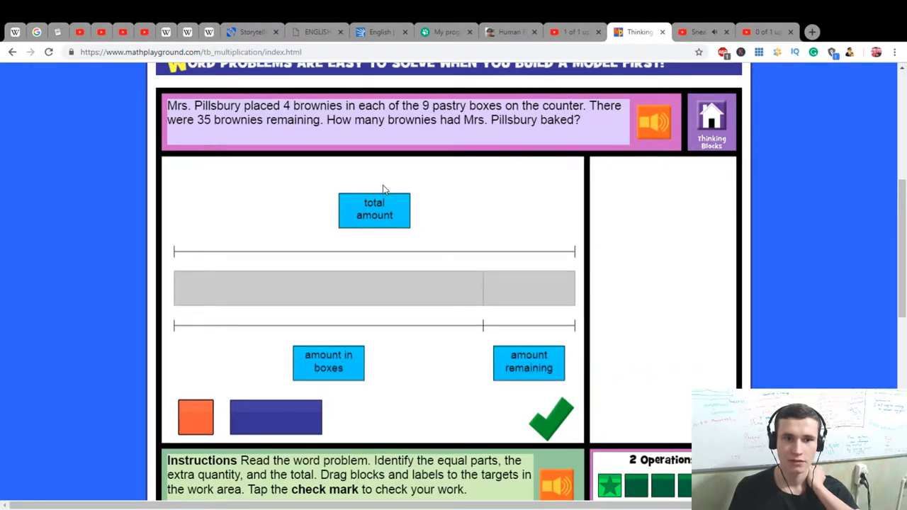
mouse_move(214, 124)
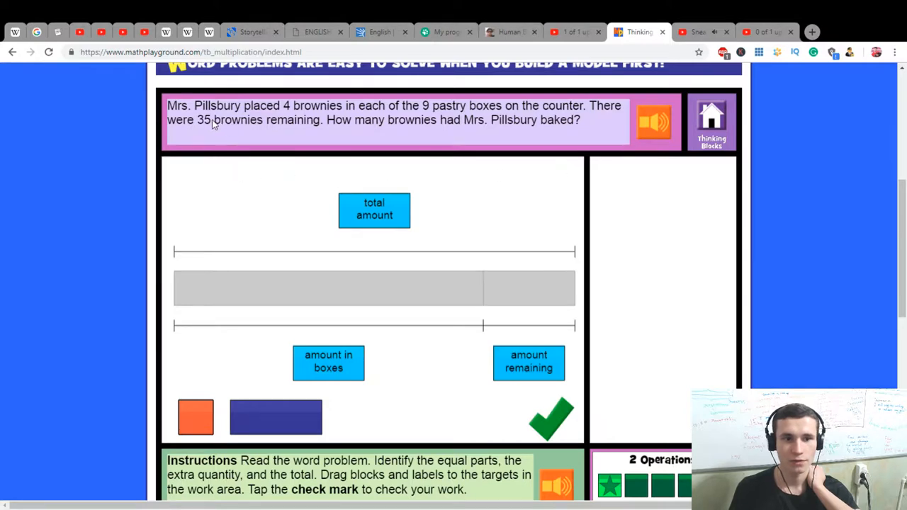
mouse_move(239, 130)
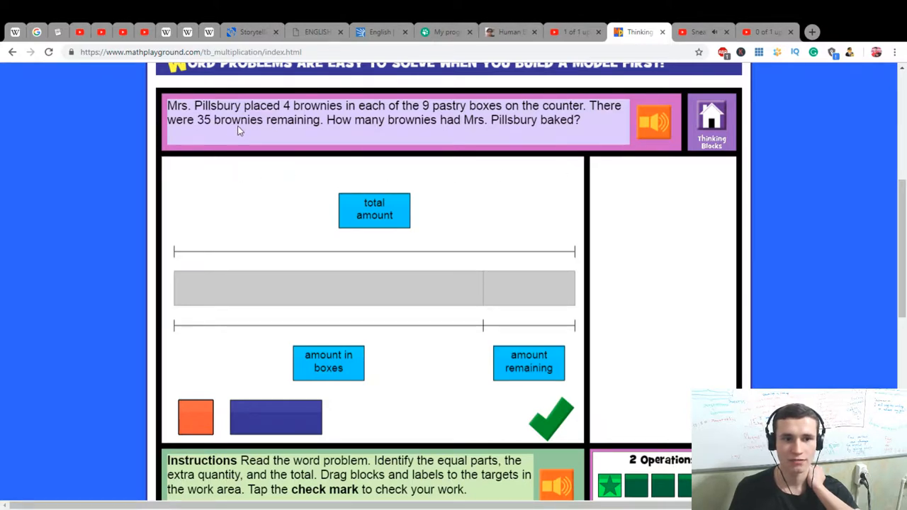
mouse_move(304, 127)
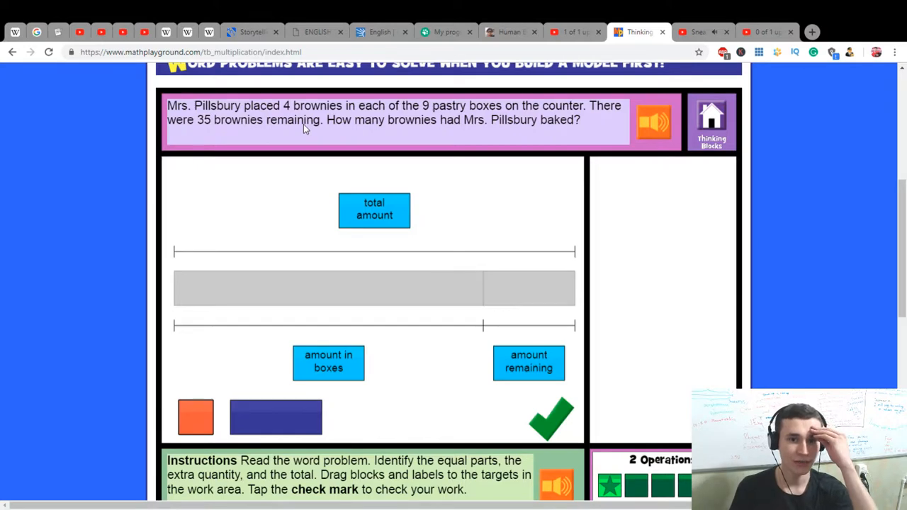
mouse_move(278, 422)
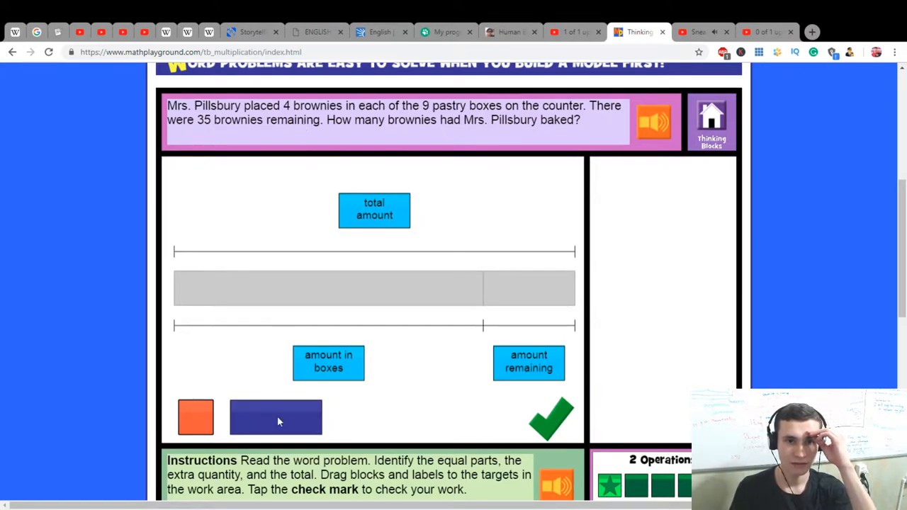
Step: Set the remaining block aside, then fill the brownie bar with nine orange blocks
left_click_drag(275, 417, 311, 333)
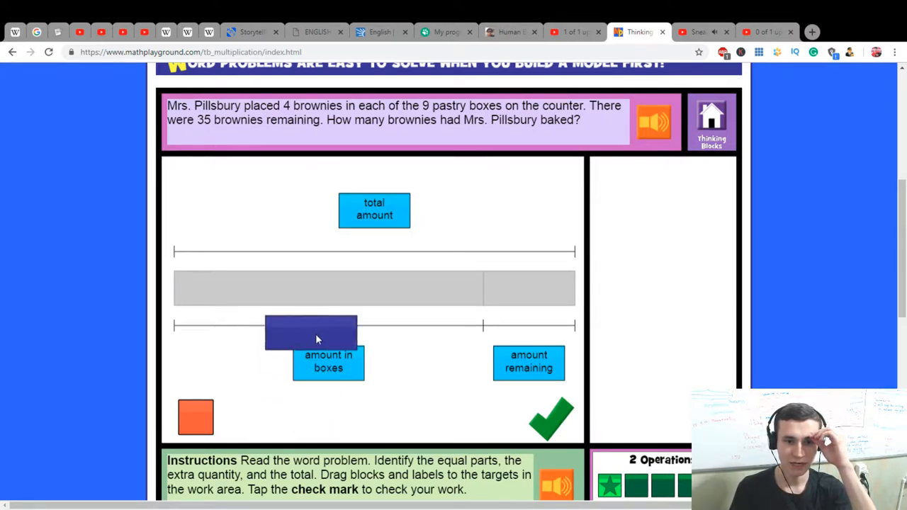
left_click_drag(310, 333, 275, 417)
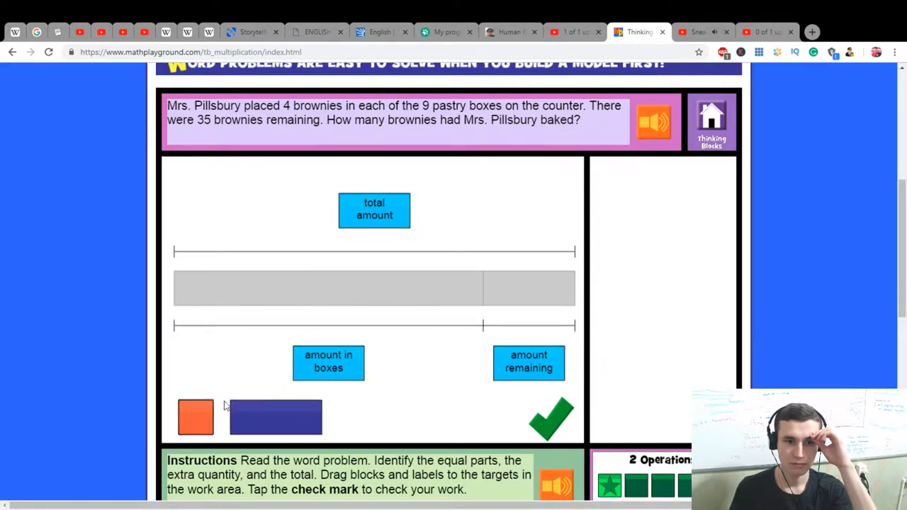
mouse_move(414, 394)
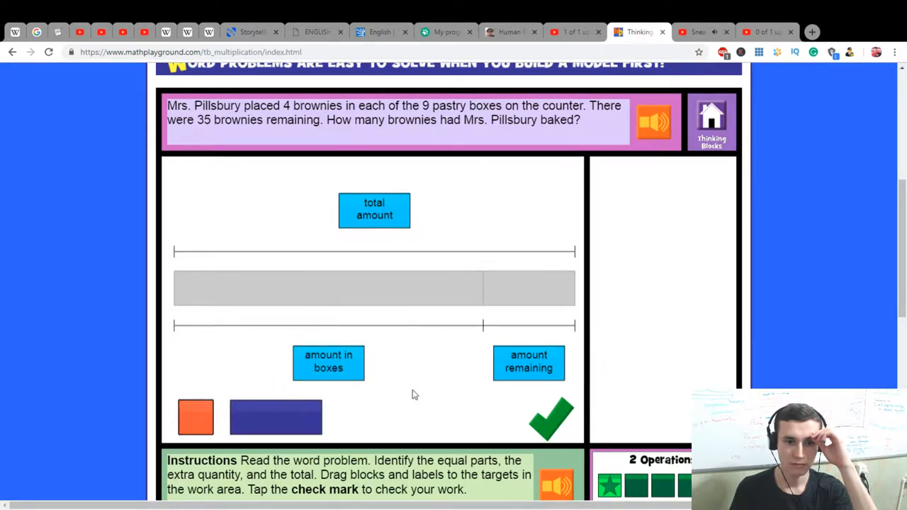
mouse_move(264, 405)
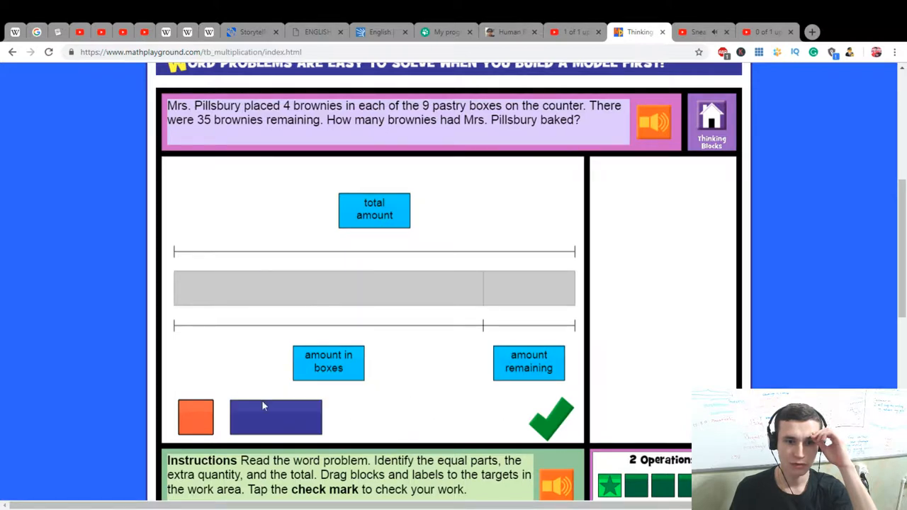
left_click_drag(196, 416, 197, 296)
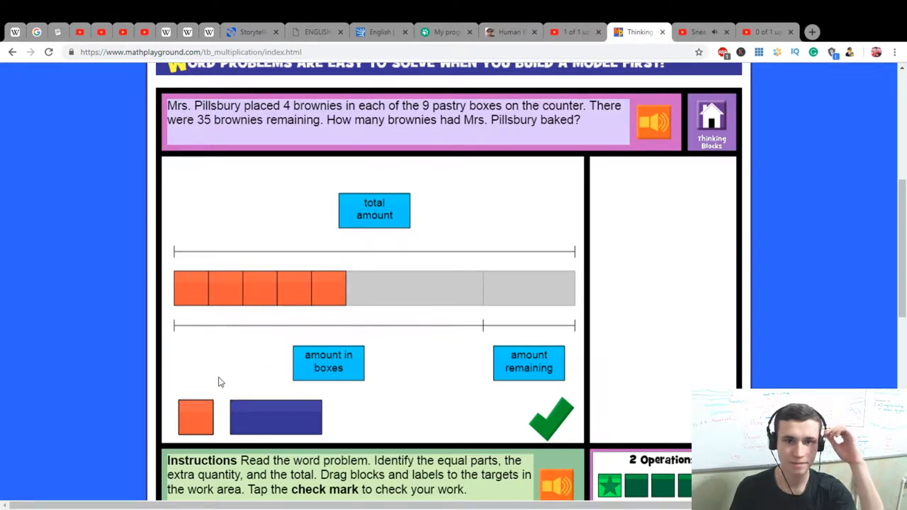
left_click_drag(195, 417, 361, 287)
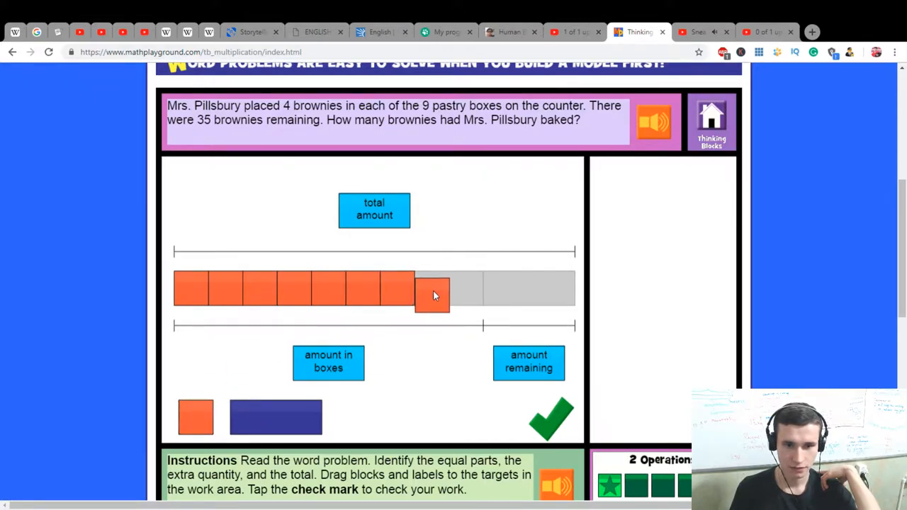
left_click_drag(275, 417, 504, 296)
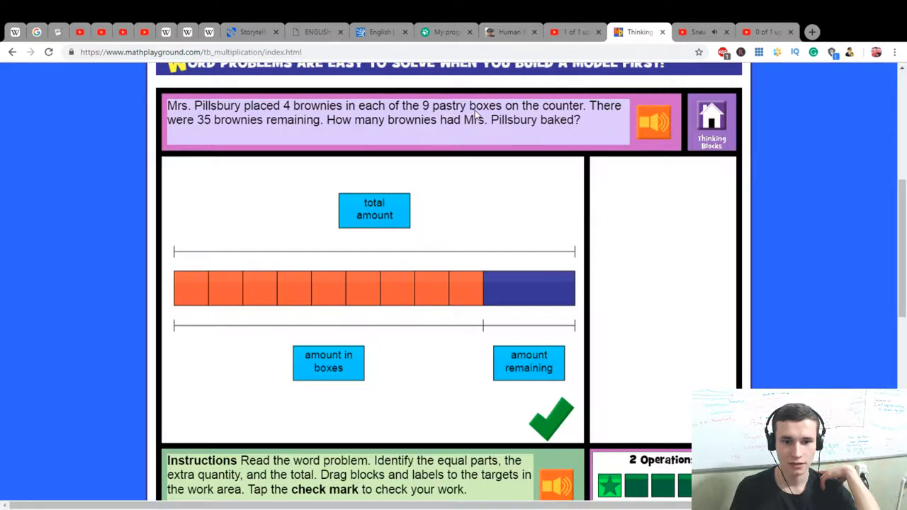
Step: Check the brownie bar, then place 35 as amount remaining and 4 on one box
left_click(551, 419)
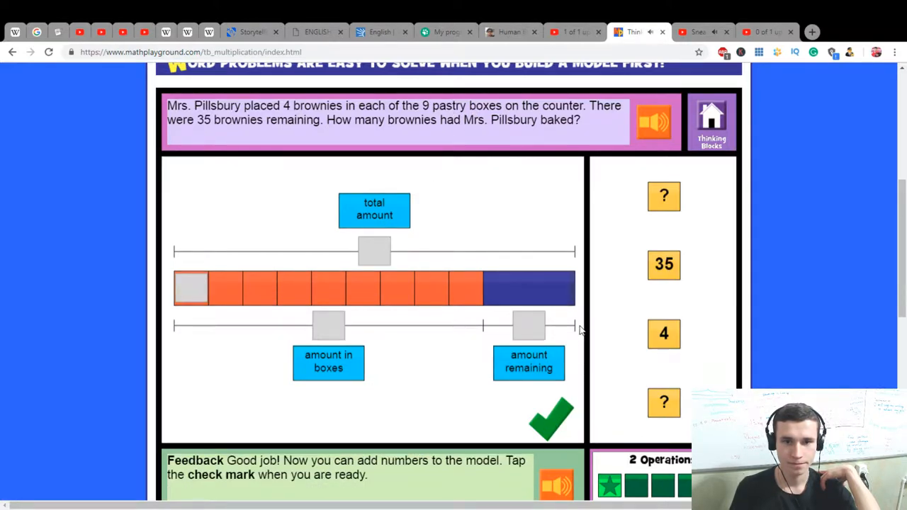
mouse_move(635, 294)
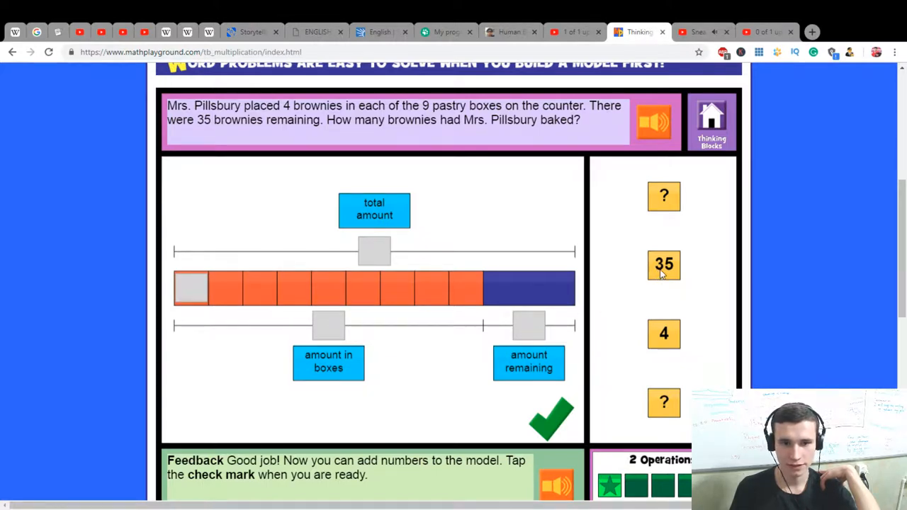
mouse_move(668, 267)
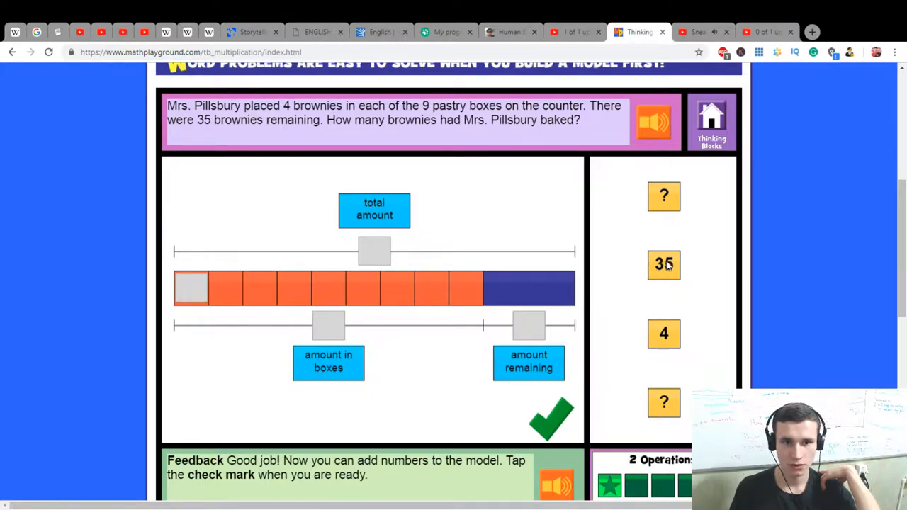
mouse_move(664, 265)
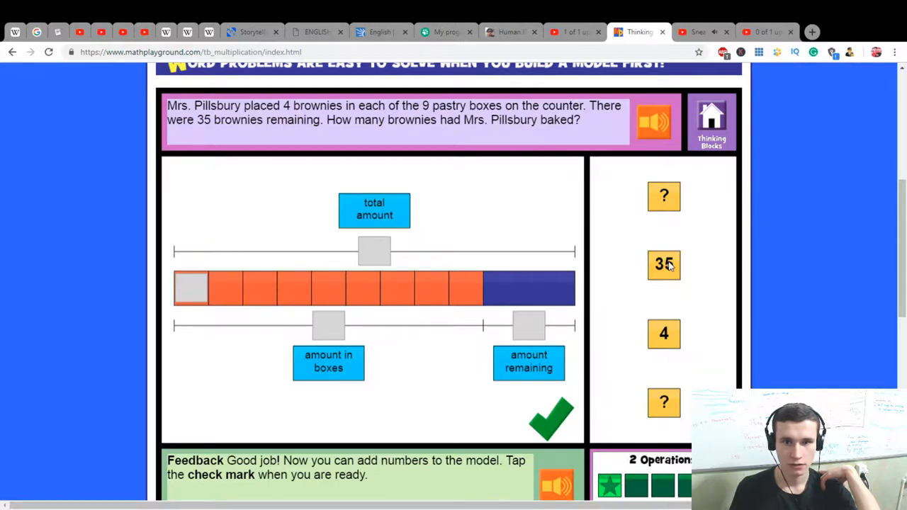
left_click_drag(663, 264, 528, 325)
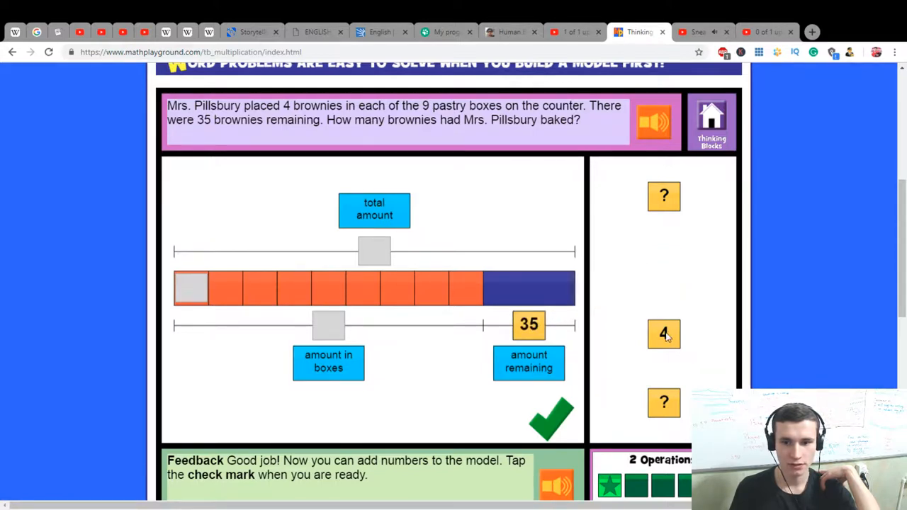
left_click_drag(663, 334, 200, 287)
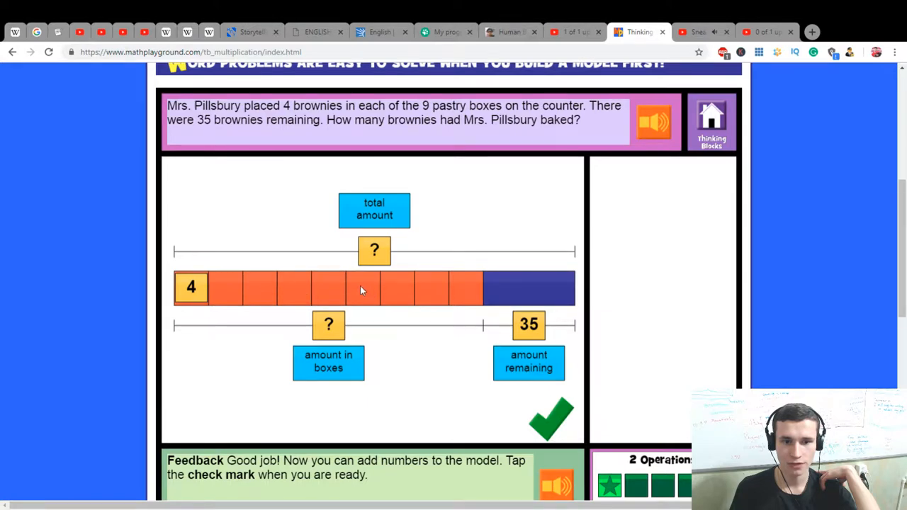
mouse_move(302, 296)
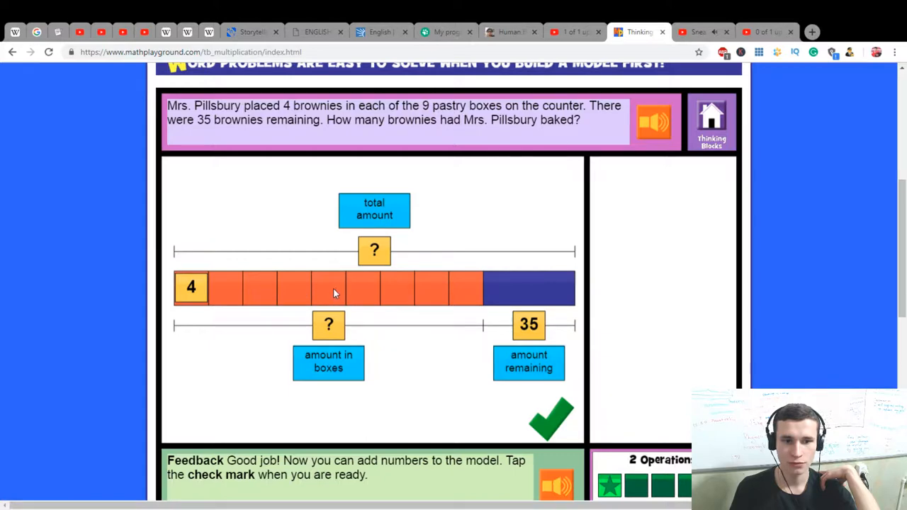
mouse_move(473, 284)
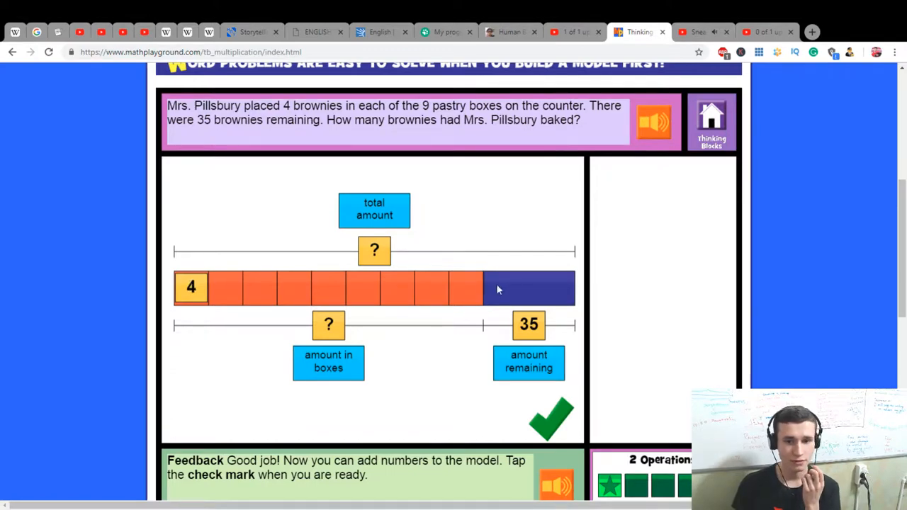
mouse_move(390, 273)
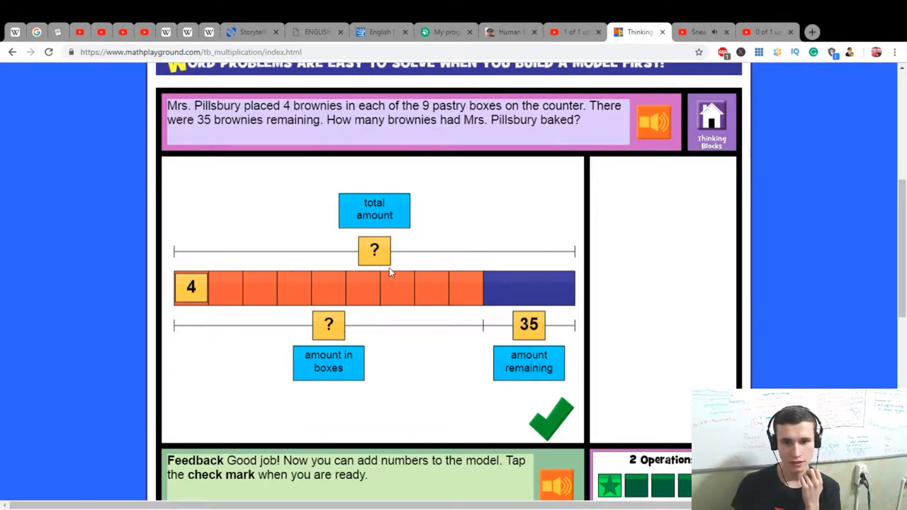
mouse_move(388, 260)
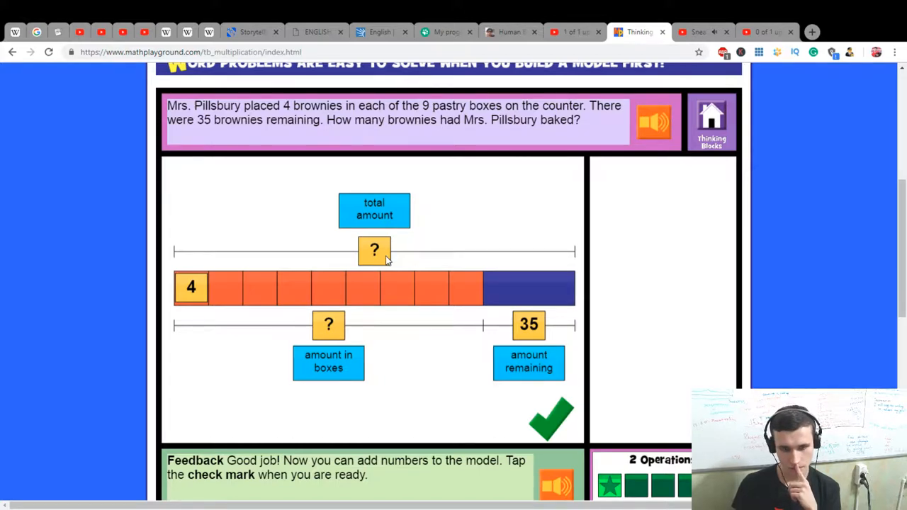
mouse_move(553, 395)
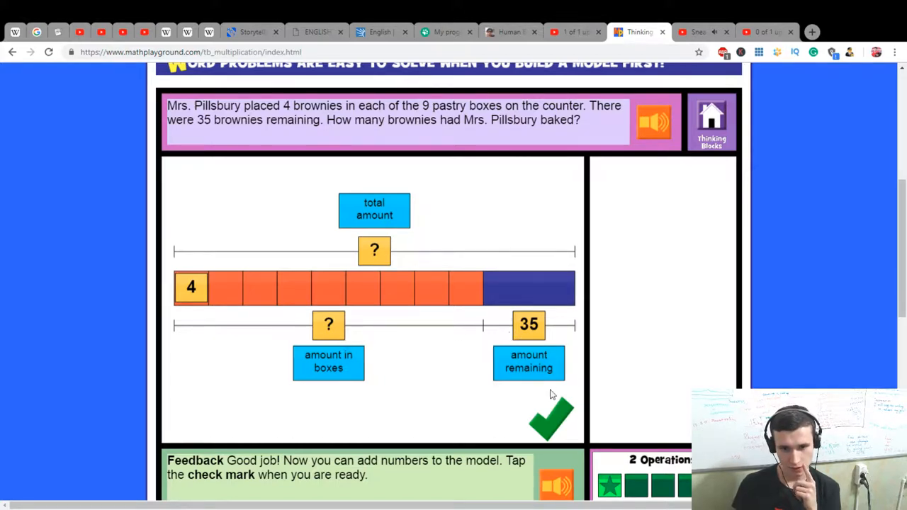
Step: Check the placed numbers and submit 71 brownies as the answer
left_click(550, 418)
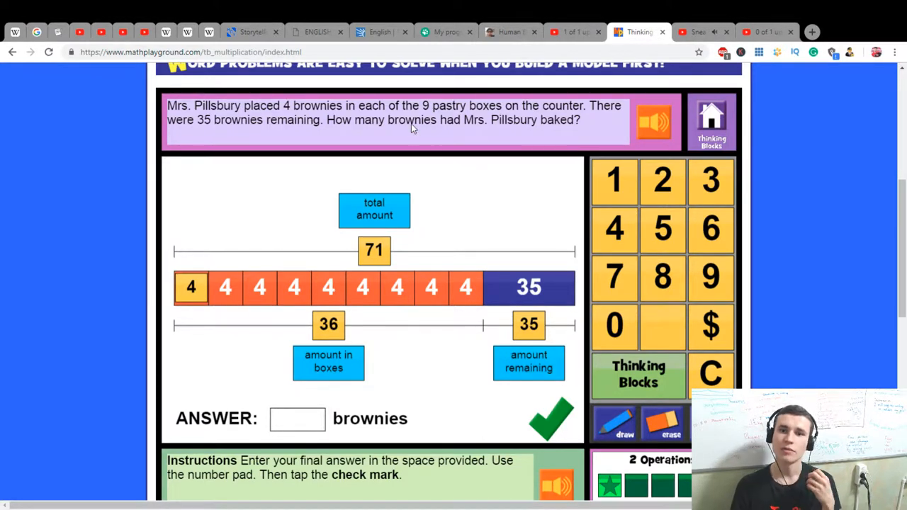
mouse_move(464, 246)
type("71")
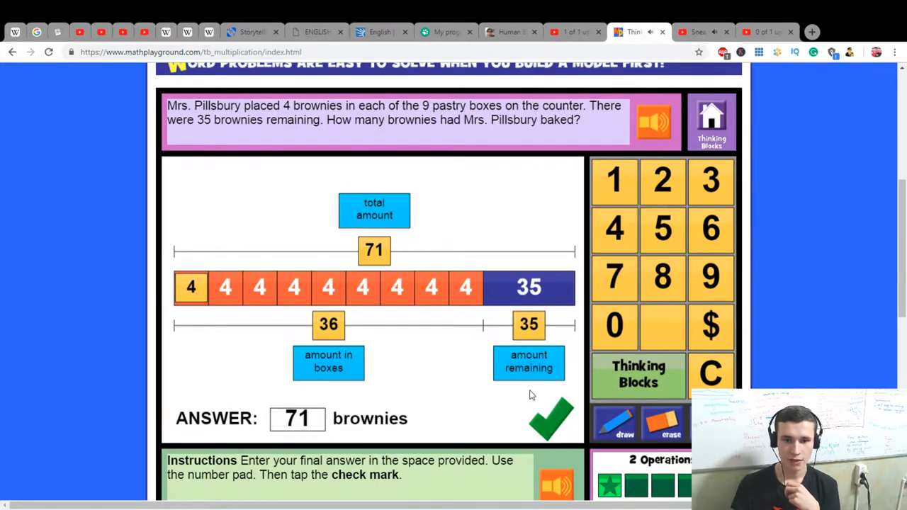
left_click(549, 426)
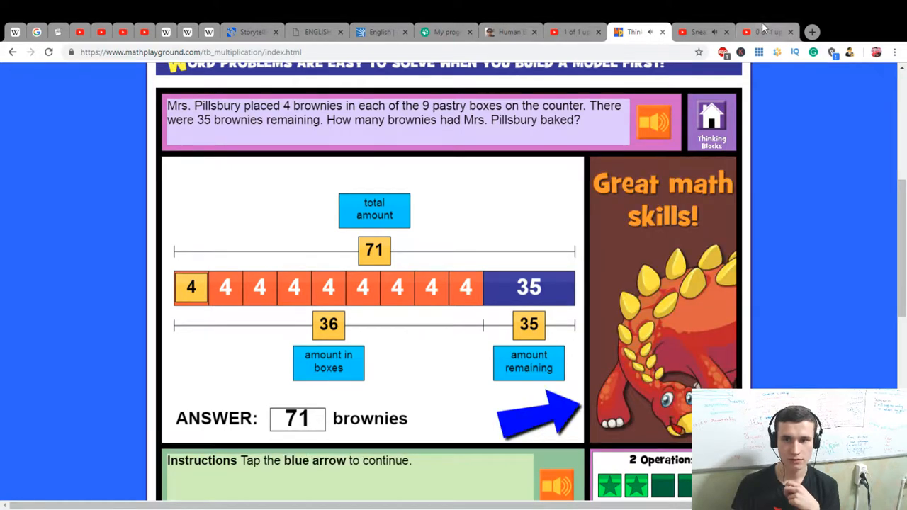
Step: Look up 'remain' in Google Translate in a new browser tab
left_click(810, 31)
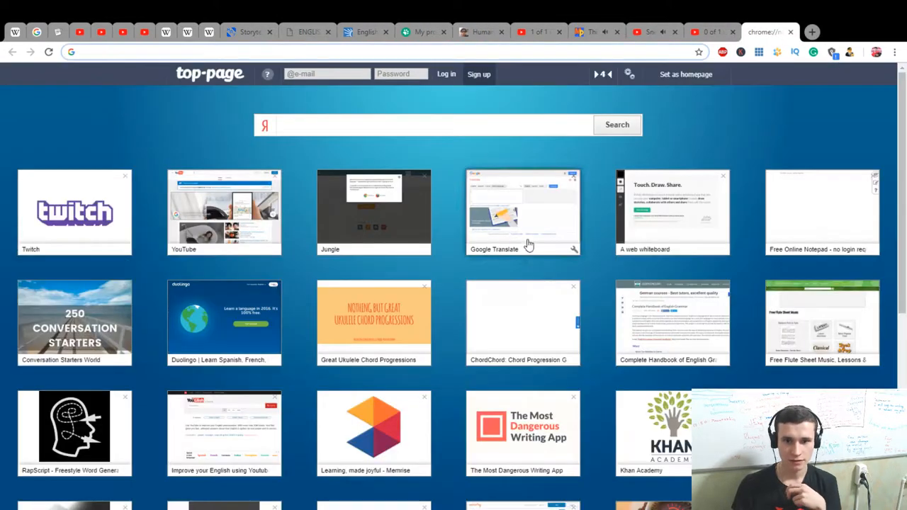
left_click(522, 212)
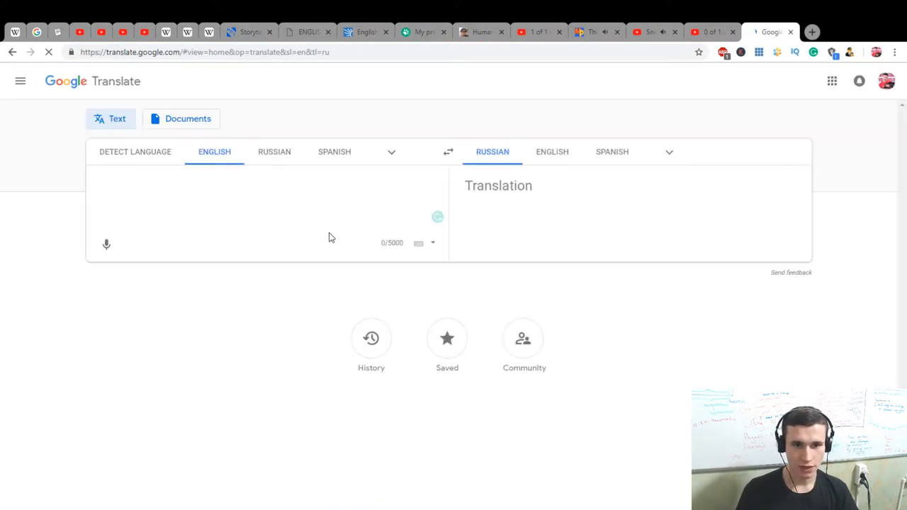
type("remain")
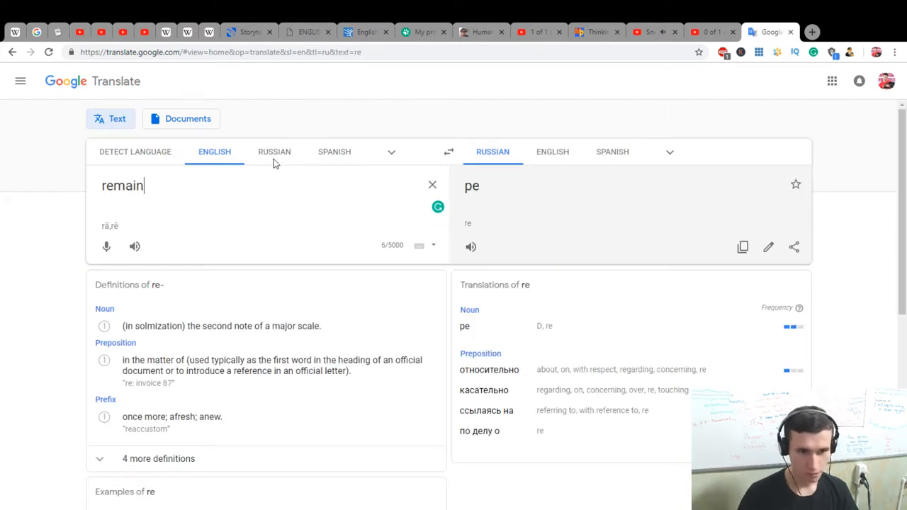
Step: Return to Thinking Blocks and advance to the Mr. Sullivan money problem
left_click(648, 31)
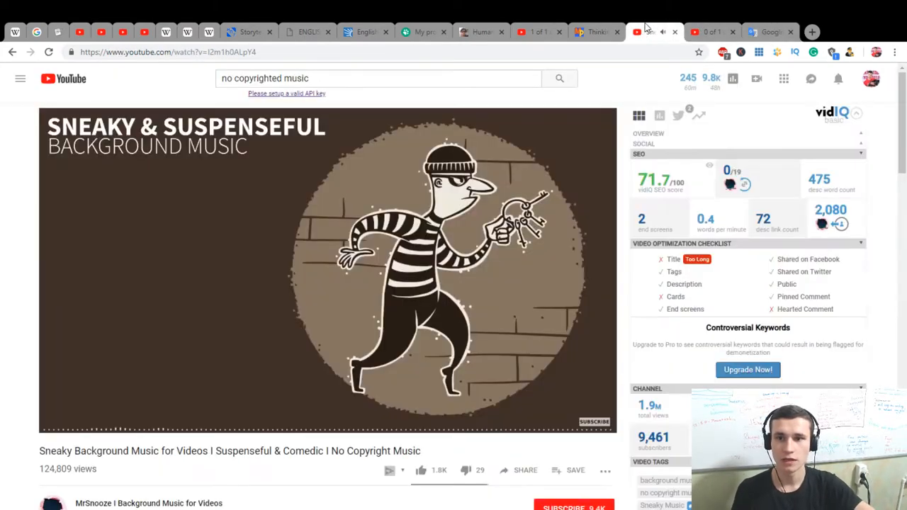
left_click(594, 32)
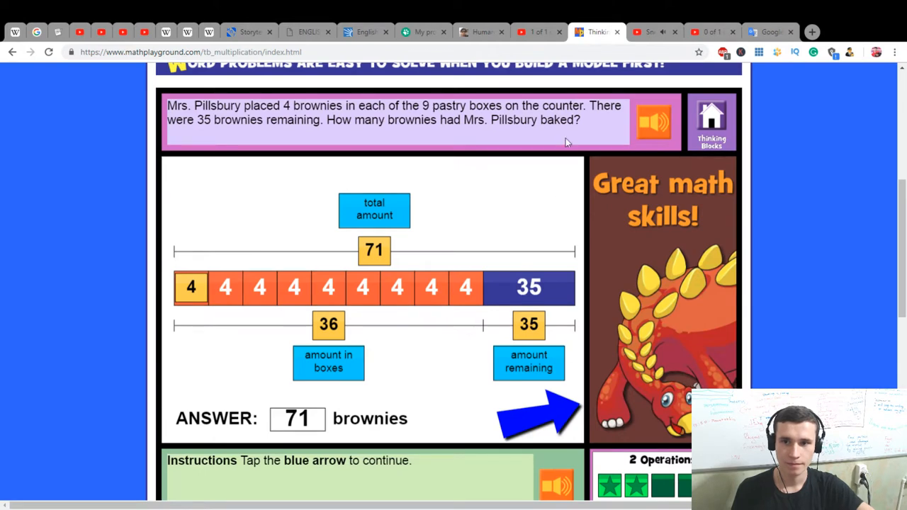
left_click(531, 415)
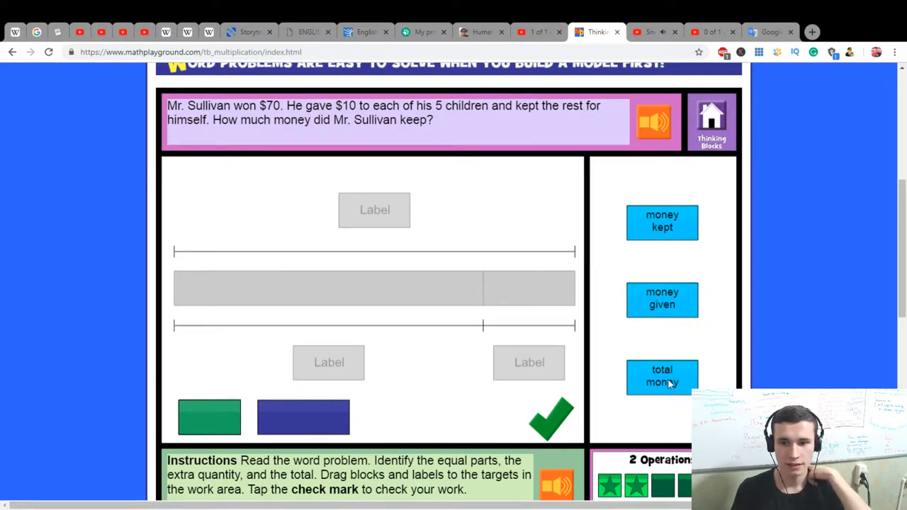
Step: Label the bar with the total money, add another equal part, and check the model
left_click_drag(662, 375, 374, 210)
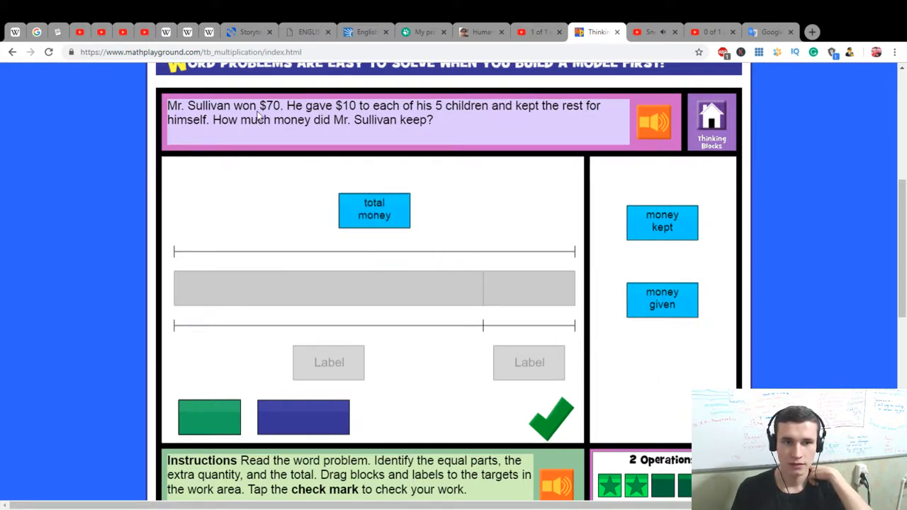
mouse_move(349, 119)
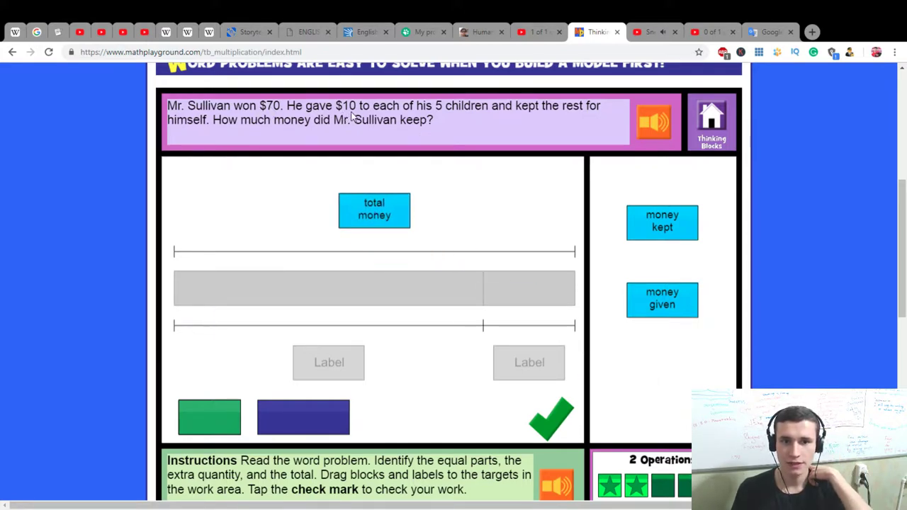
mouse_move(544, 113)
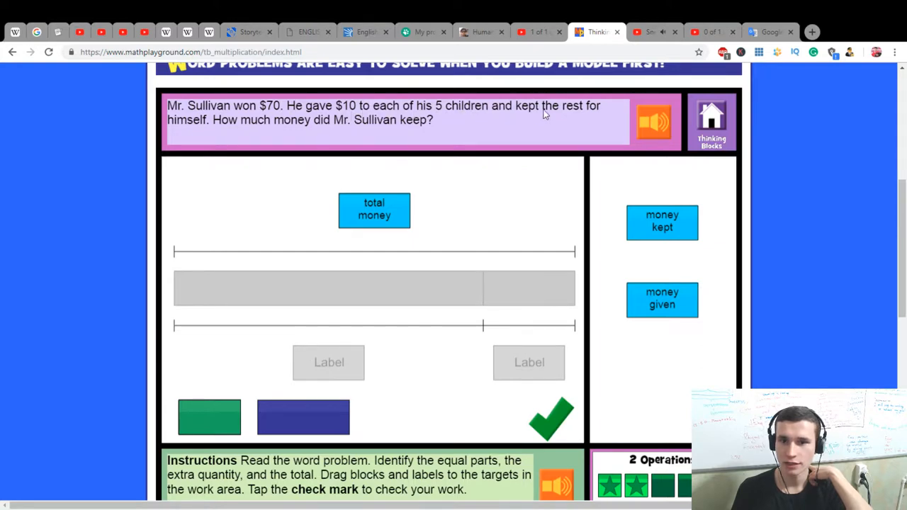
mouse_move(470, 137)
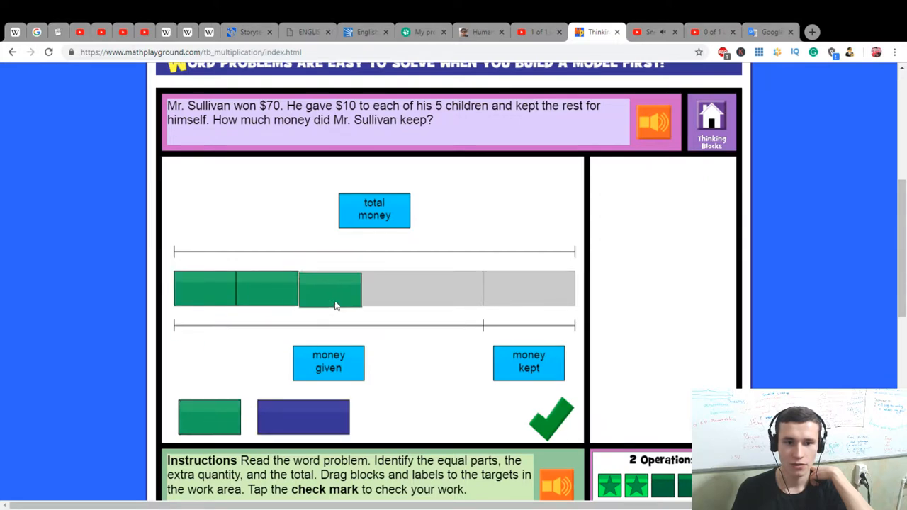
left_click_drag(209, 417, 437, 289)
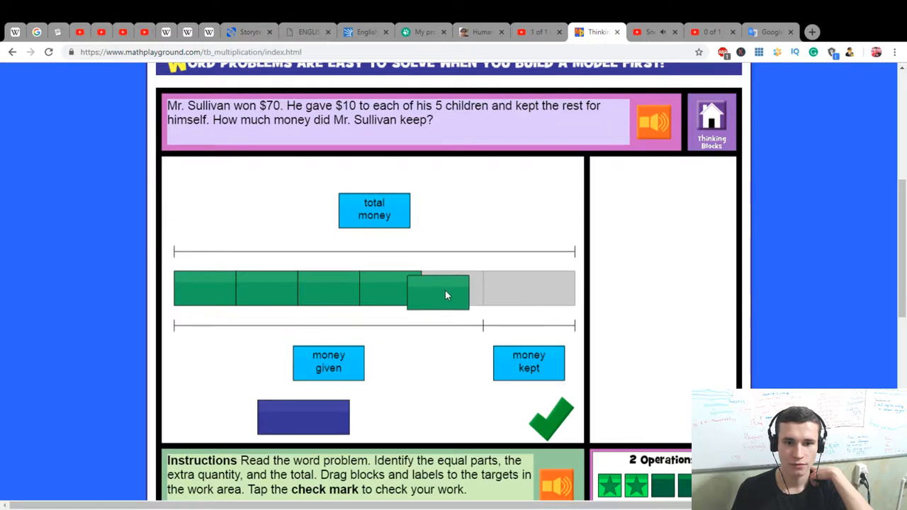
left_click(552, 418)
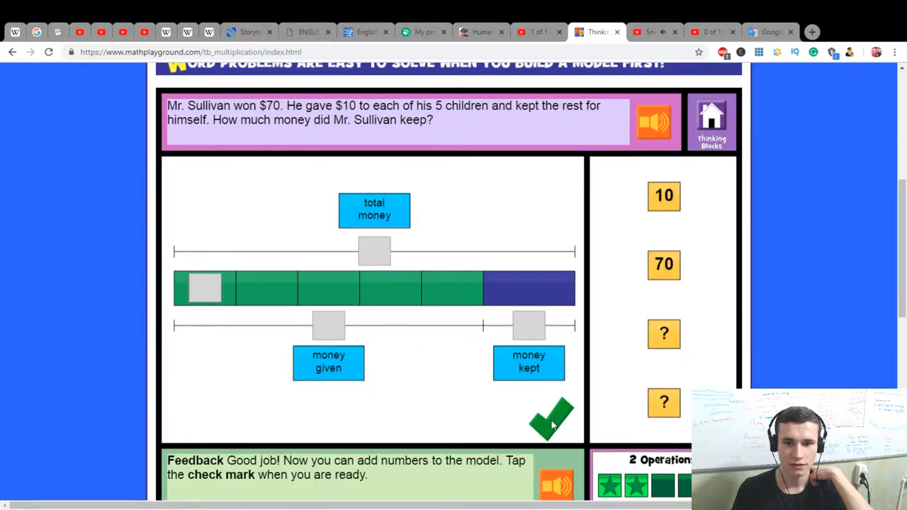
mouse_move(225, 304)
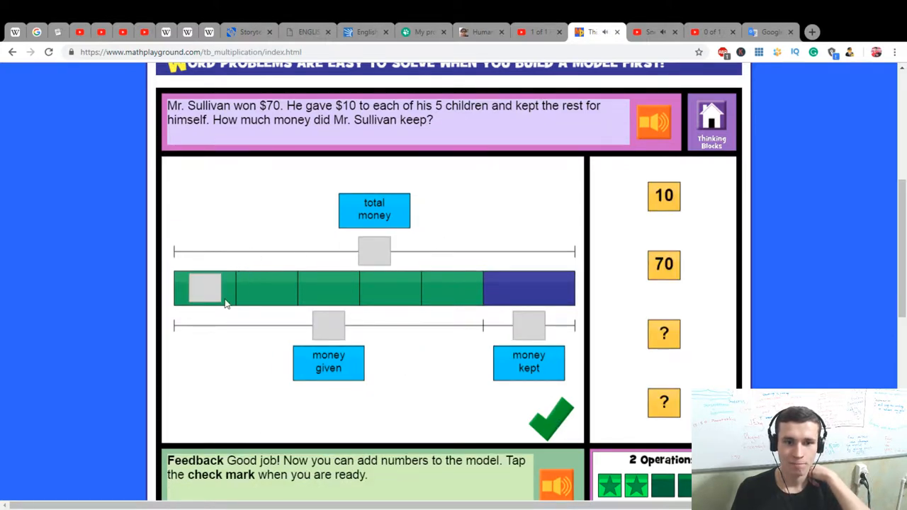
mouse_move(213, 294)
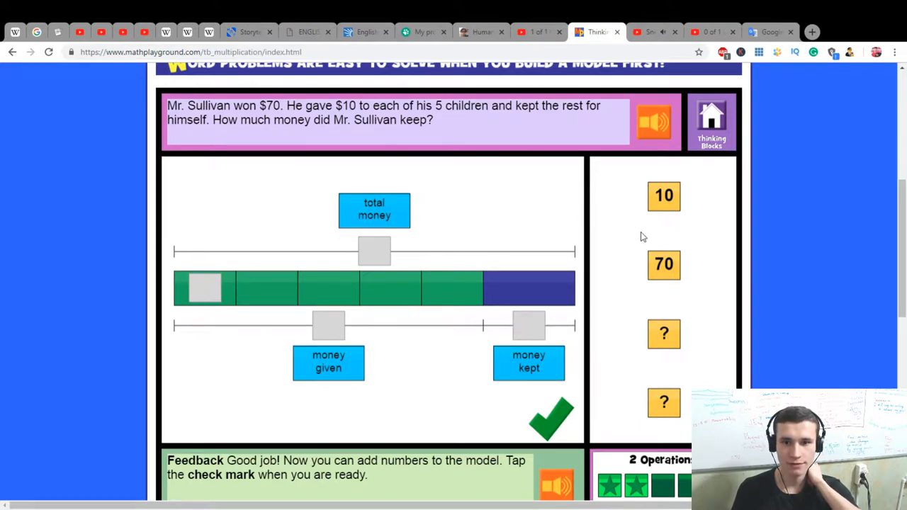
Step: Place 10 and 70 on the model, submit the answer, and advance to the eggs problem
left_click_drag(664, 196, 205, 287)
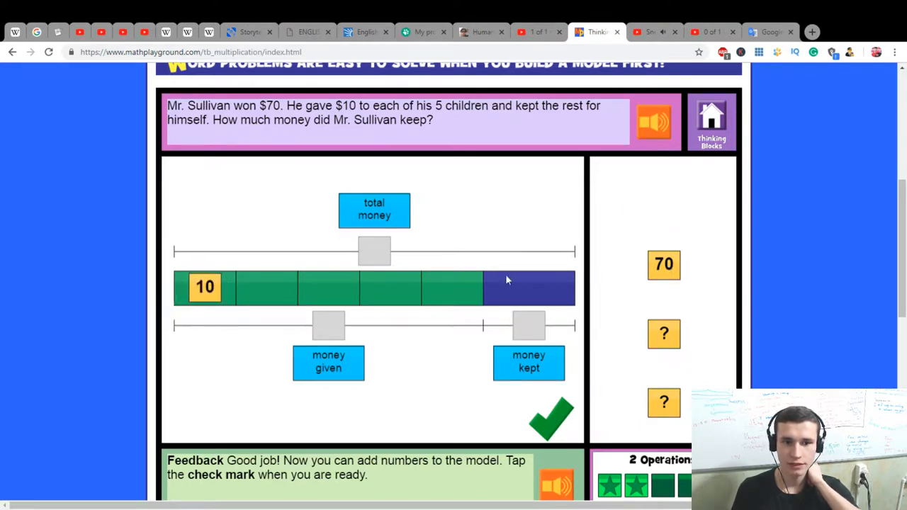
left_click_drag(663, 264, 374, 250)
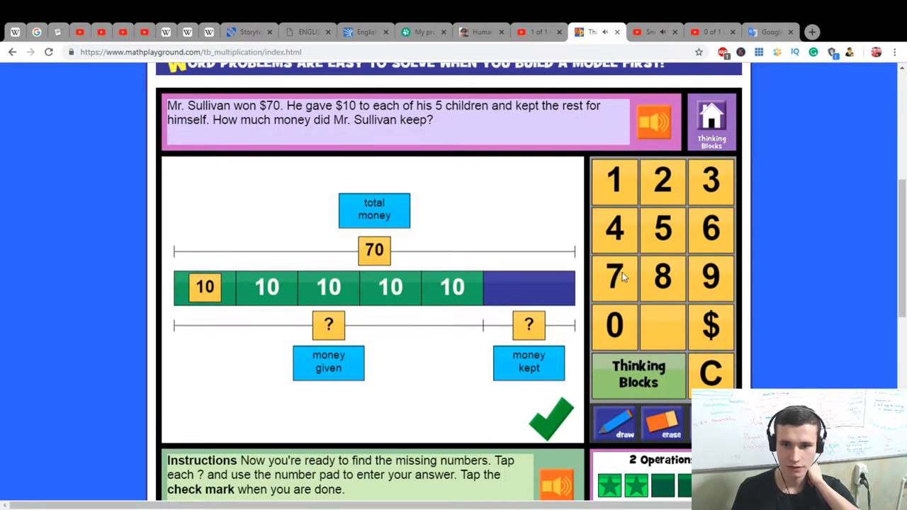
left_click(662, 229)
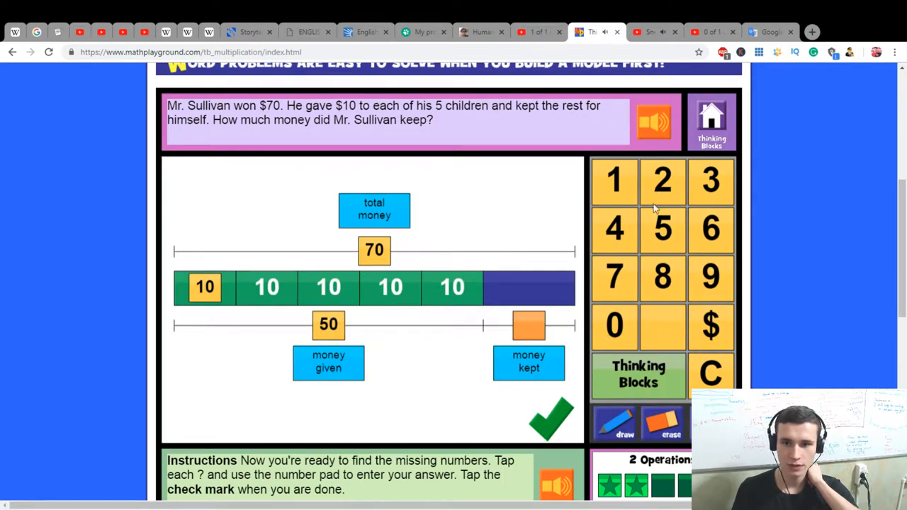
left_click(550, 424)
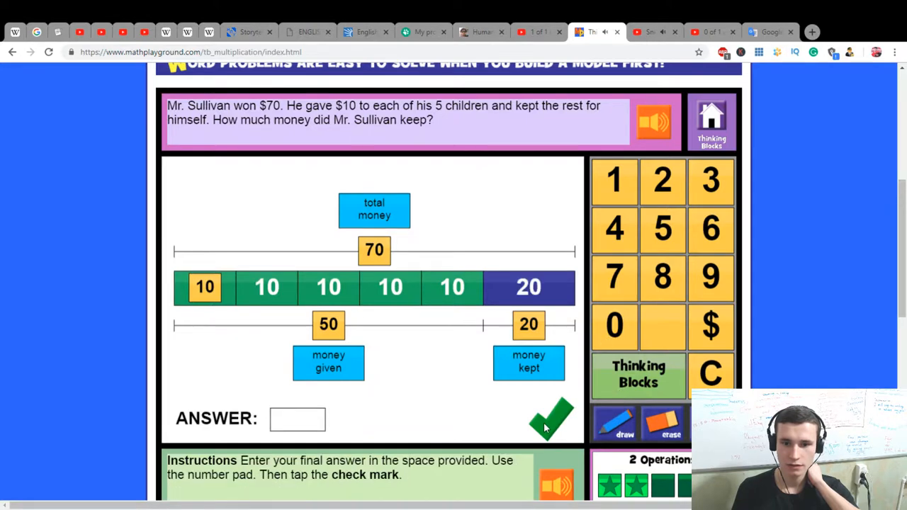
mouse_move(545, 198)
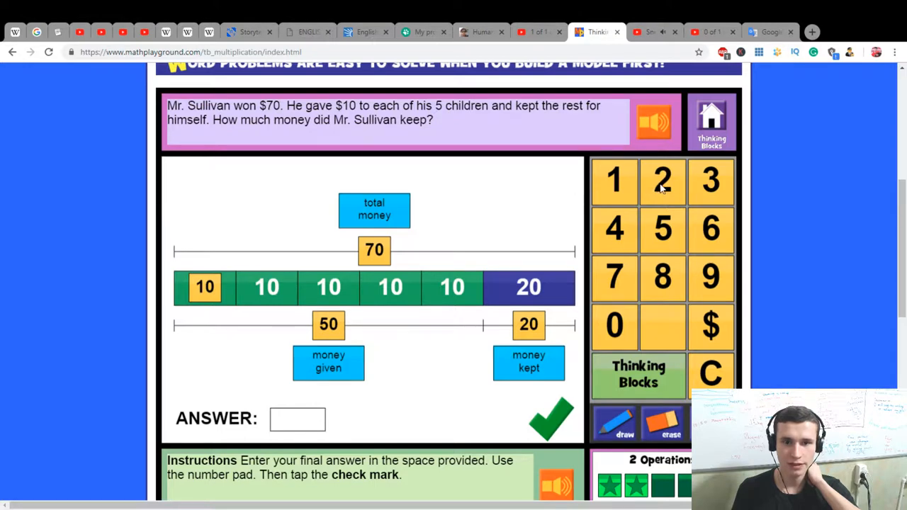
left_click(662, 181)
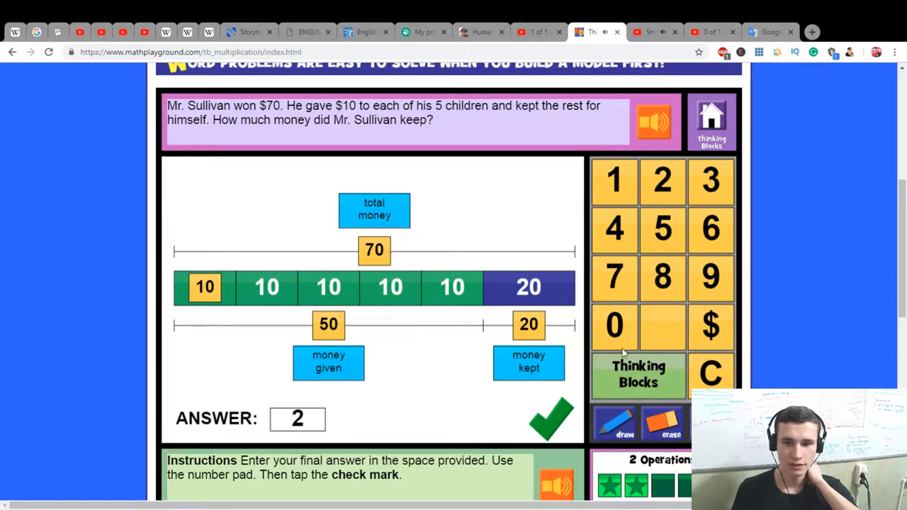
left_click(552, 419)
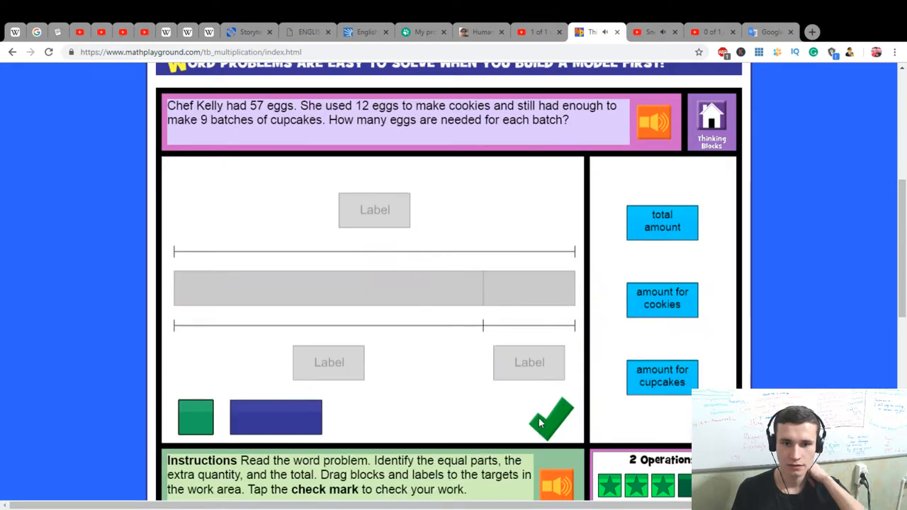
Step: Leave the eggs problem and choose the missing parts model set
left_click(551, 418)
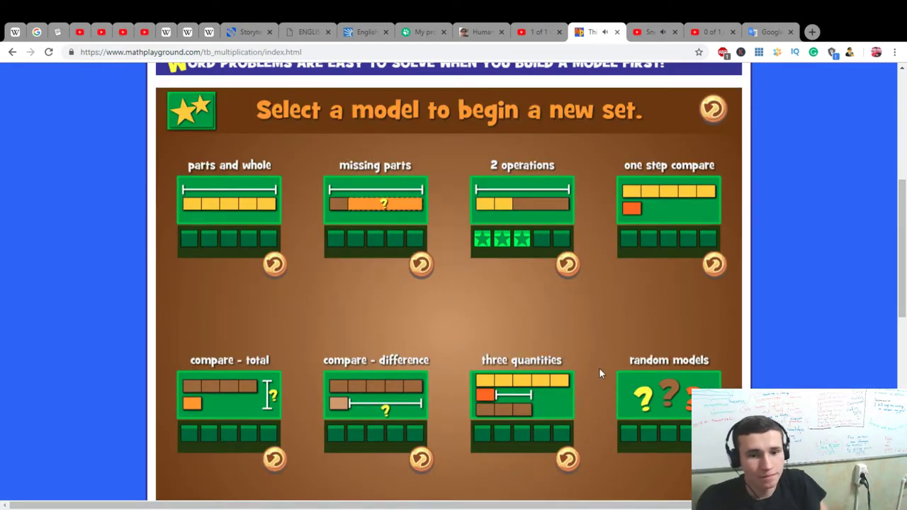
mouse_move(511, 222)
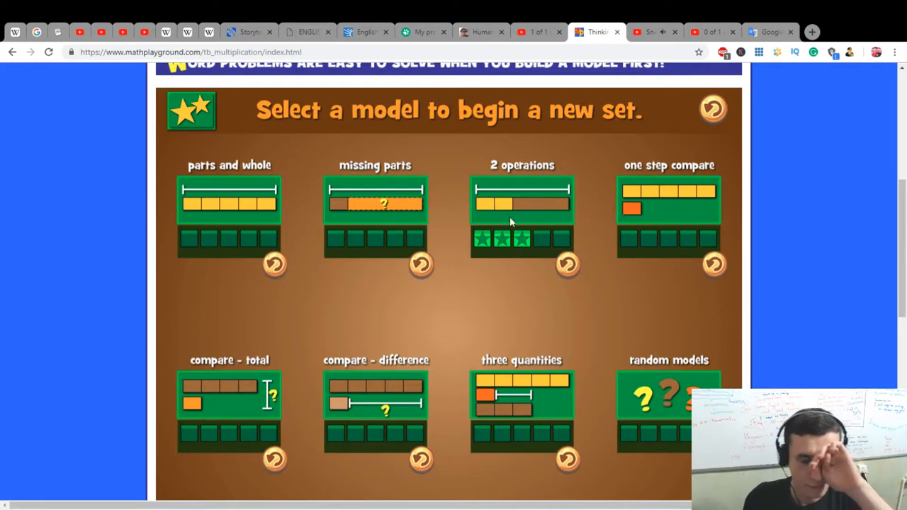
mouse_move(482, 205)
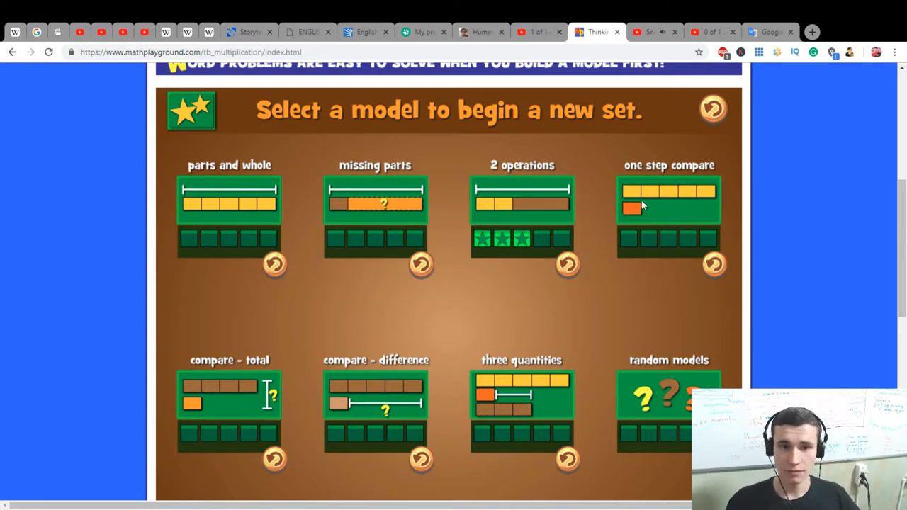
mouse_move(396, 200)
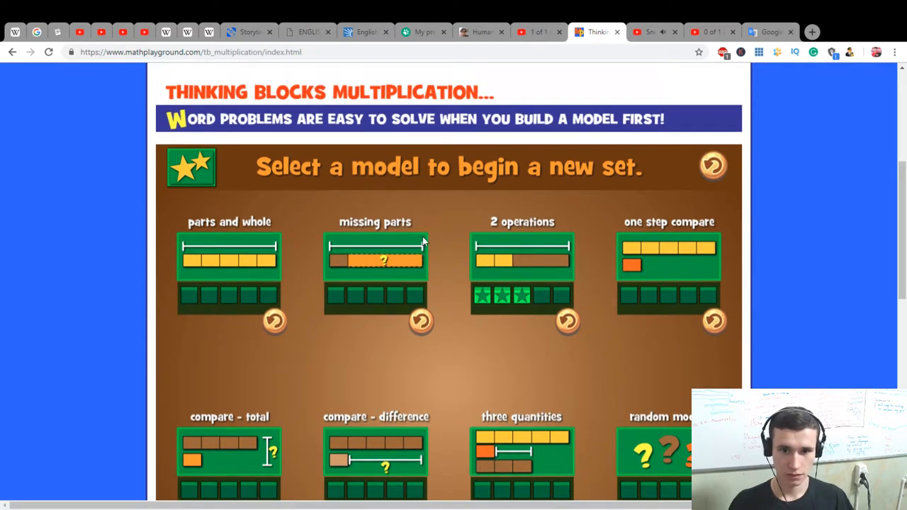
scroll("down", 3)
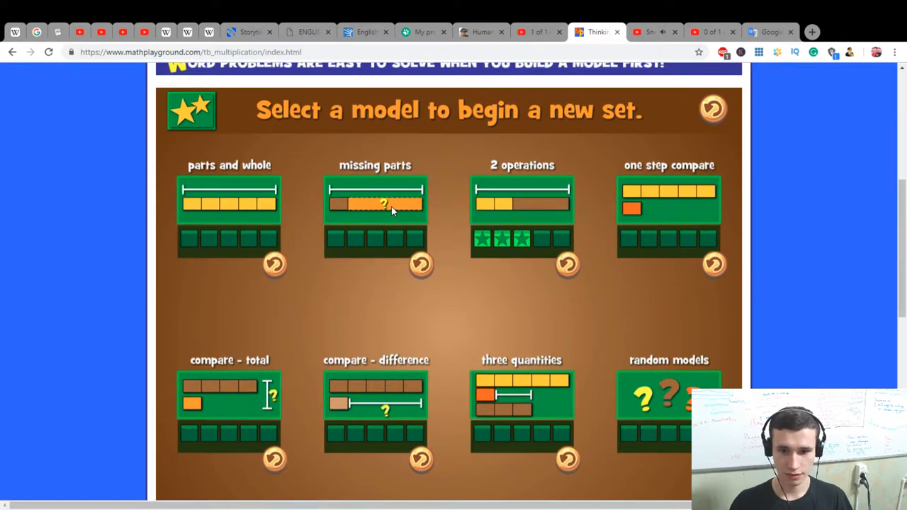
left_click(374, 206)
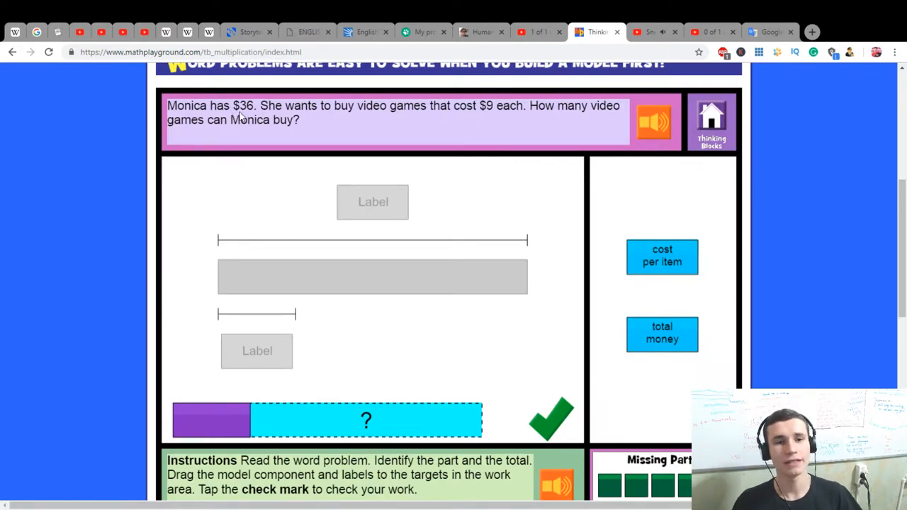
mouse_move(676, 267)
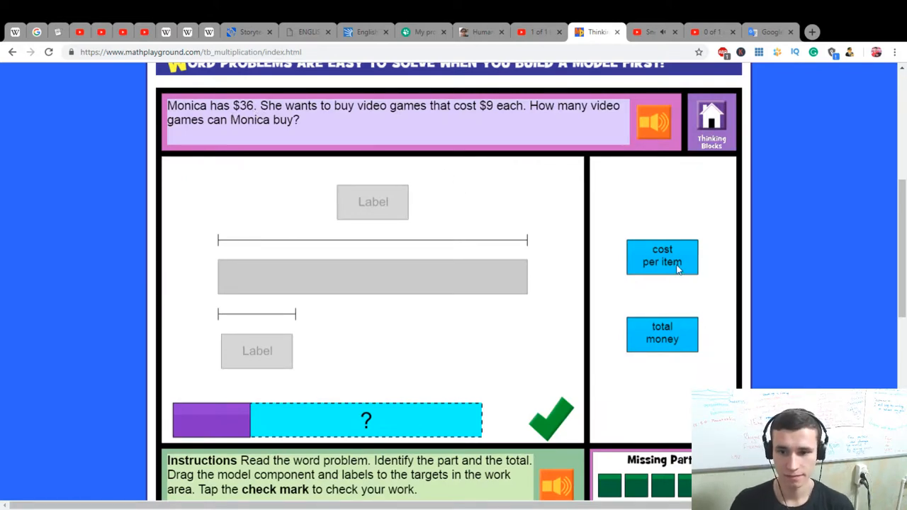
Step: Label Monica's $36 model with total money and cost per item, then answer 4 video games
left_click_drag(662, 257, 281, 309)
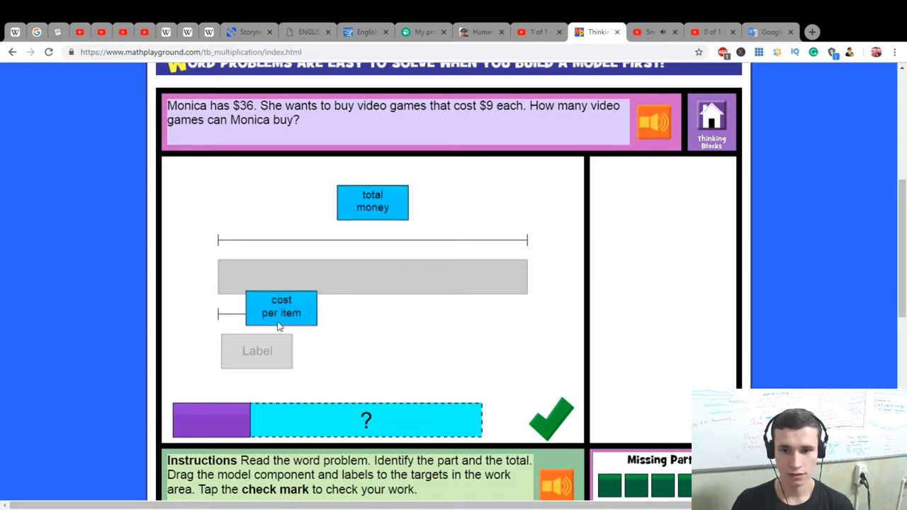
left_click_drag(281, 308, 257, 351)
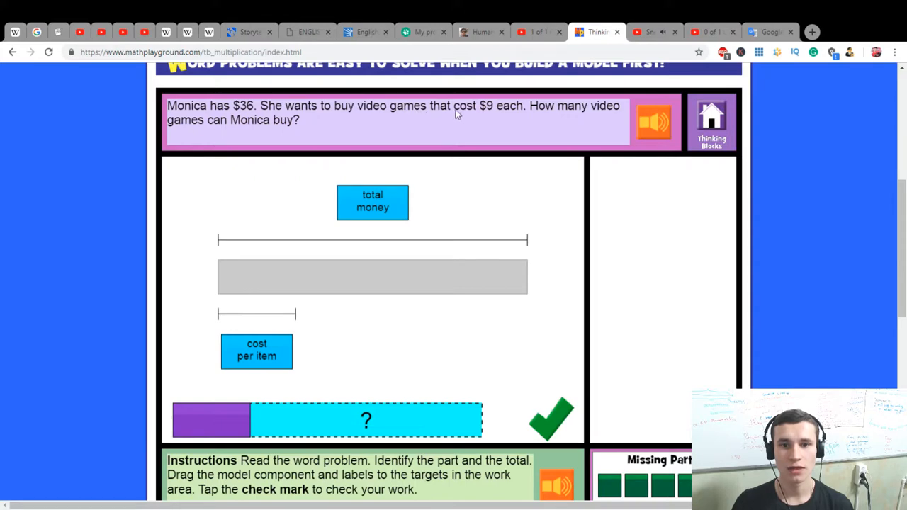
mouse_move(490, 113)
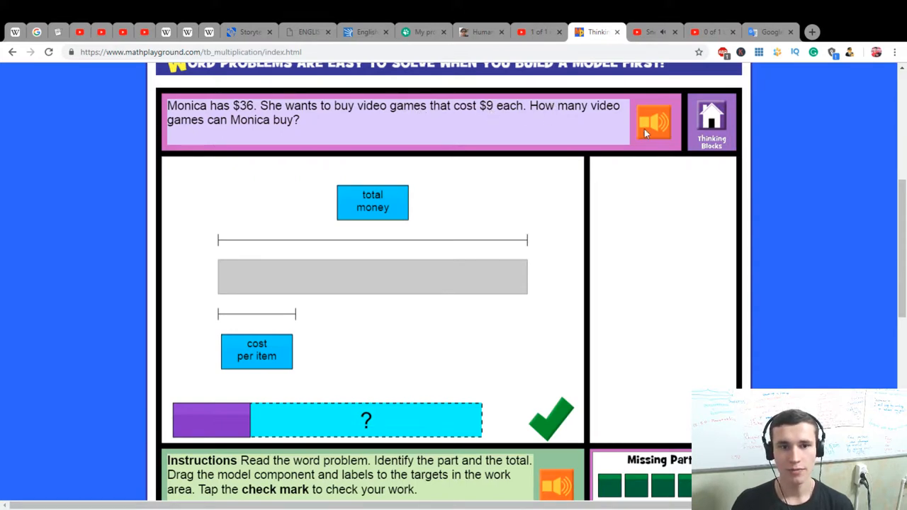
mouse_move(222, 426)
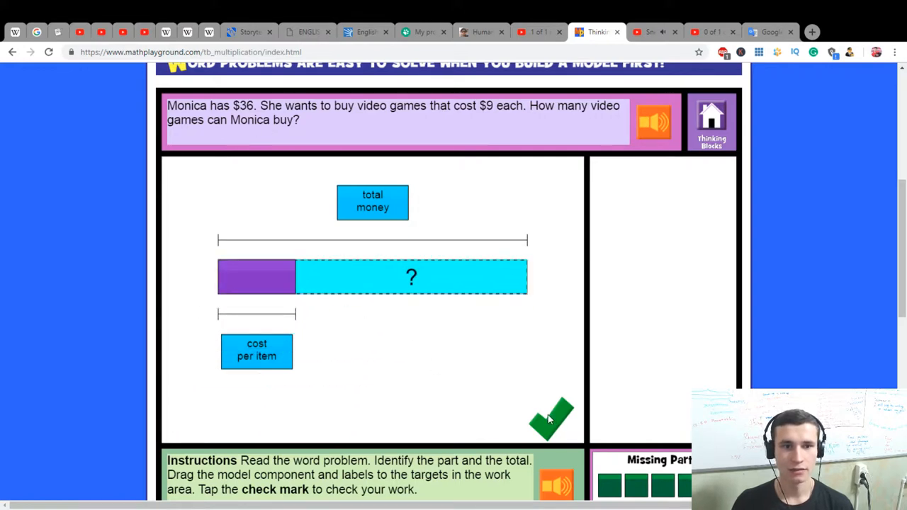
left_click(551, 419)
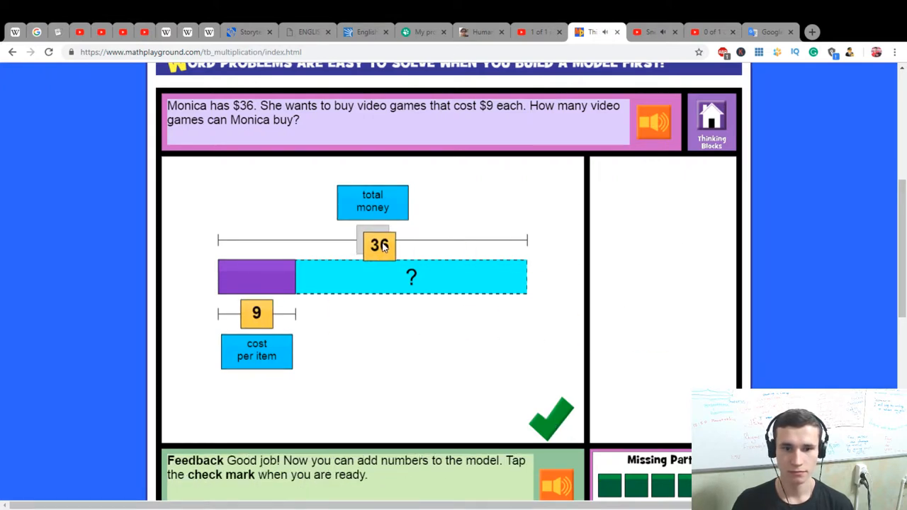
left_click(551, 419)
type("4")
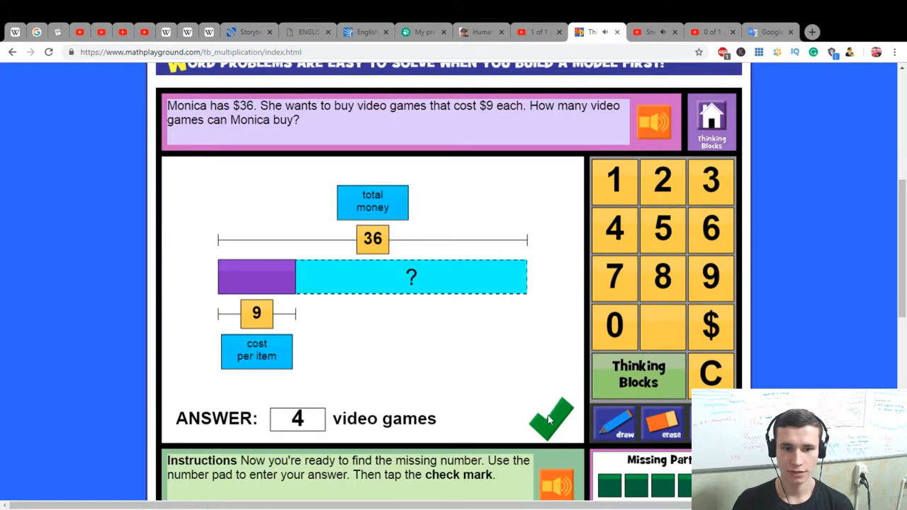
left_click(548, 418)
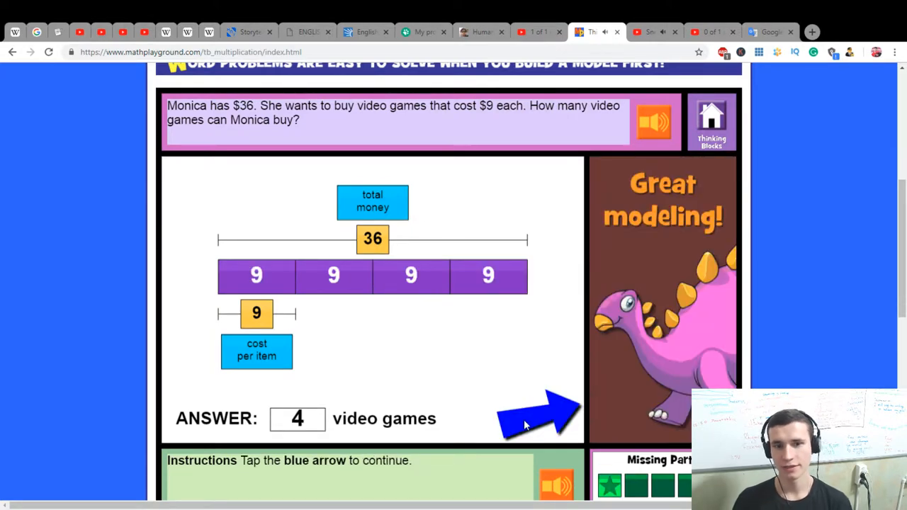
left_click(538, 411)
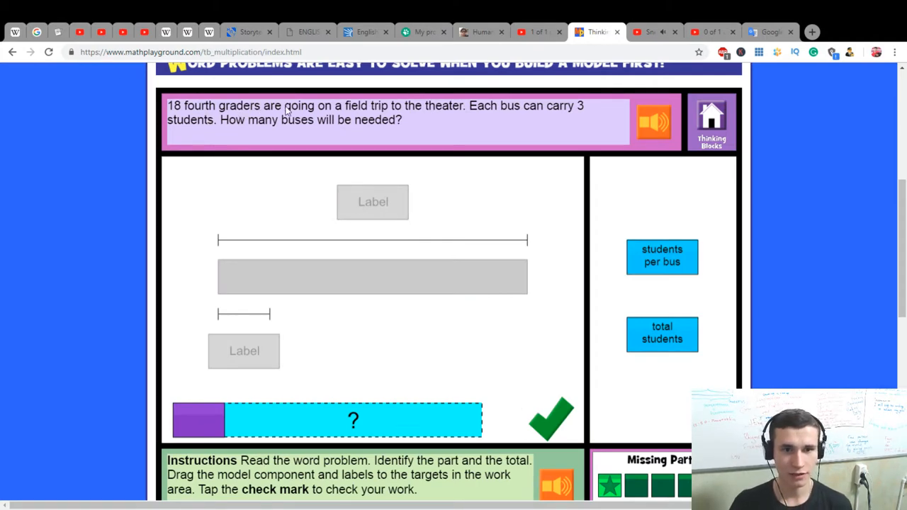
mouse_move(459, 128)
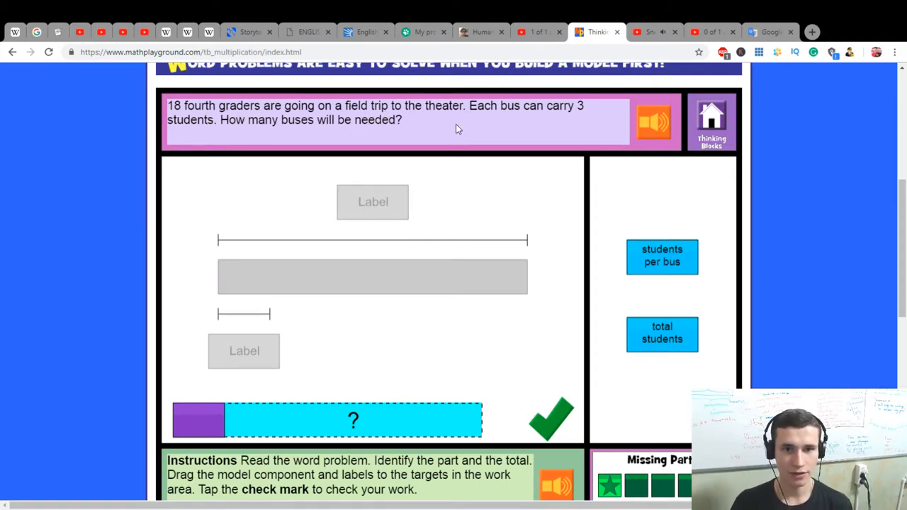
Step: Model 18 students in groups of 3 on the bar and answer 6 buses
left_click_drag(661, 334, 350, 314)
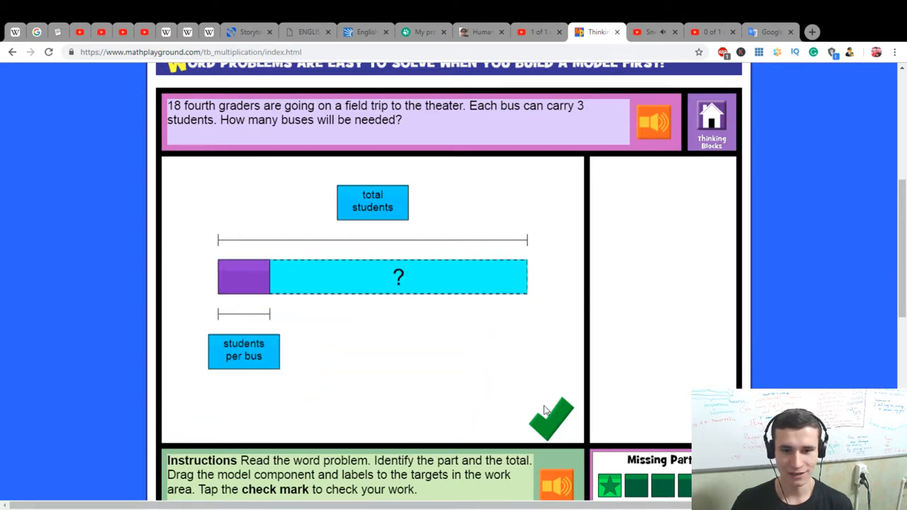
mouse_move(552, 435)
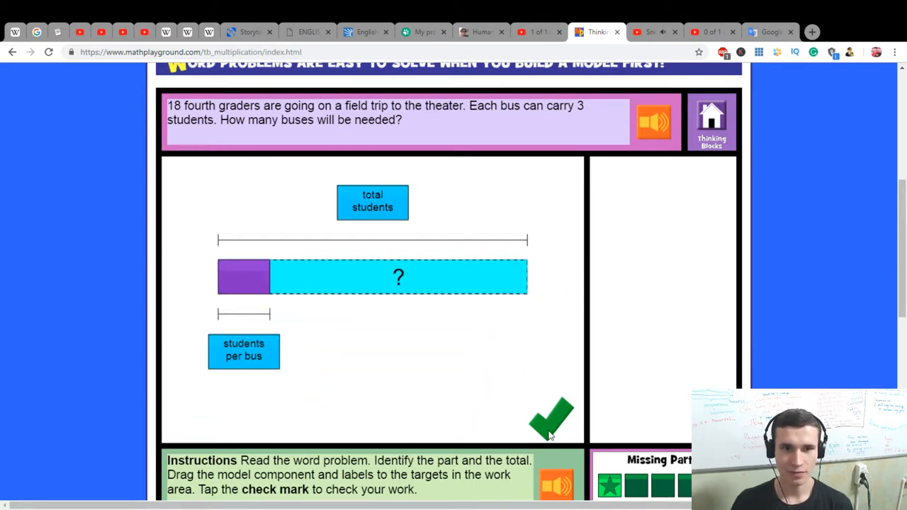
left_click(551, 418)
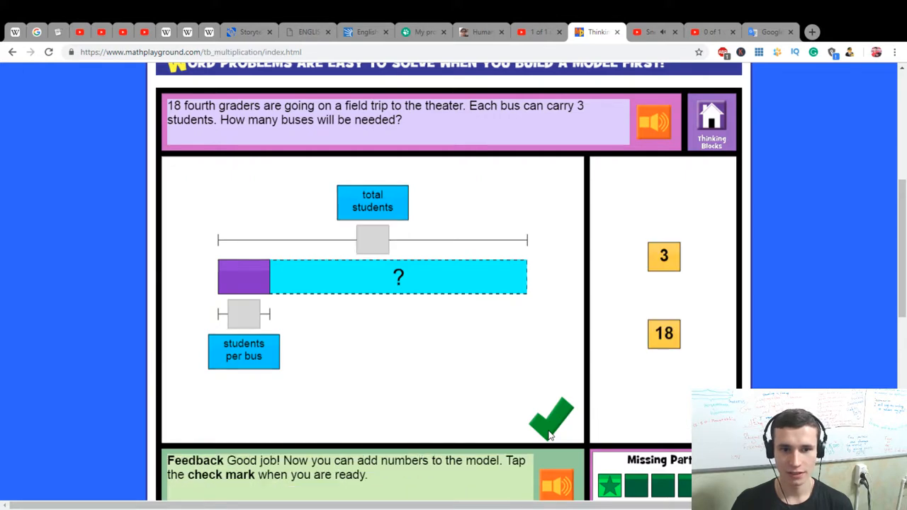
left_click_drag(664, 255, 244, 314)
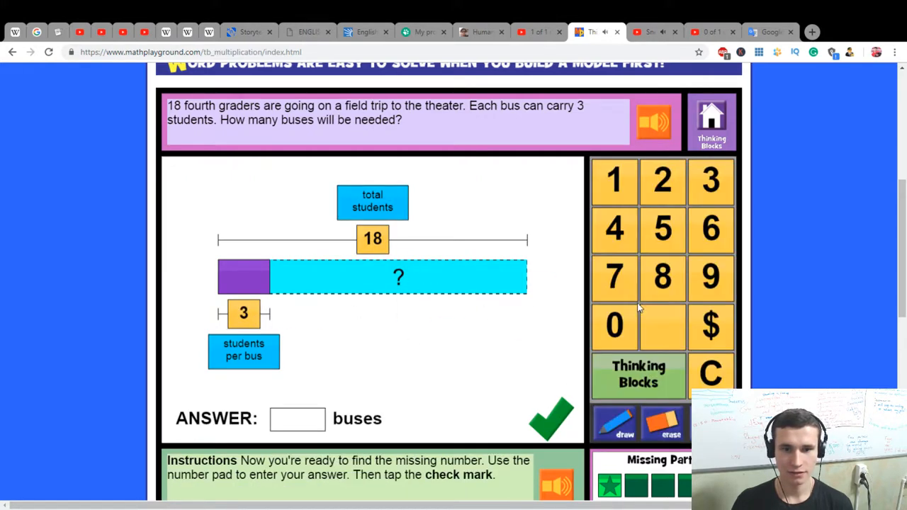
left_click(550, 418)
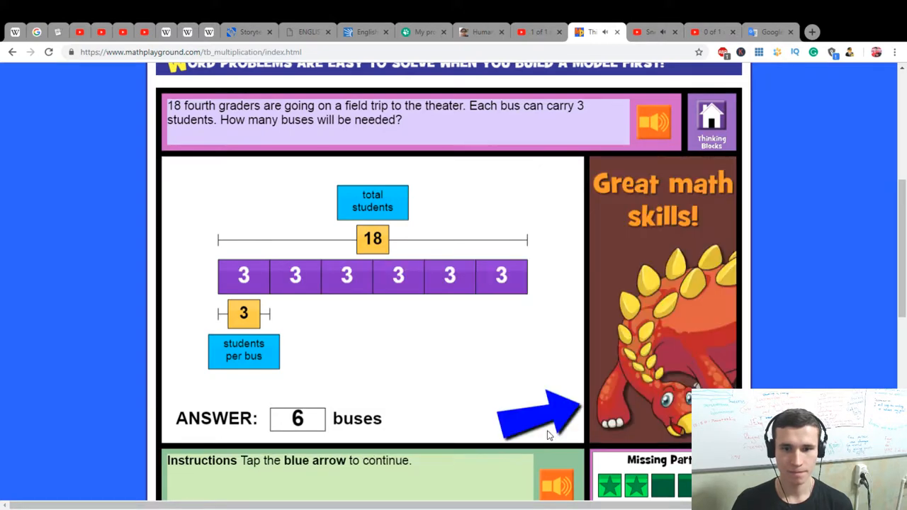
left_click(531, 411)
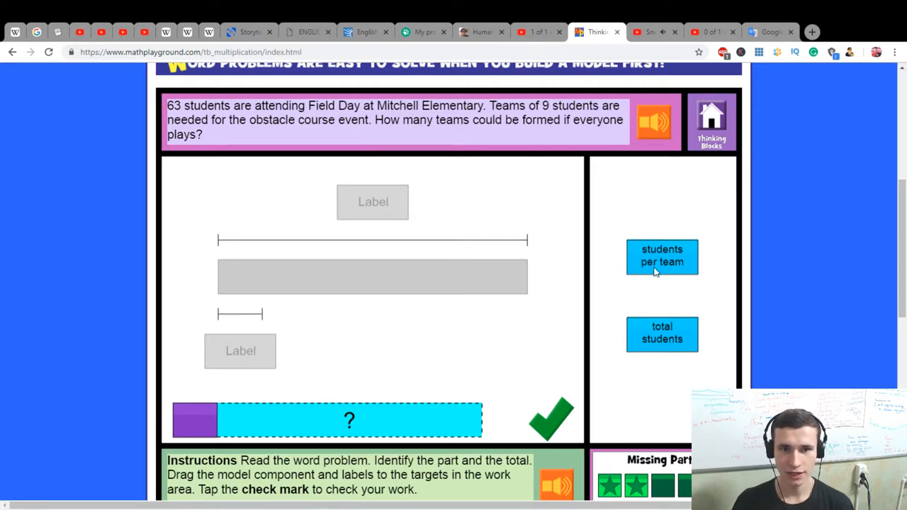
mouse_move(661, 271)
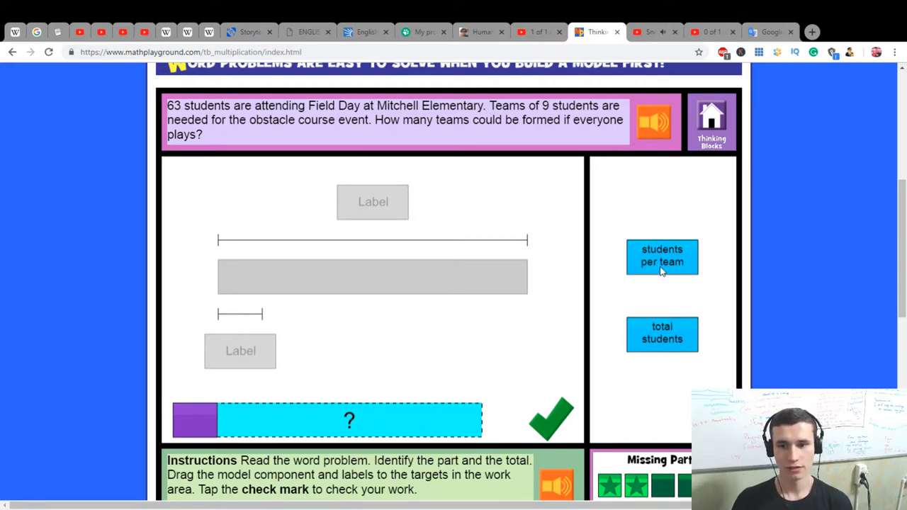
Step: Label the Field Day bar as total students, place 9 and 63, and submit
left_click_drag(662, 334, 420, 243)
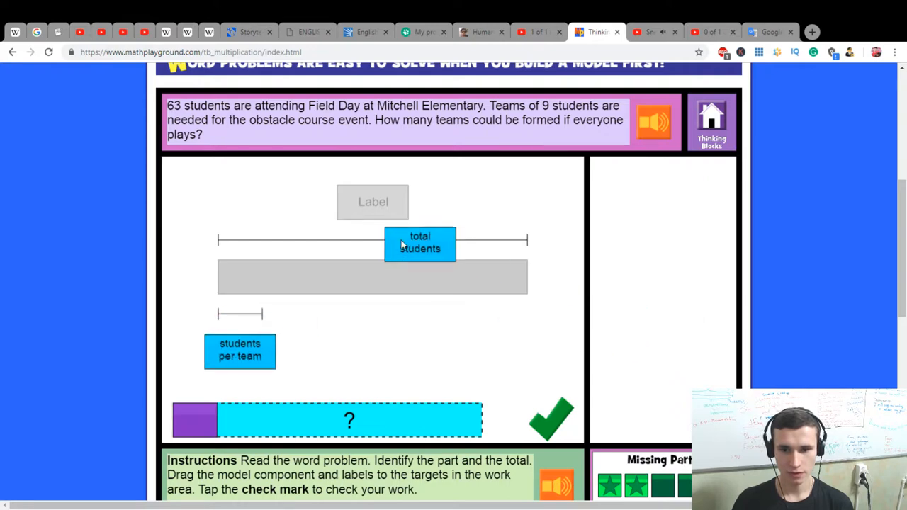
left_click_drag(420, 243, 372, 202)
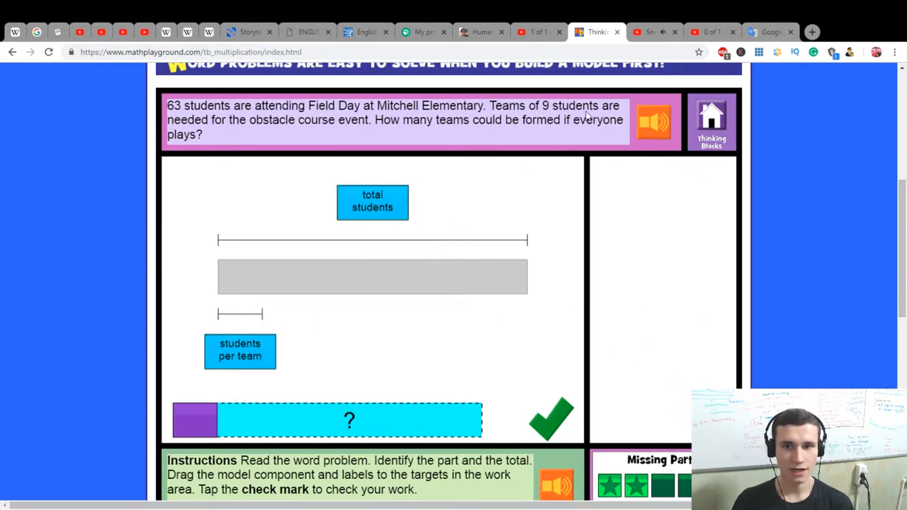
mouse_move(311, 127)
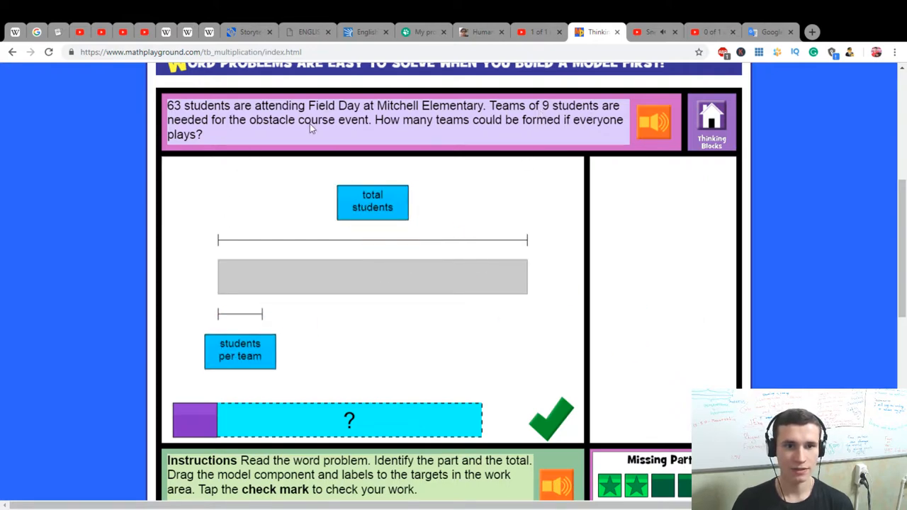
mouse_move(411, 138)
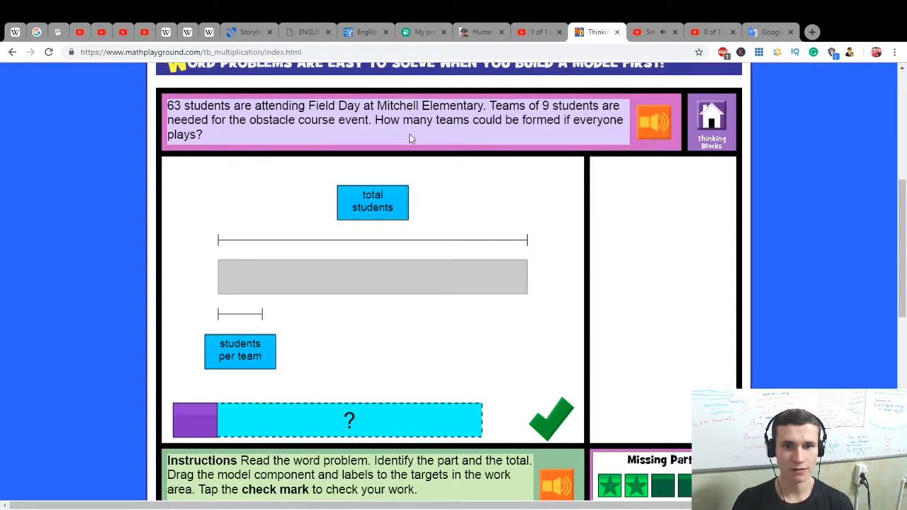
mouse_move(320, 392)
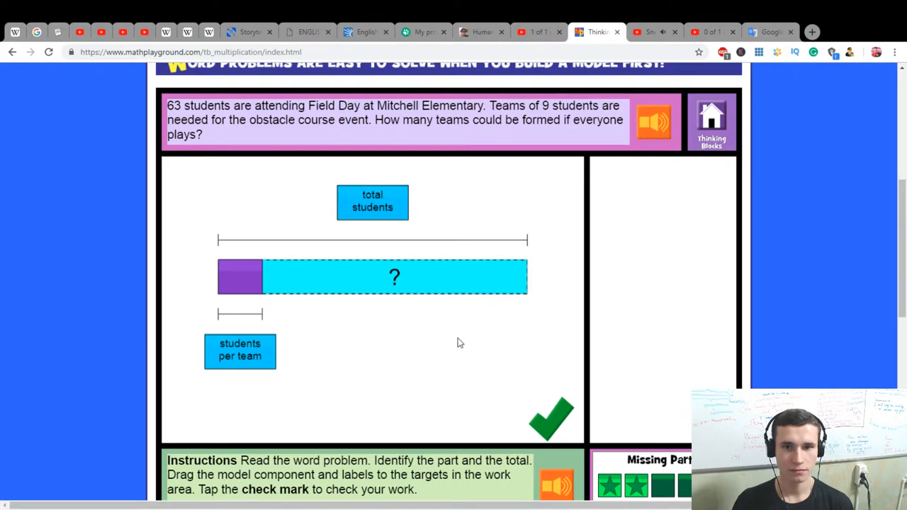
left_click(551, 418)
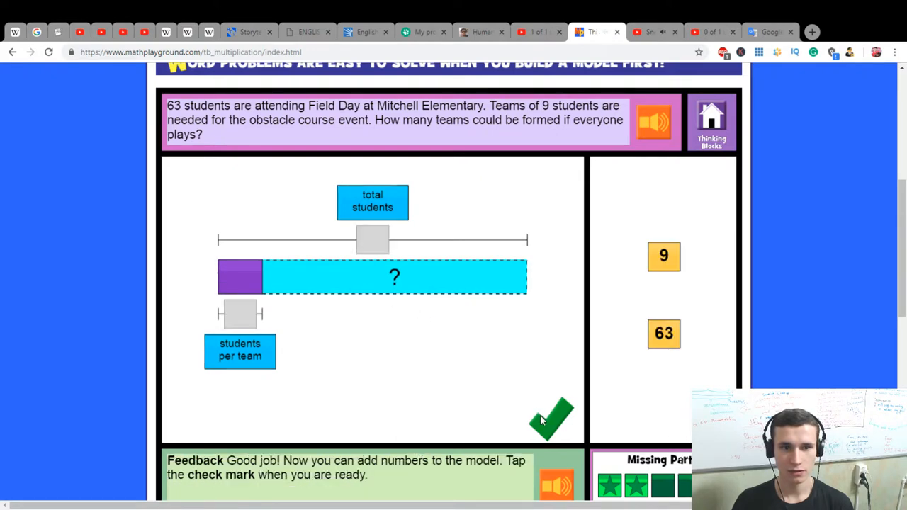
left_click_drag(663, 256, 239, 313)
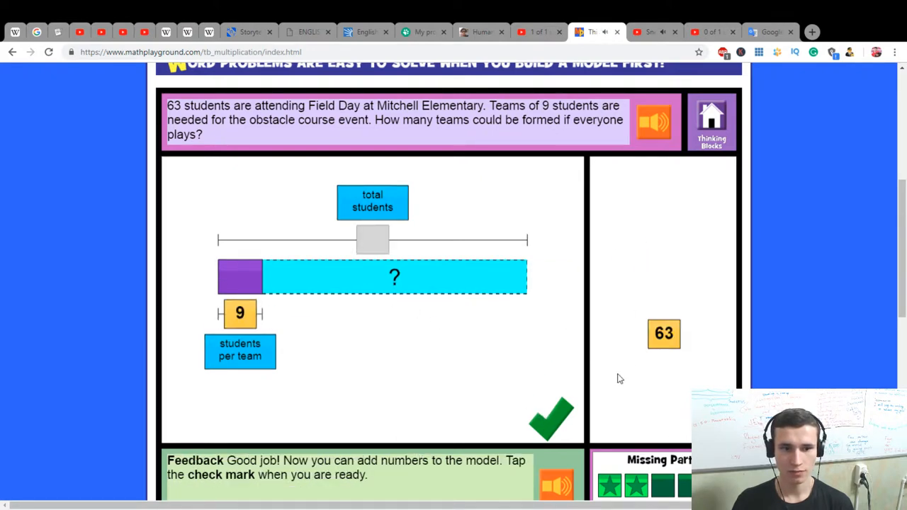
left_click_drag(664, 334, 372, 239)
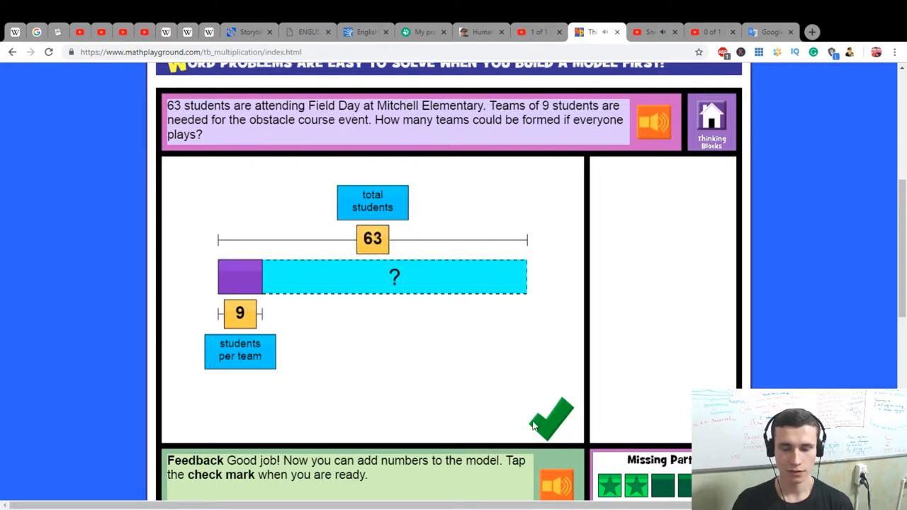
left_click(552, 418)
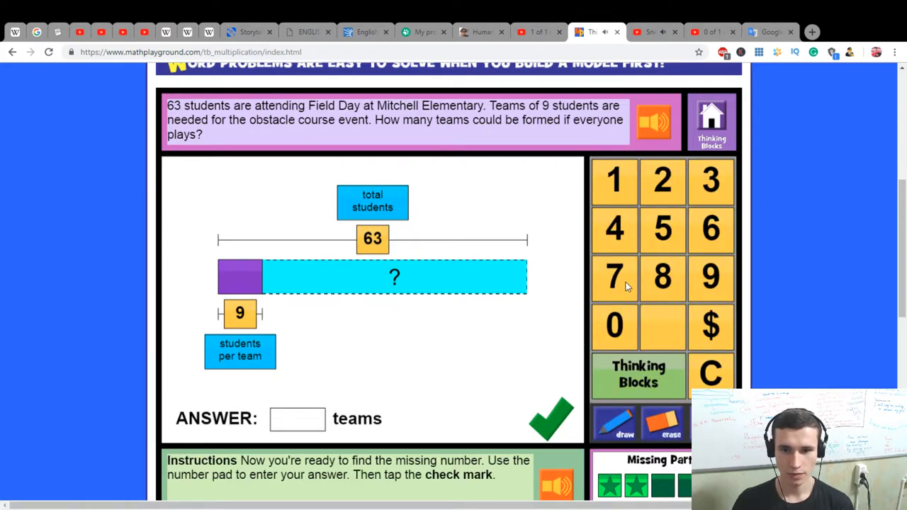
left_click(550, 418)
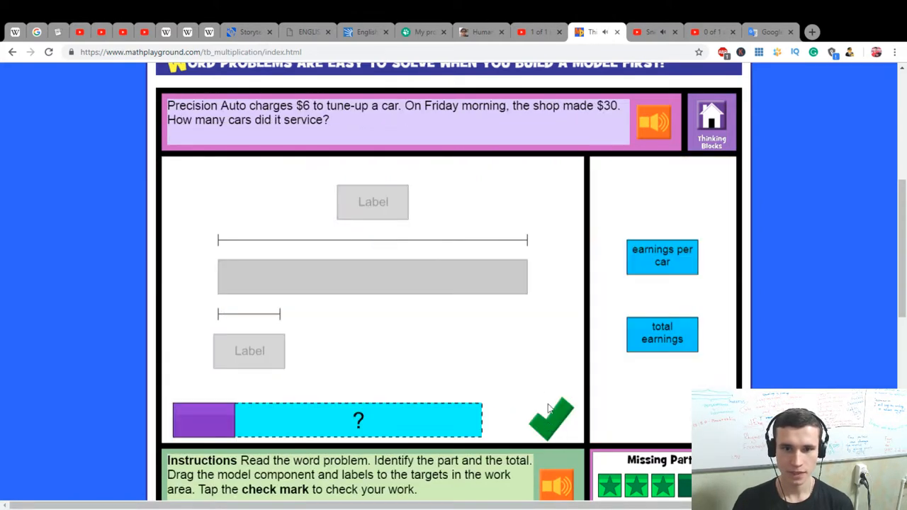
mouse_move(227, 120)
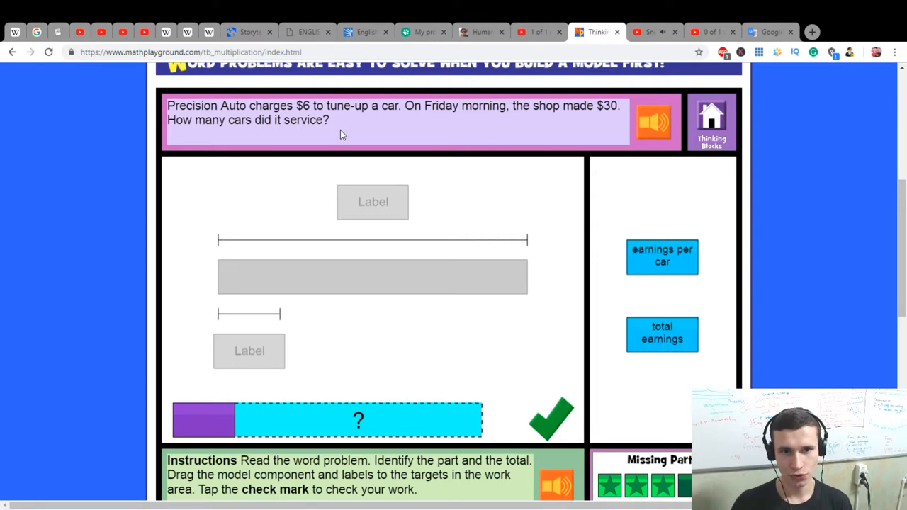
mouse_move(521, 115)
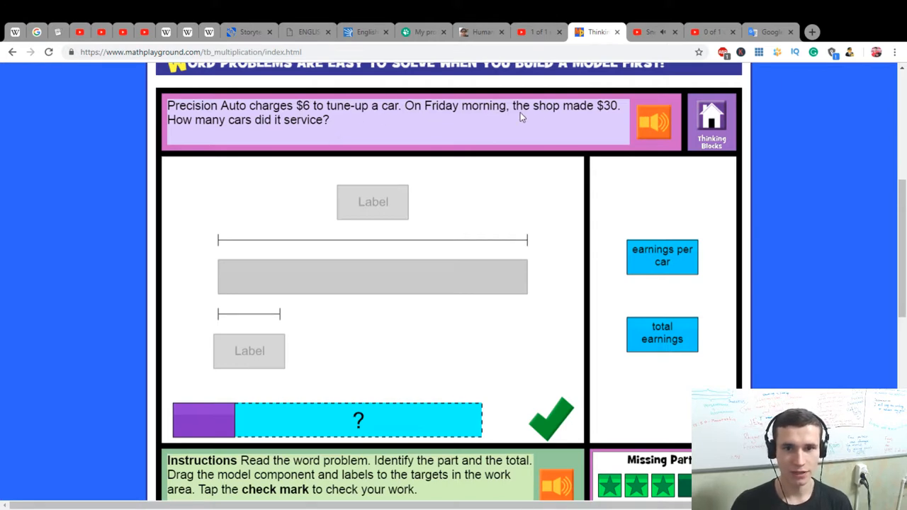
mouse_move(572, 109)
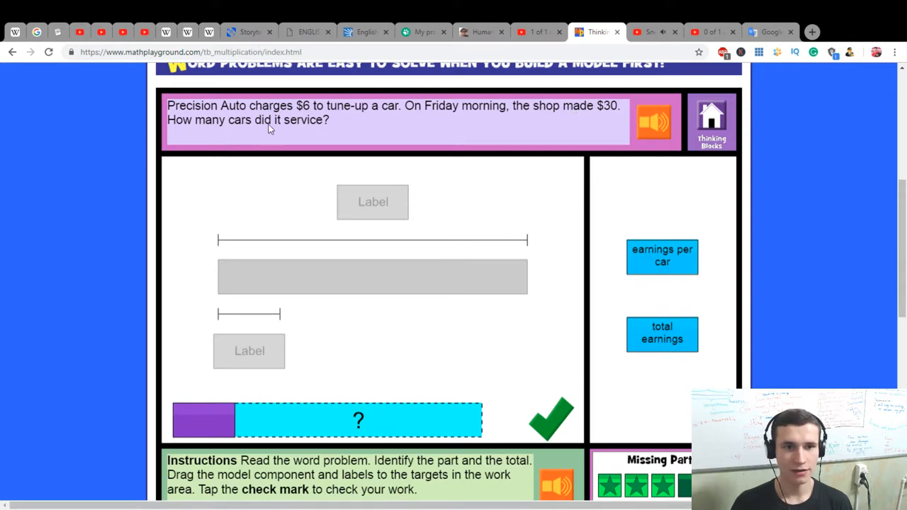
mouse_move(684, 284)
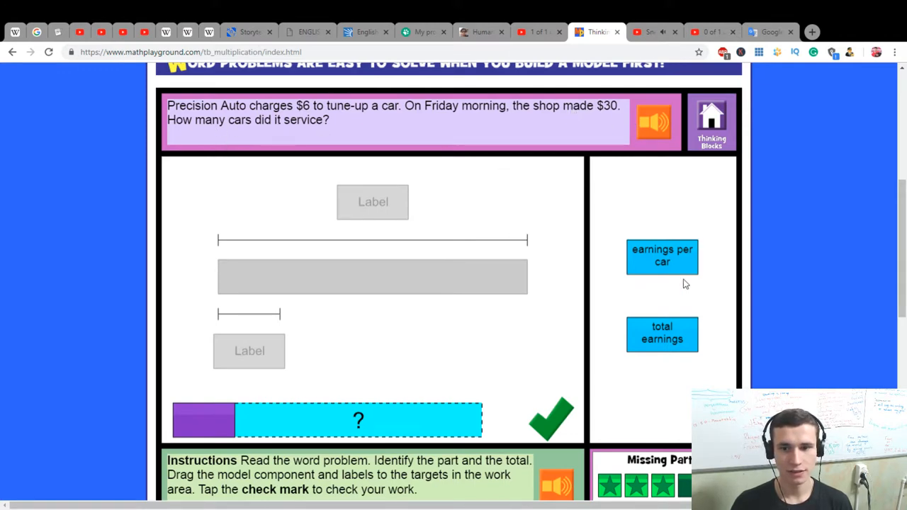
Step: Label earnings per car and total earnings, then submit 5 cars for $30 at $6 each
left_click_drag(662, 255, 248, 351)
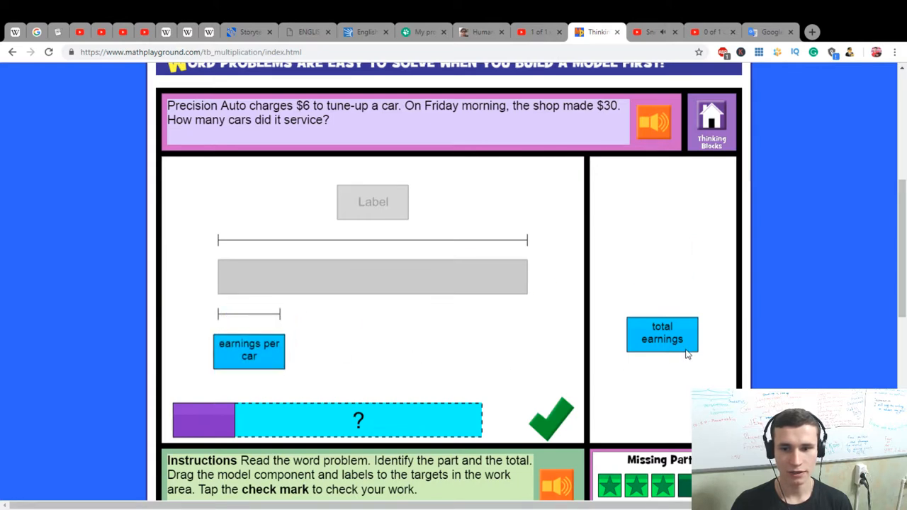
left_click_drag(662, 335, 372, 202)
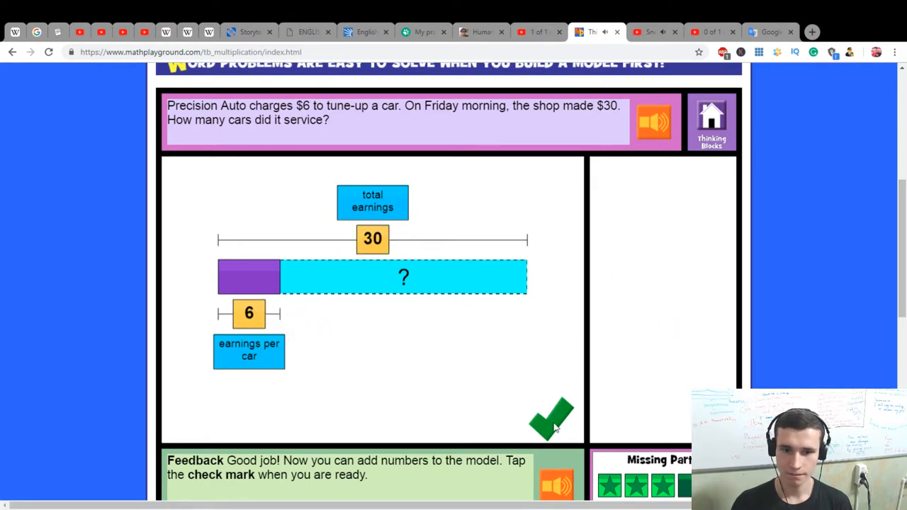
left_click(550, 419)
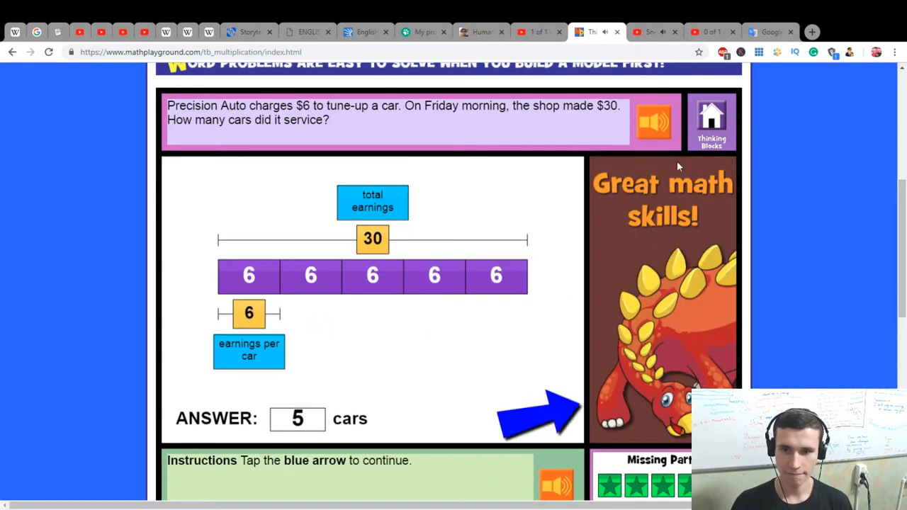
left_click(539, 411)
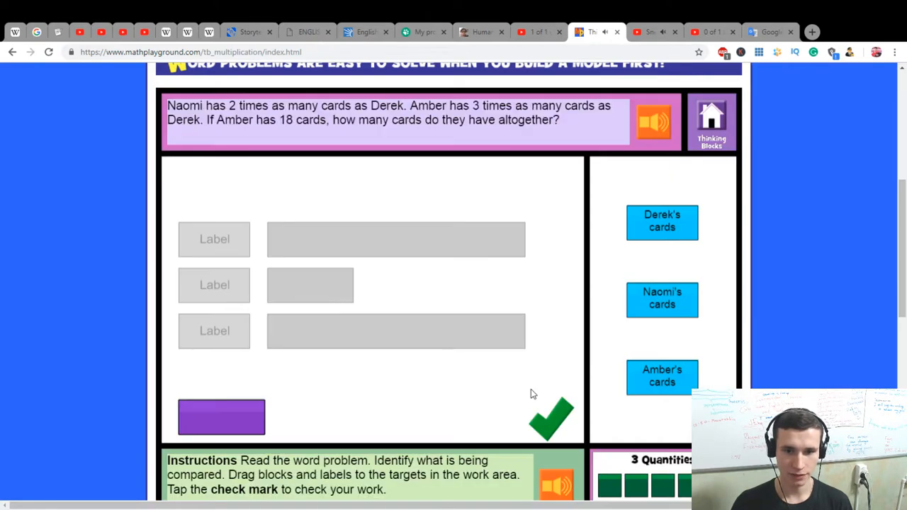
mouse_move(519, 363)
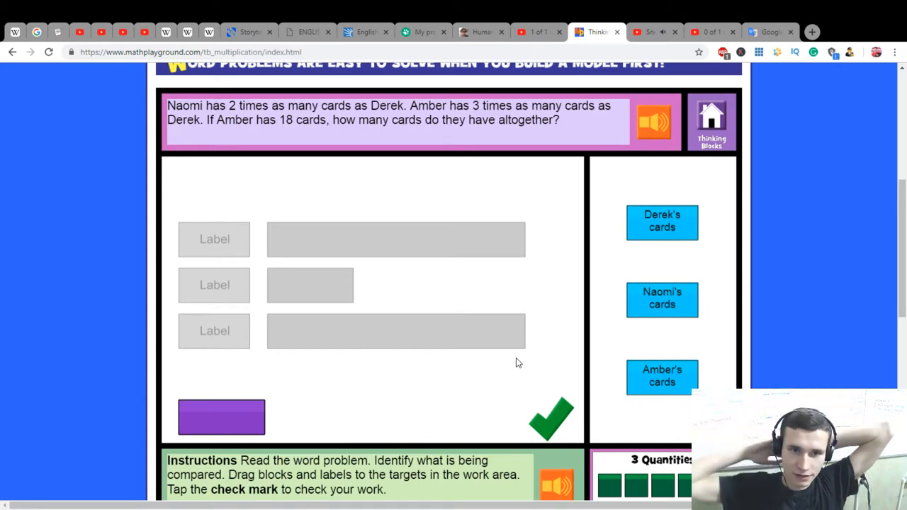
Step: Label the Derek, Naomi and Amber rows and drag unit blocks onto their card bars
left_click_drag(661, 222, 192, 228)
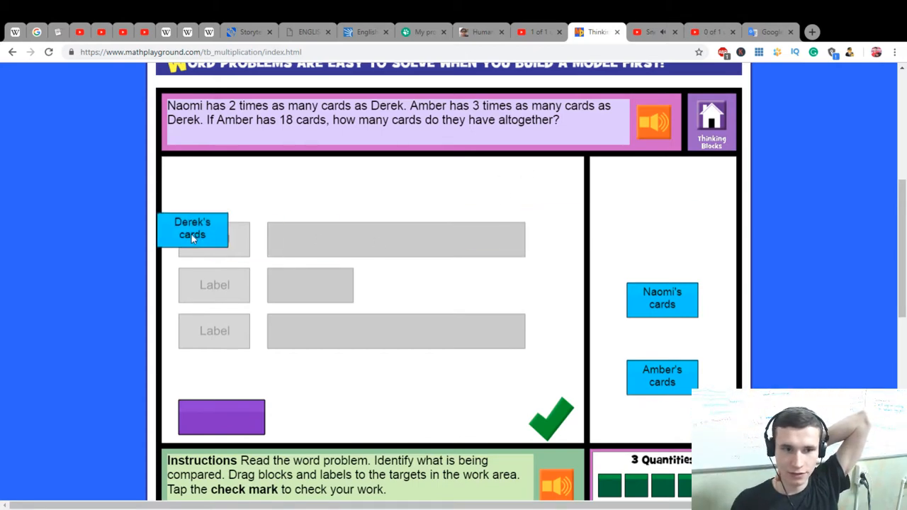
left_click_drag(662, 300, 242, 276)
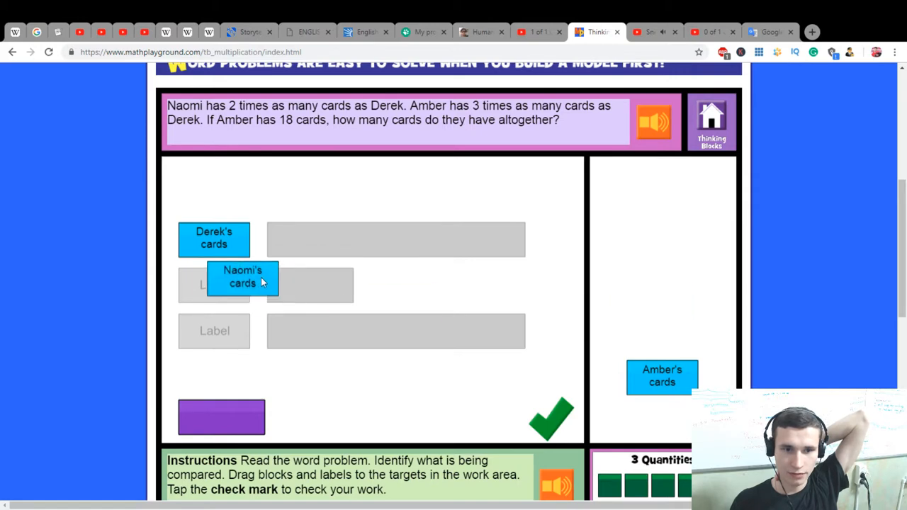
left_click_drag(242, 277, 214, 289)
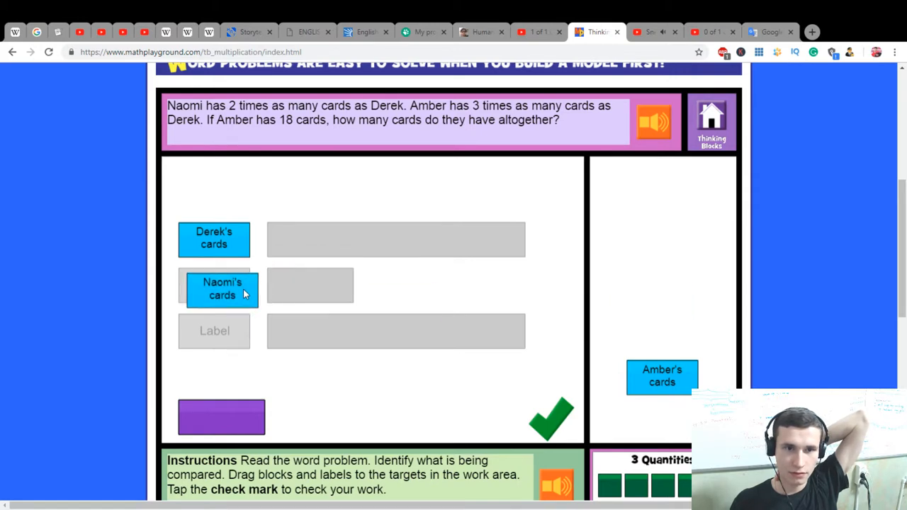
left_click_drag(221, 289, 222, 334)
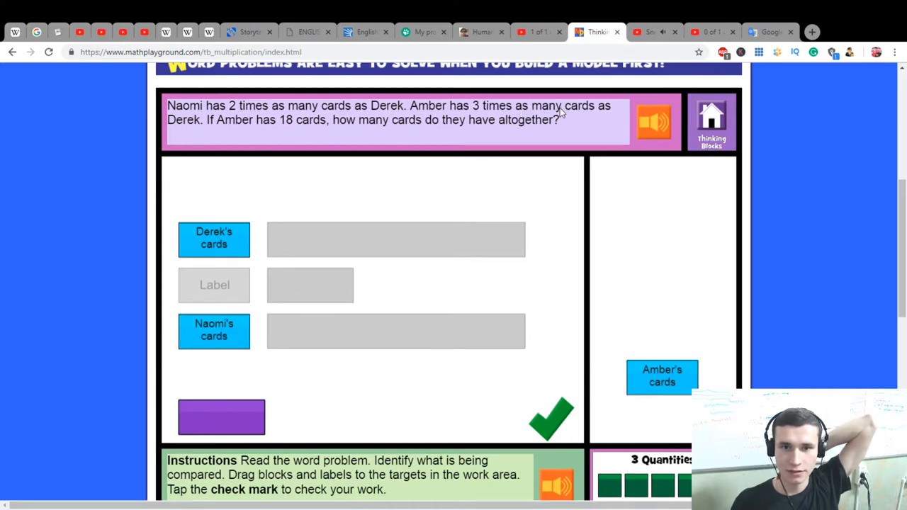
left_click_drag(661, 376, 218, 336)
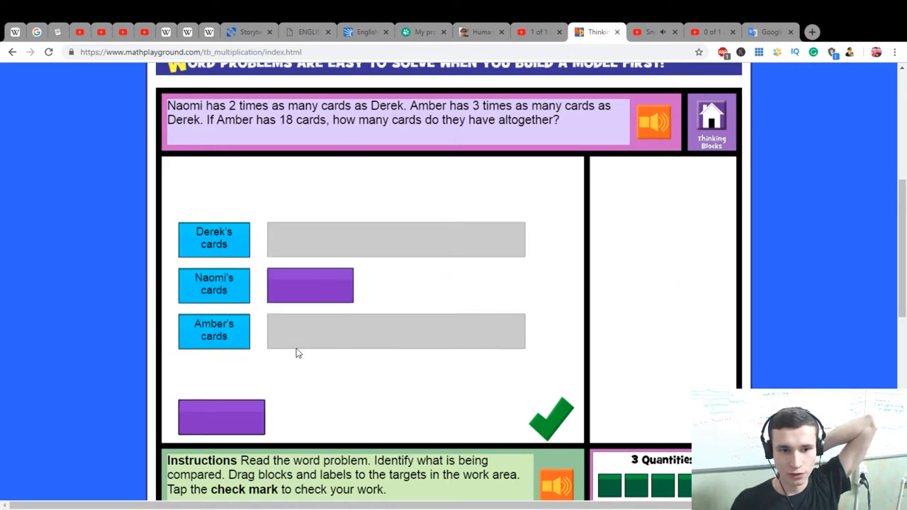
left_click_drag(222, 417, 397, 238)
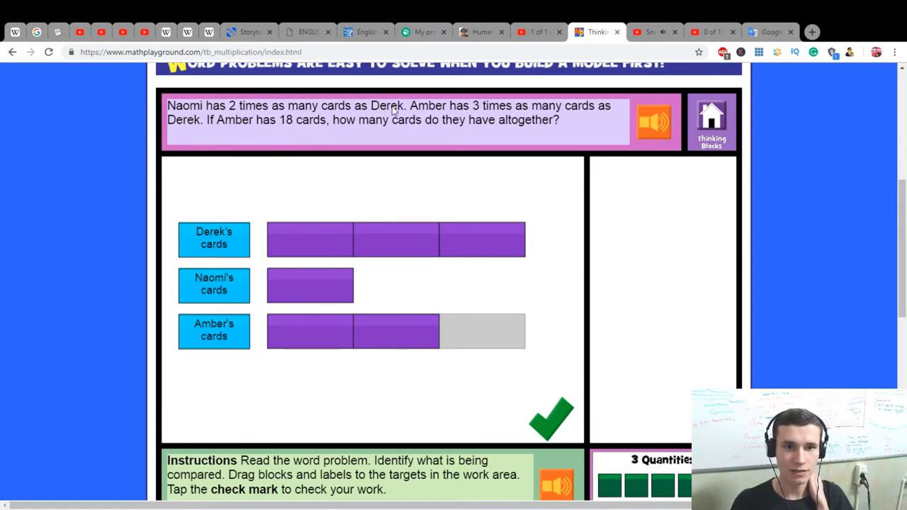
mouse_move(291, 289)
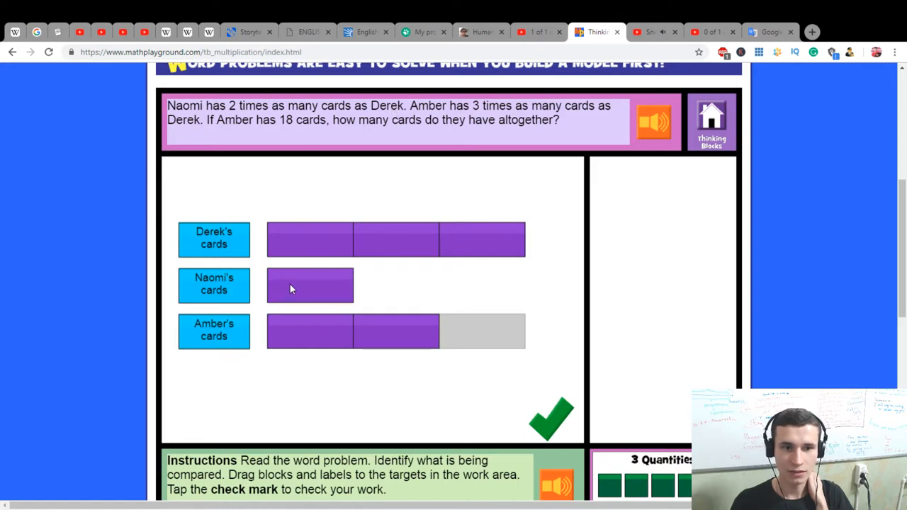
mouse_move(294, 282)
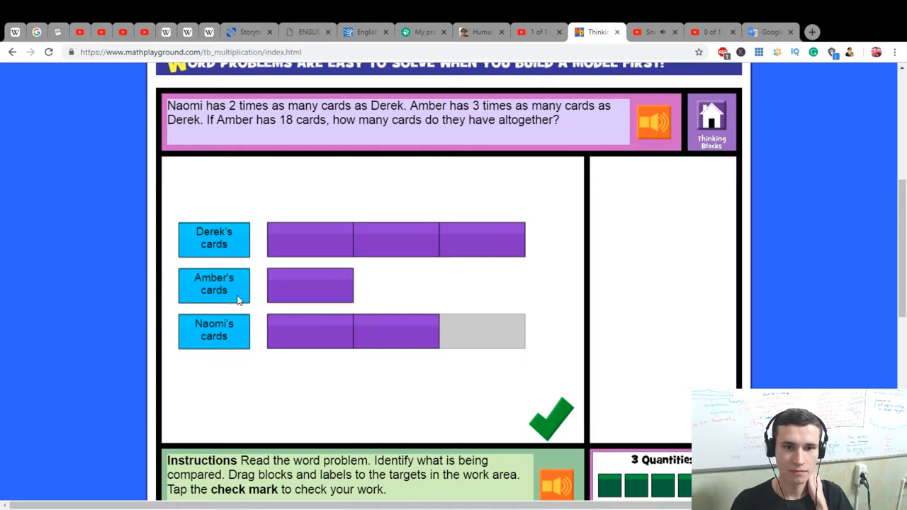
mouse_move(238, 280)
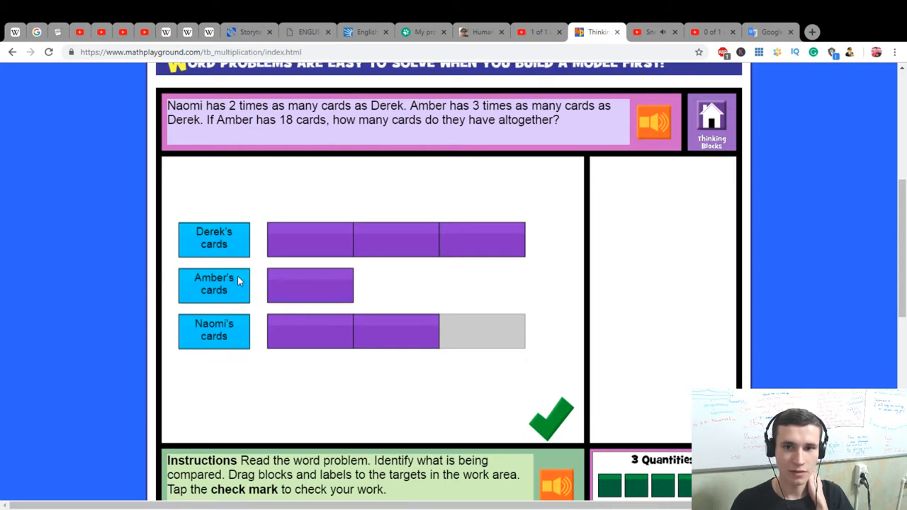
left_click_drag(213, 240, 213, 285)
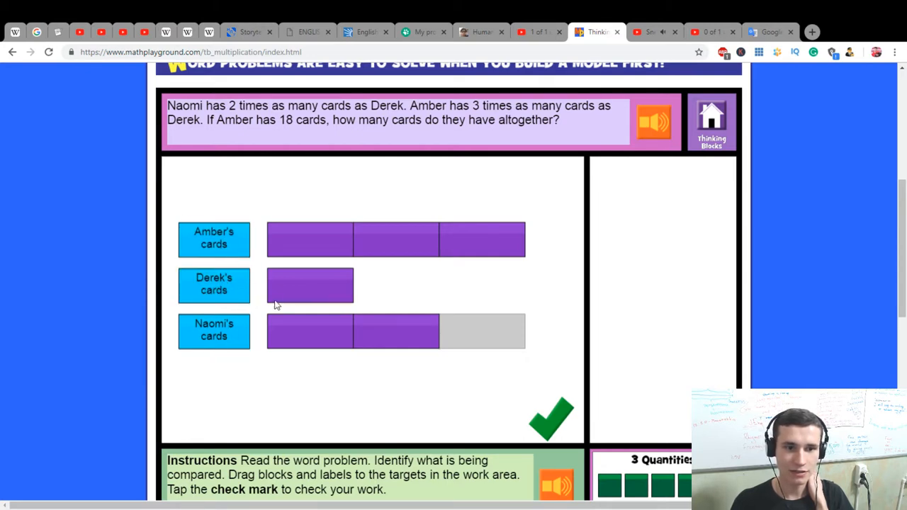
mouse_move(277, 192)
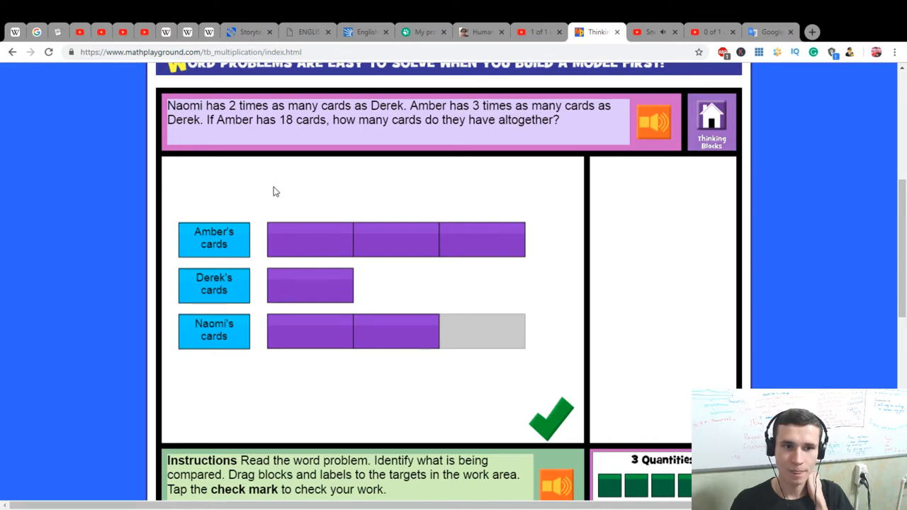
mouse_move(484, 119)
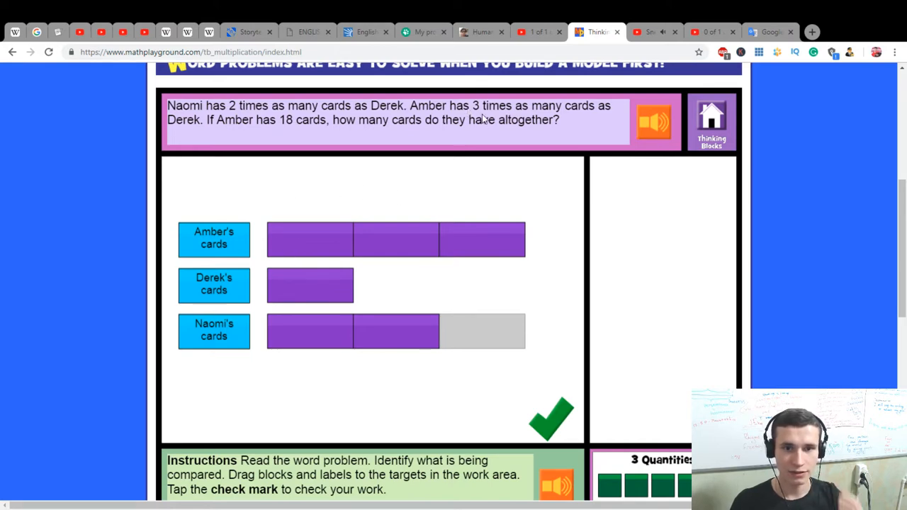
mouse_move(595, 121)
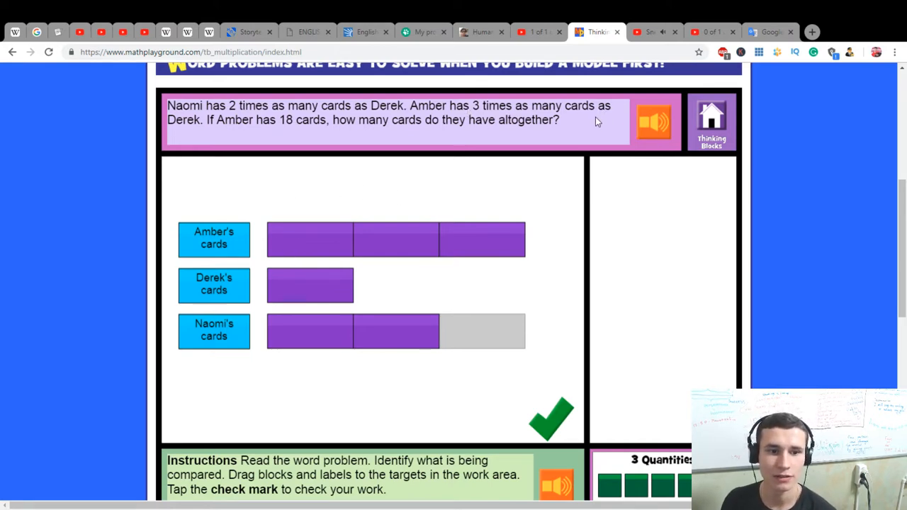
mouse_move(586, 107)
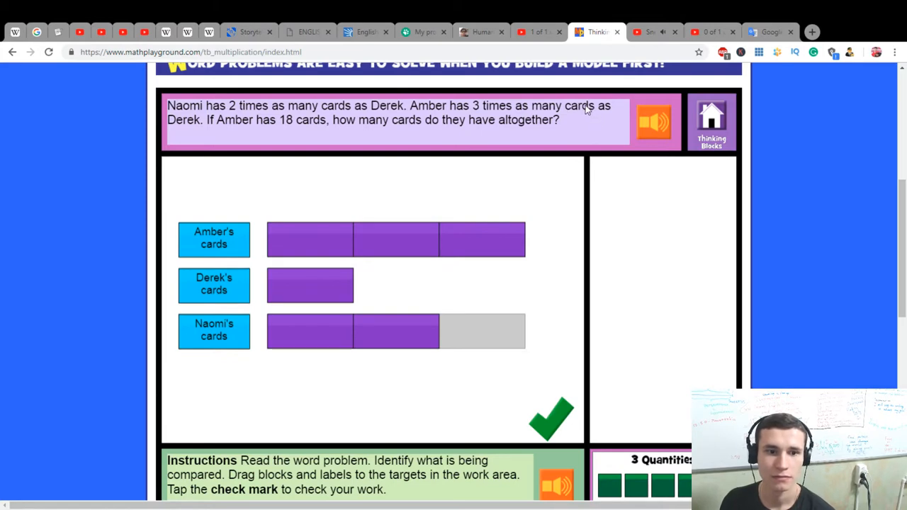
Step: Place 18 above Amber's bar and ? as the total, then answer 36 cards
left_click(550, 418)
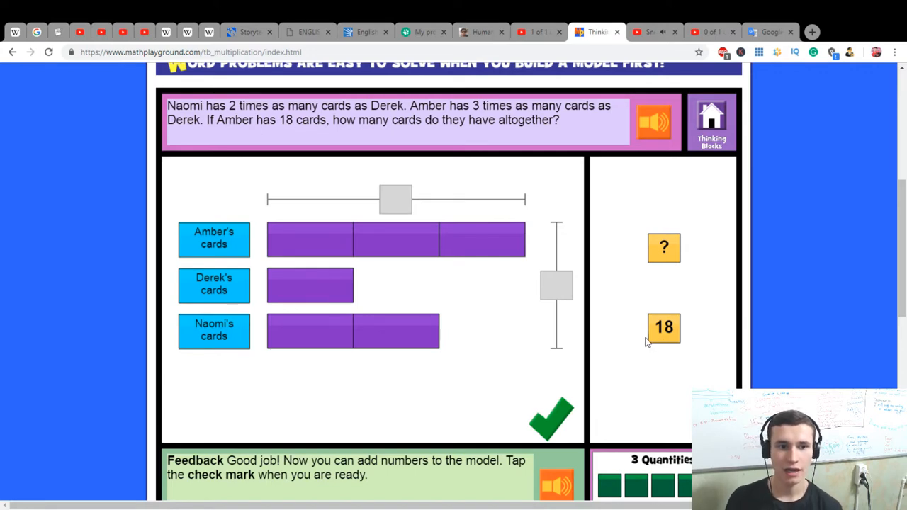
left_click_drag(663, 327, 403, 197)
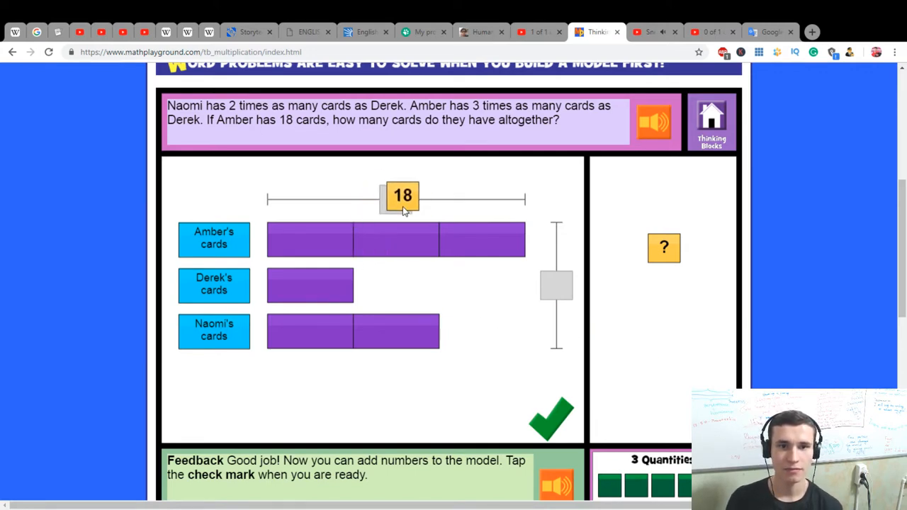
left_click_drag(663, 248, 574, 277)
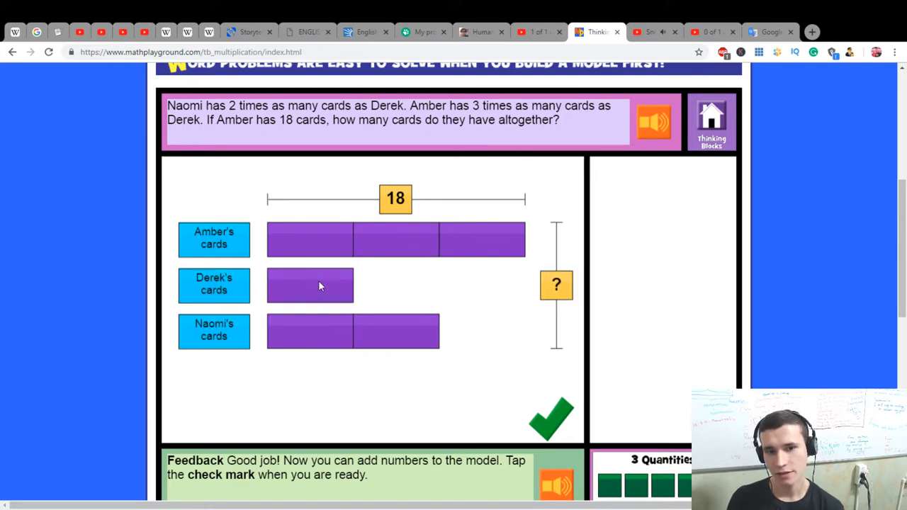
mouse_move(323, 339)
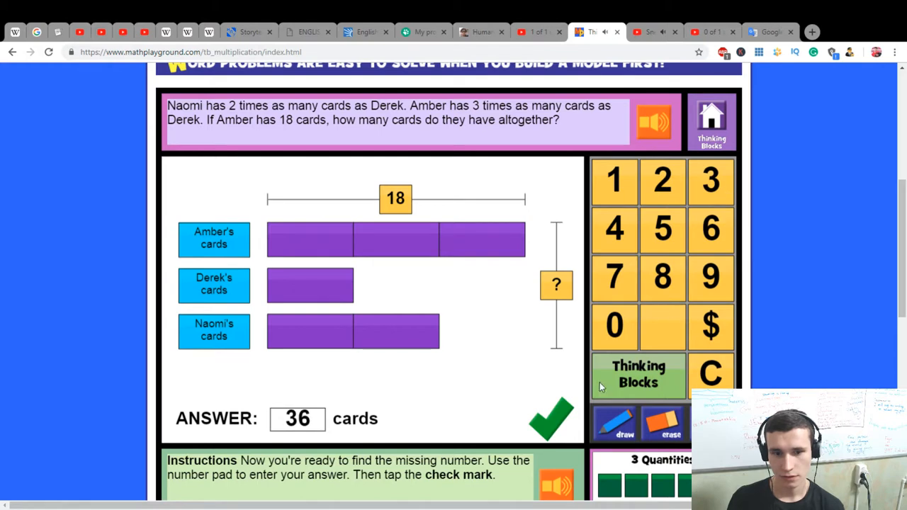
left_click(550, 418)
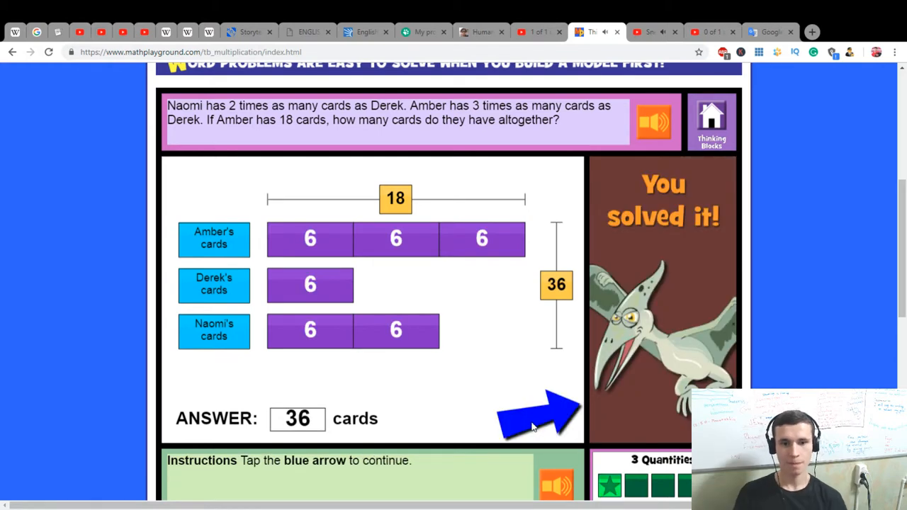
left_click(535, 411)
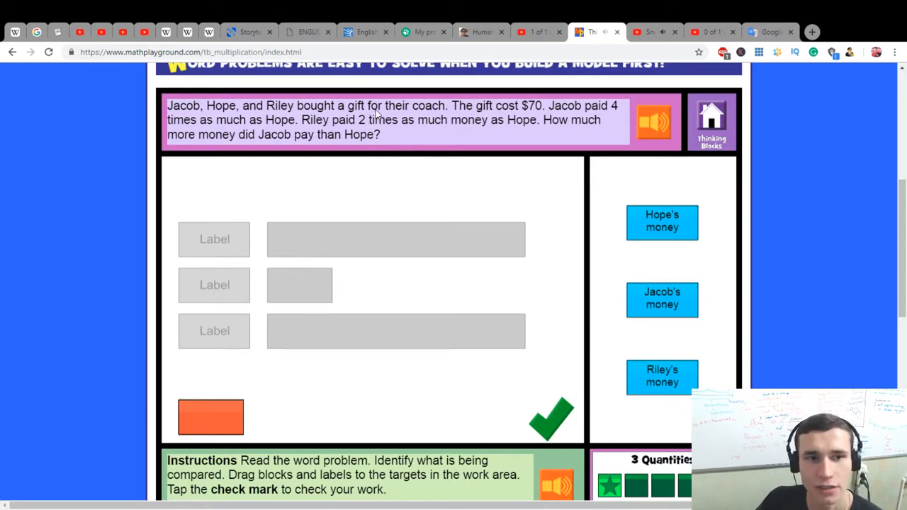
mouse_move(612, 140)
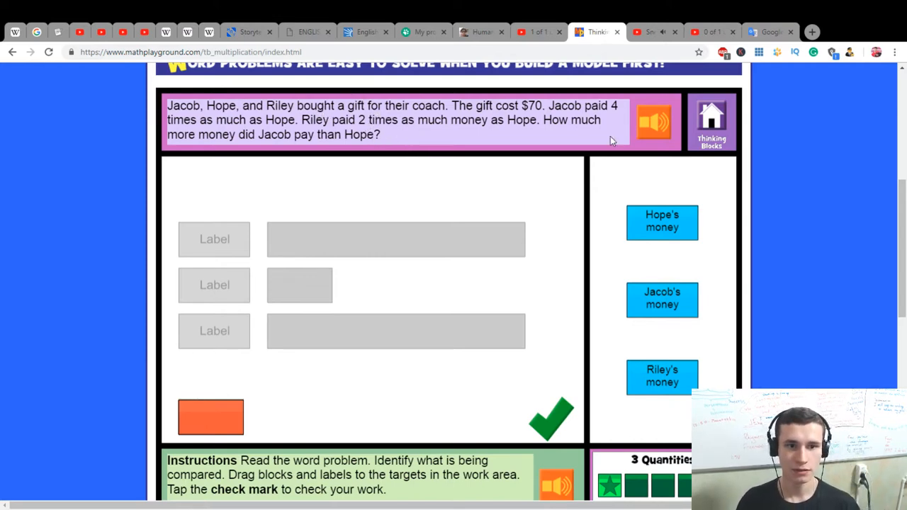
Step: Label Jacob's, Hope's and Riley's rows, add orange blocks to their bars, and confirm the model
left_click_drag(661, 222, 675, 272)
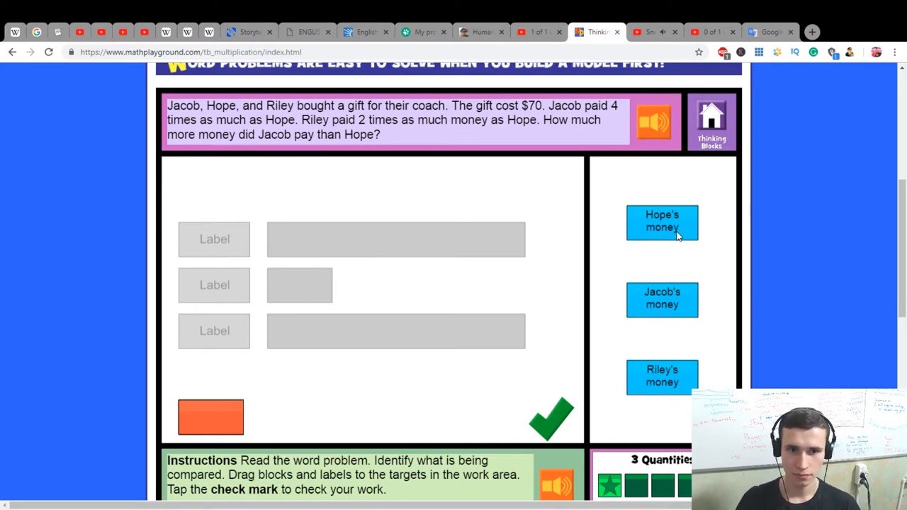
mouse_move(633, 288)
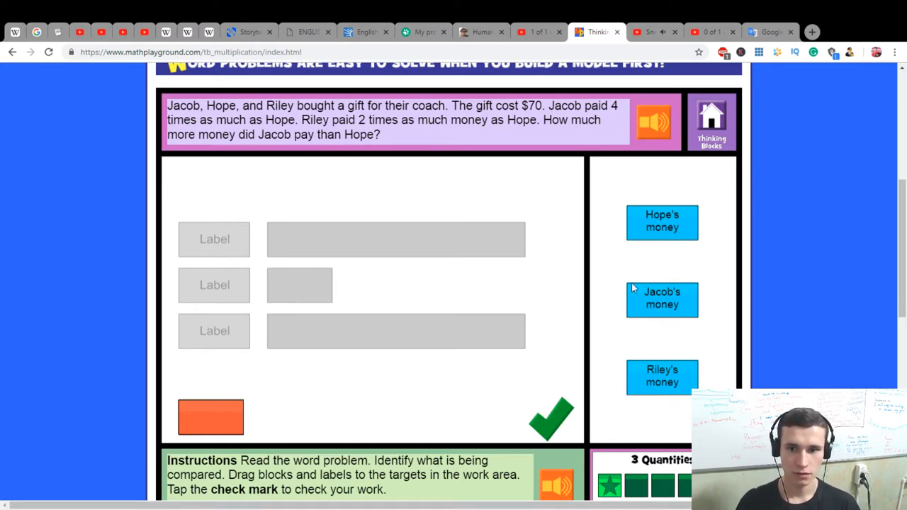
left_click_drag(662, 222, 214, 285)
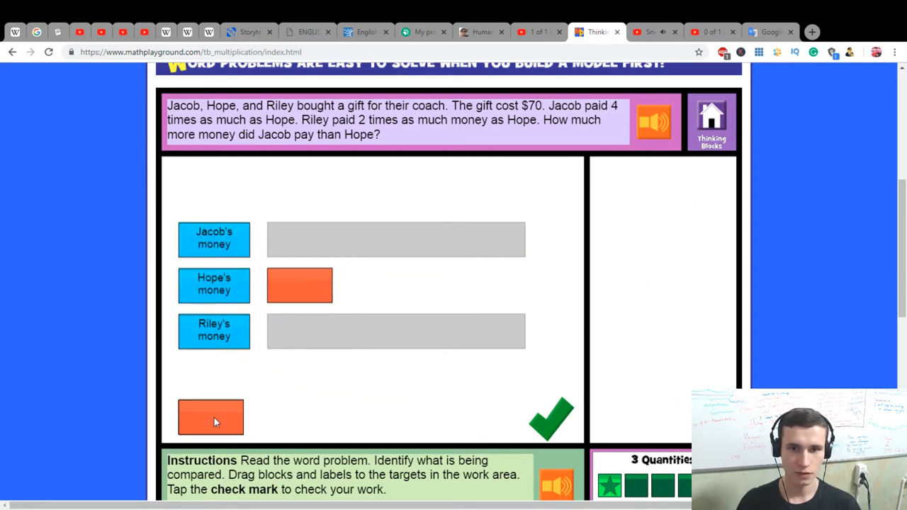
left_click_drag(210, 417, 363, 283)
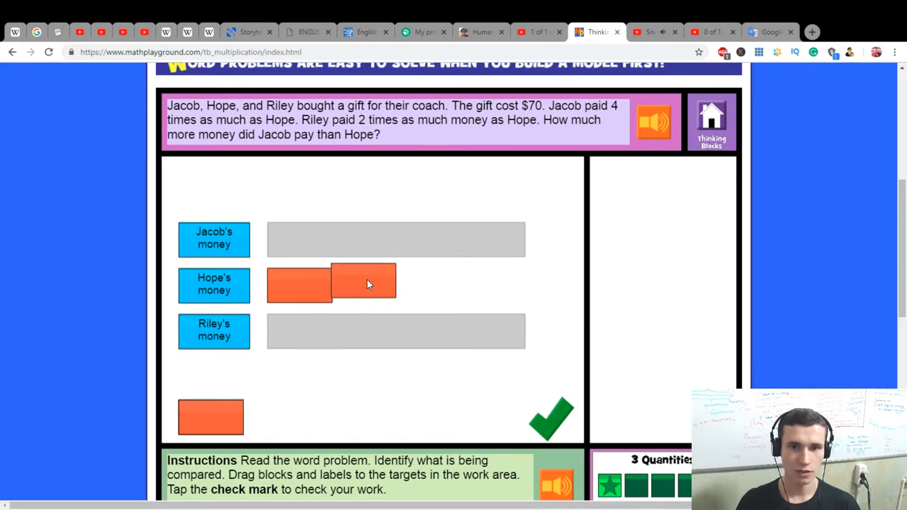
left_click_drag(364, 283, 299, 331)
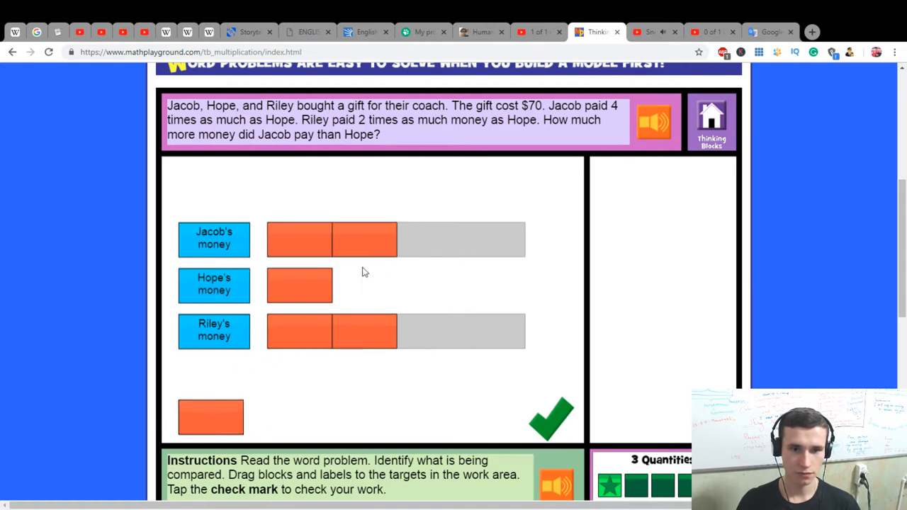
left_click_drag(211, 417, 487, 230)
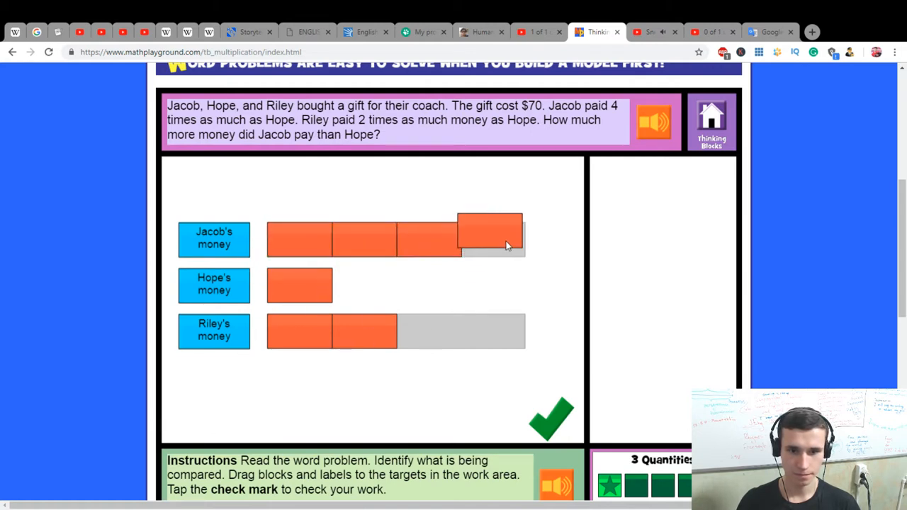
left_click(552, 419)
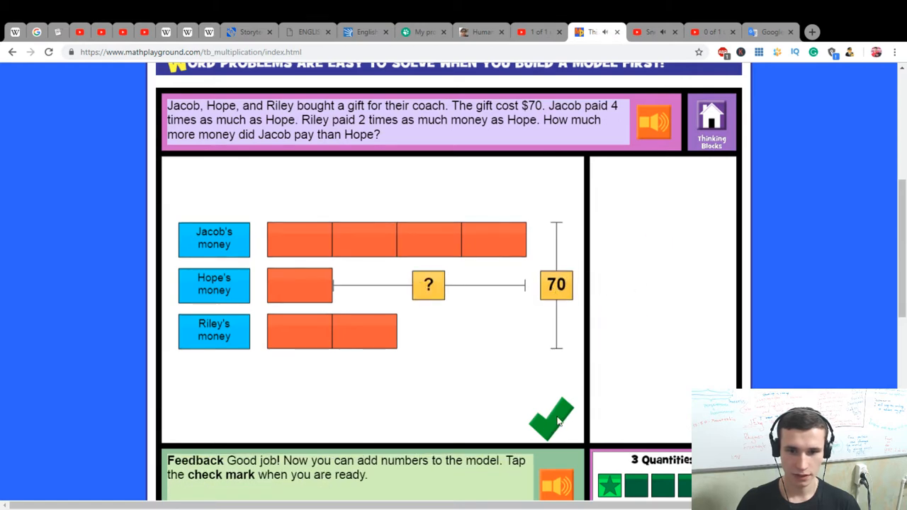
left_click(552, 415)
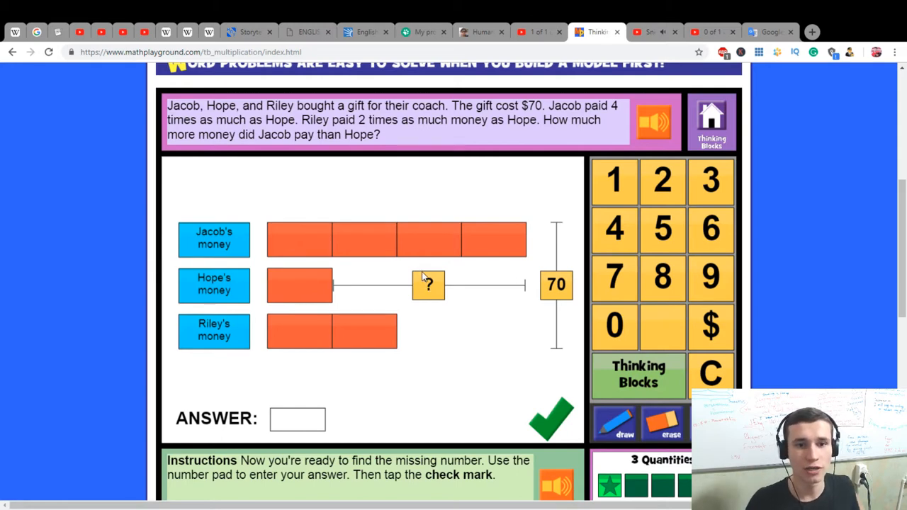
mouse_move(419, 231)
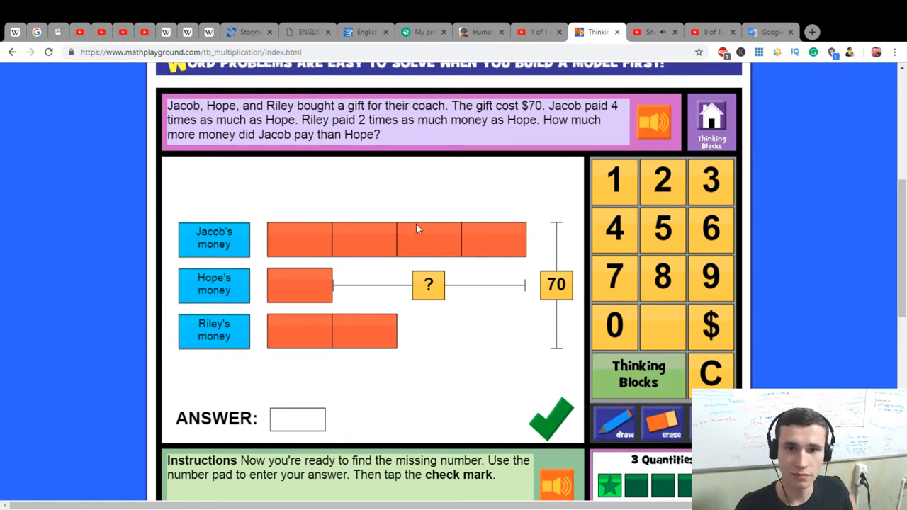
mouse_move(400, 187)
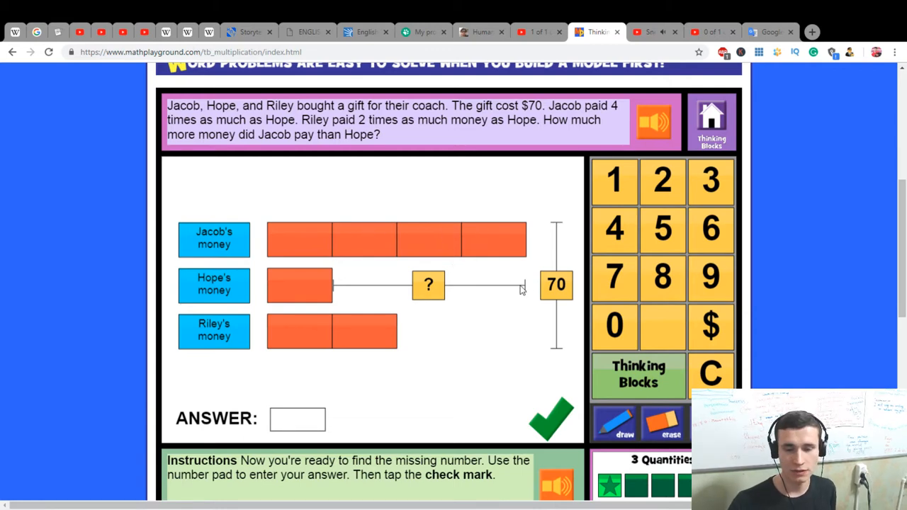
mouse_move(469, 299)
type("30")
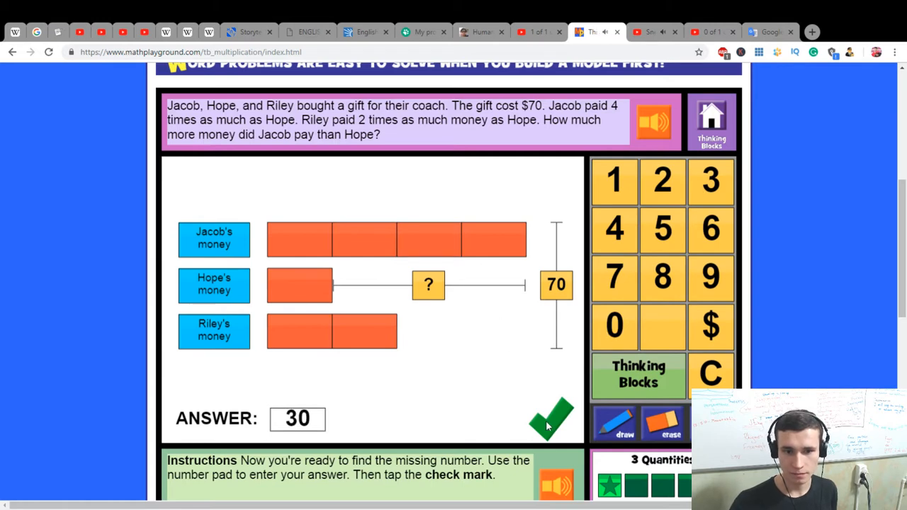
Step: Submit $30 as how much more Jacob paid and advance to Peter's gold coins
left_click(553, 417)
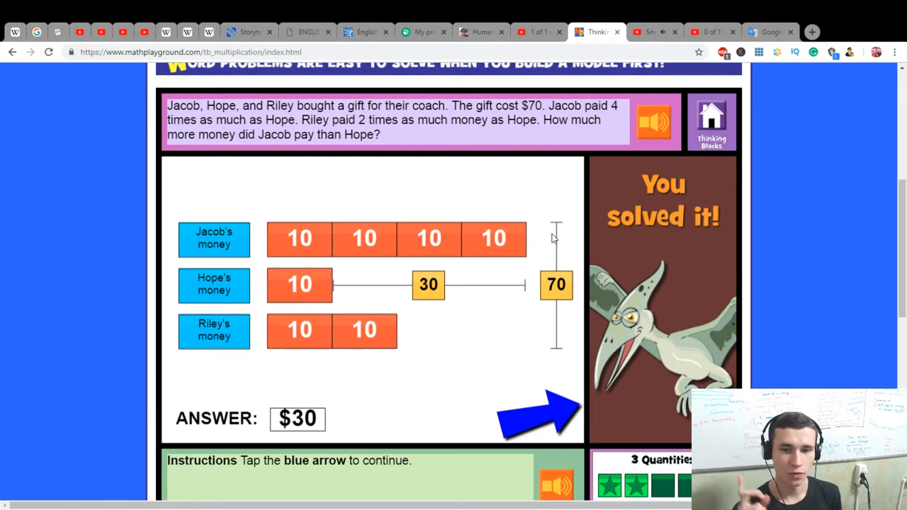
left_click(531, 414)
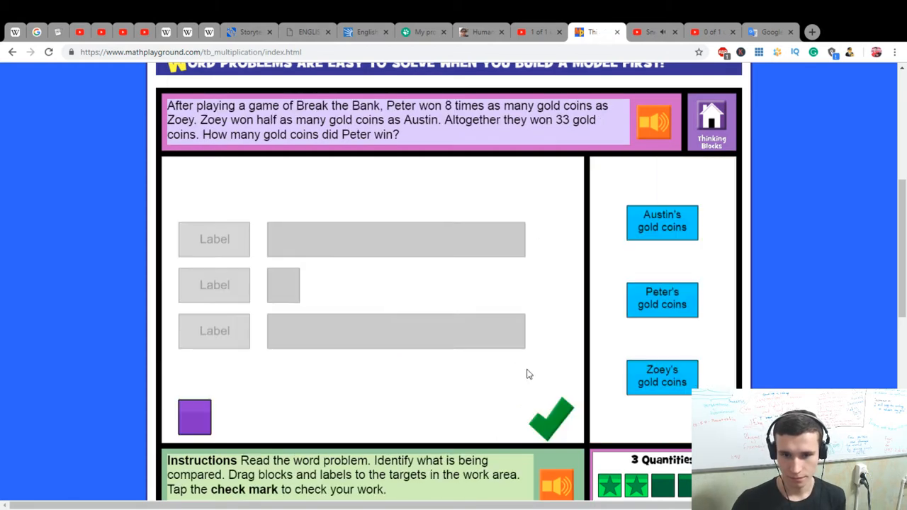
mouse_move(569, 369)
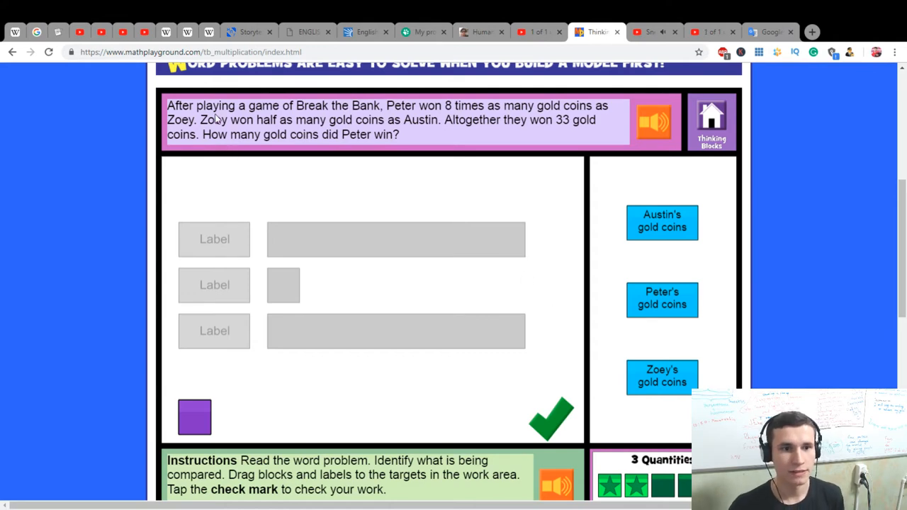
mouse_move(383, 119)
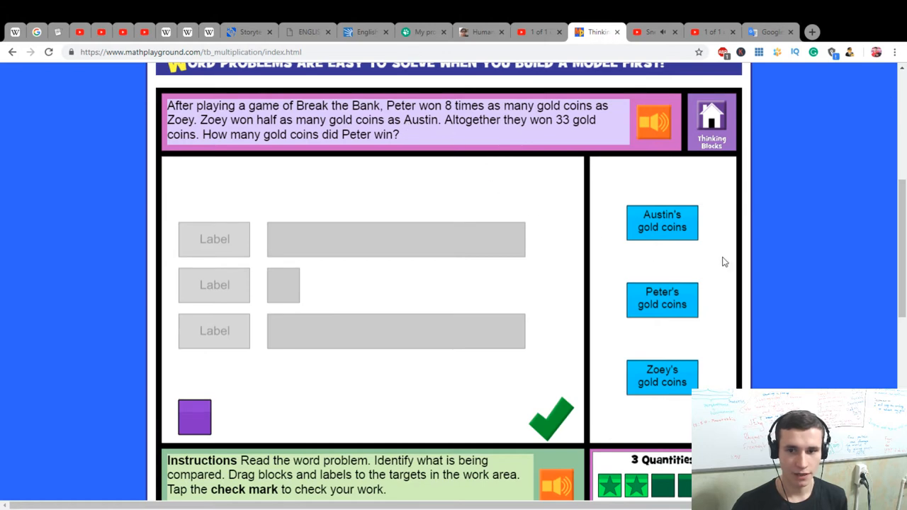
mouse_move(537, 191)
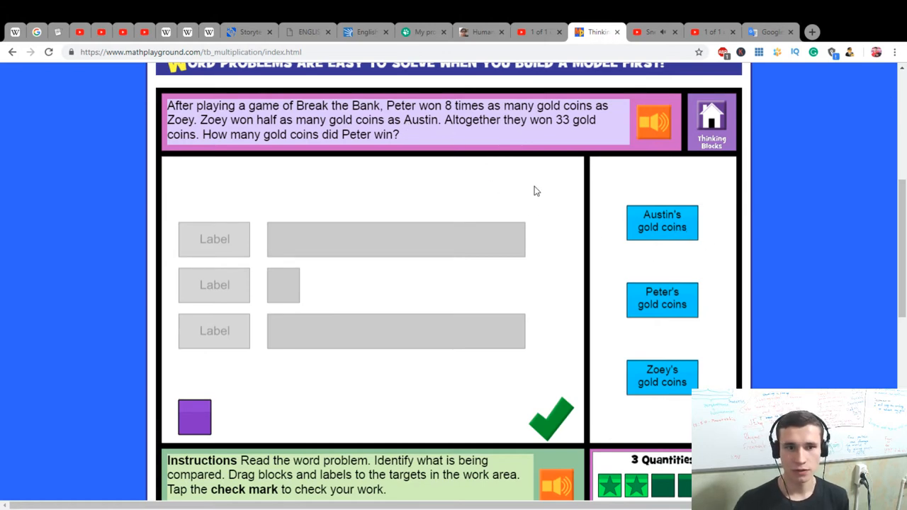
Step: Place the Peter's gold coins label on the third bar
left_click_drag(662, 376, 213, 289)
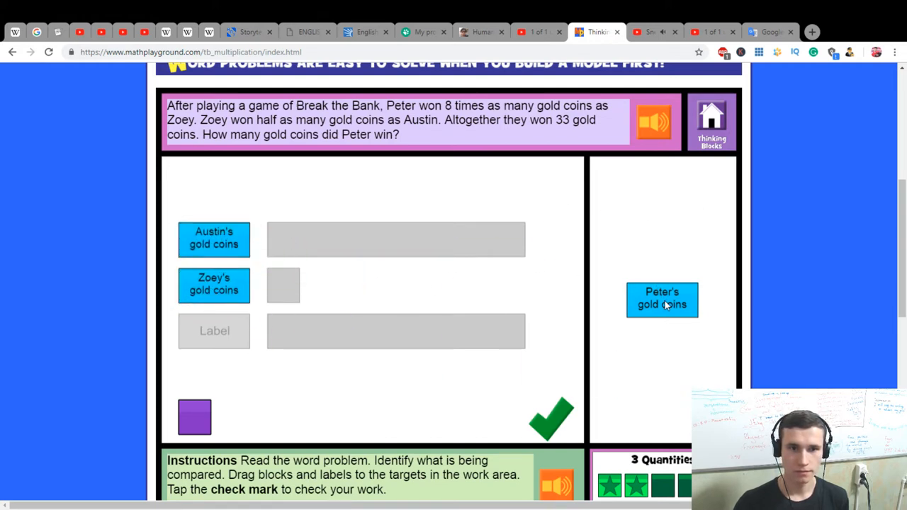
left_click_drag(662, 298, 465, 297)
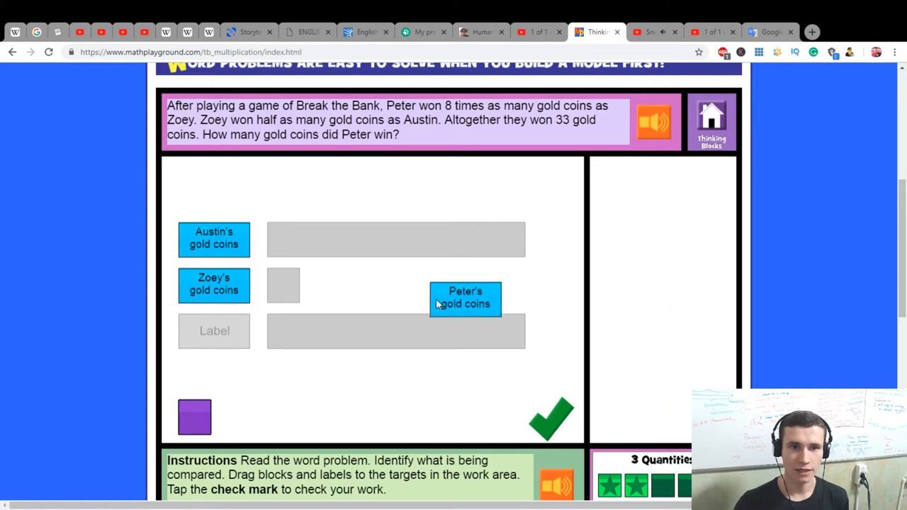
left_click_drag(465, 298, 208, 337)
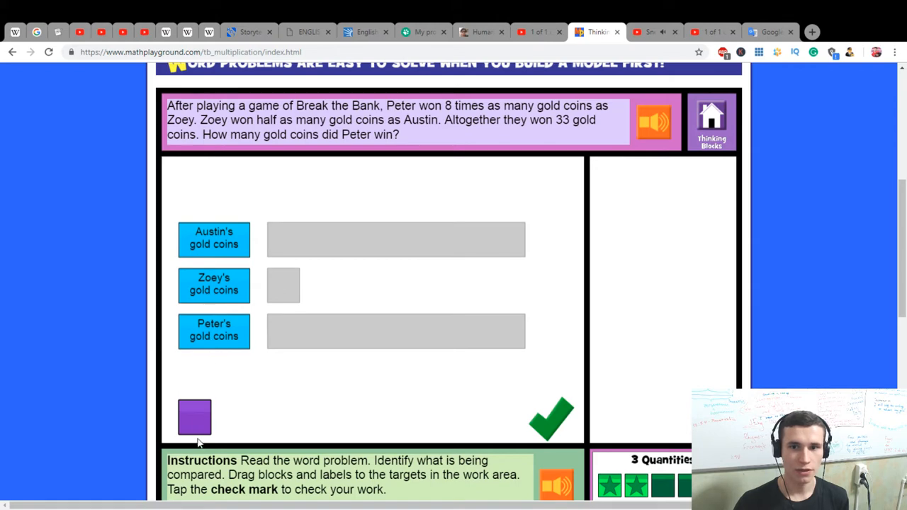
mouse_move(261, 321)
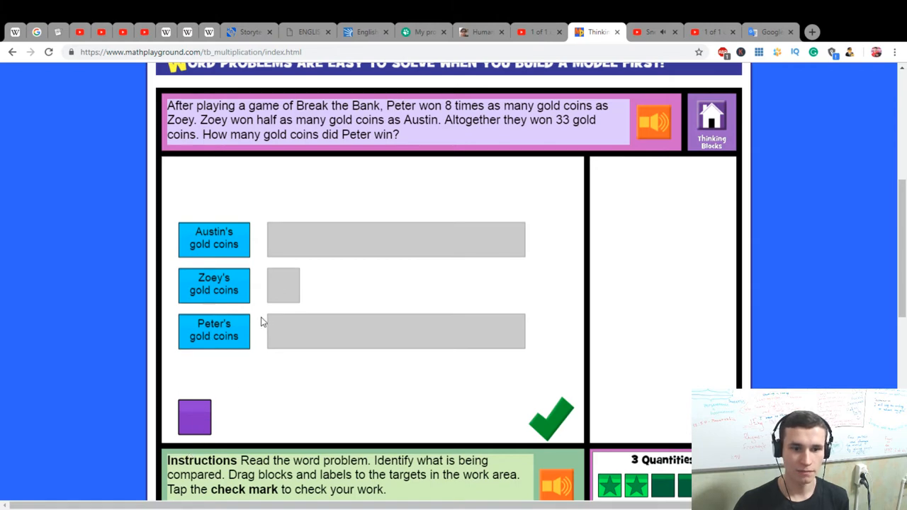
Step: Give Zoey one block, Peter eight and Austin two, then submit the model
left_click_drag(194, 416, 283, 285)
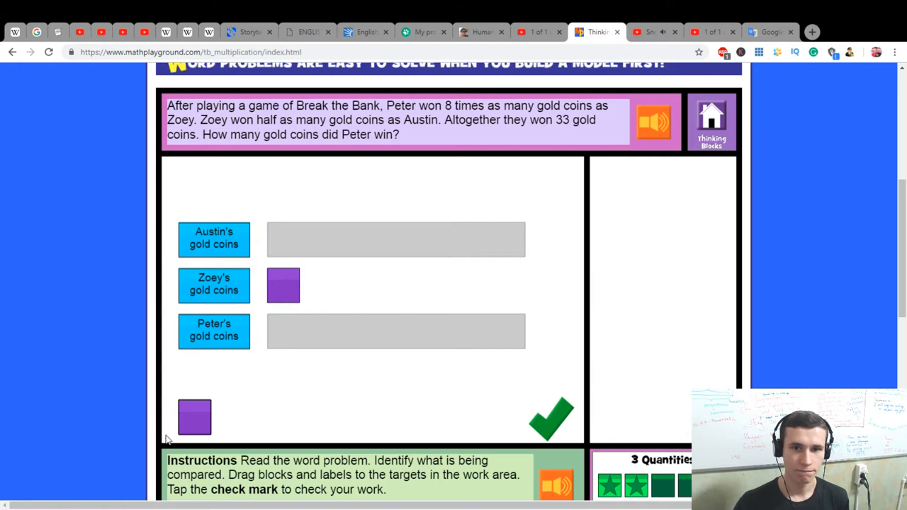
left_click_drag(194, 417, 280, 248)
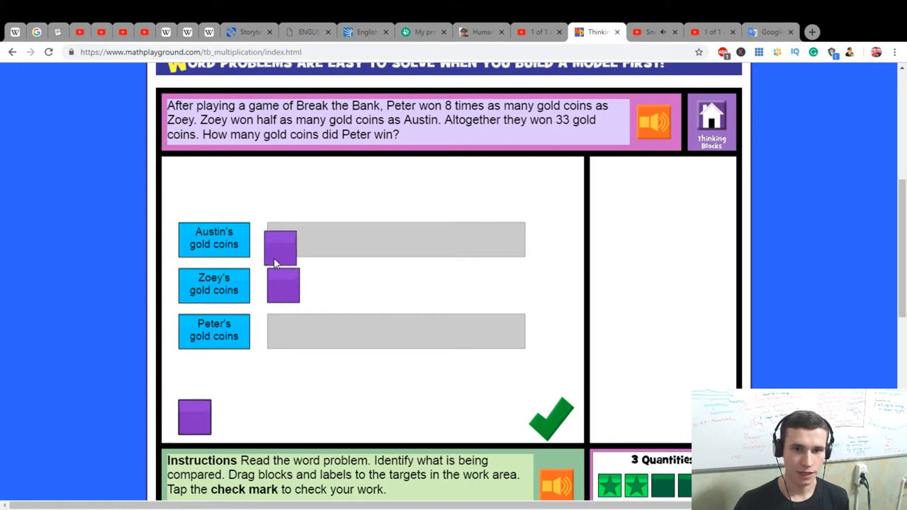
left_click_drag(280, 245, 282, 331)
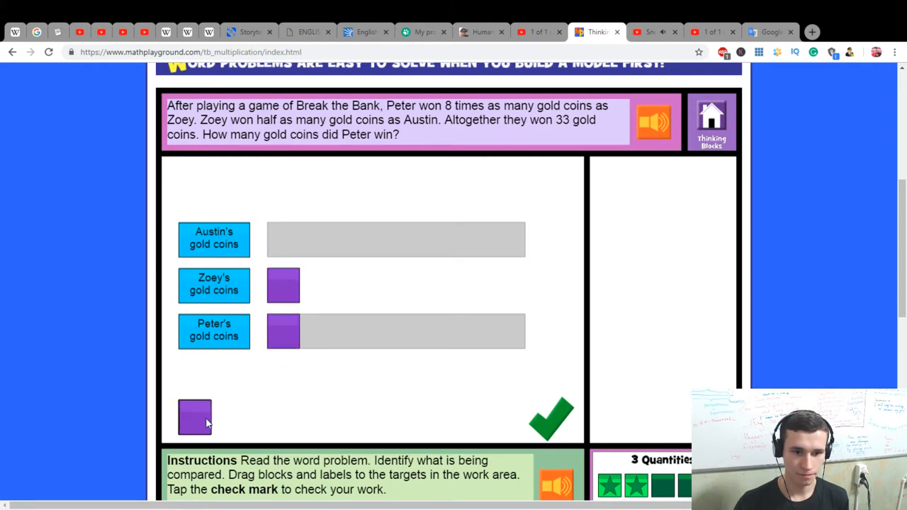
left_click_drag(195, 417, 365, 319)
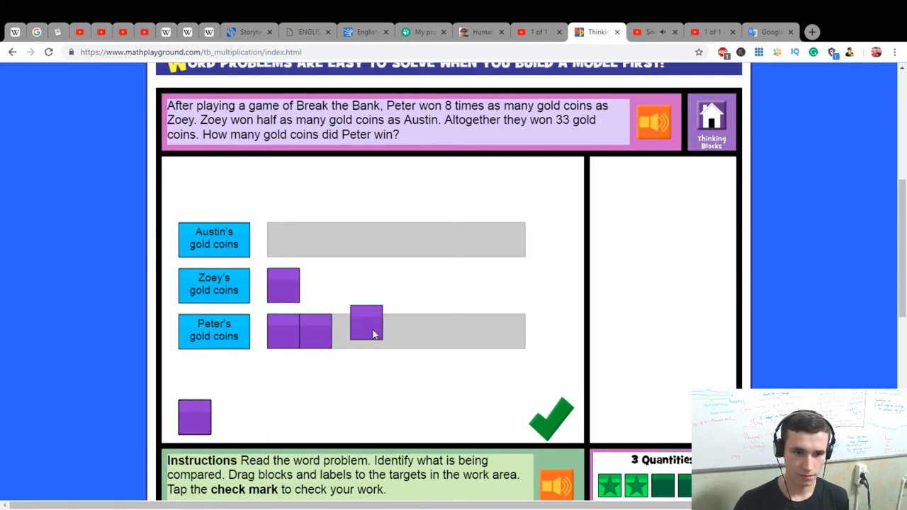
left_click_drag(366, 321, 395, 338)
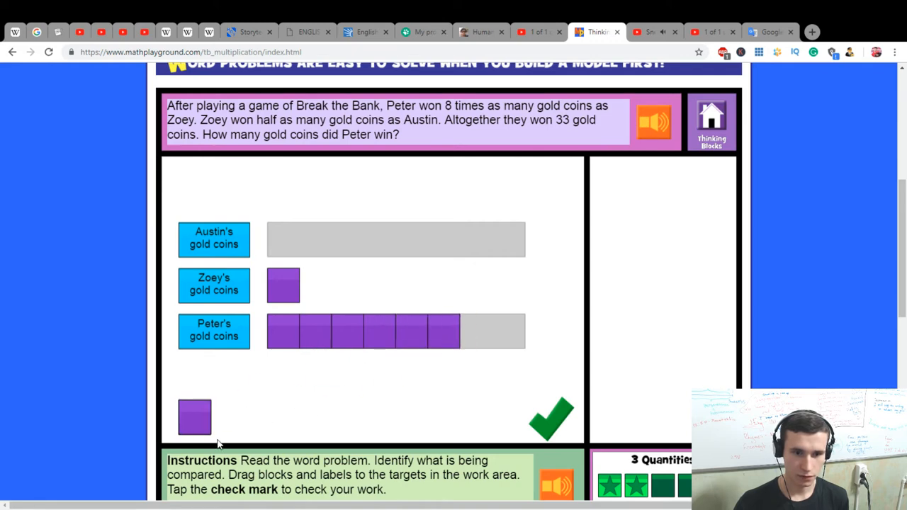
left_click_drag(195, 417, 518, 331)
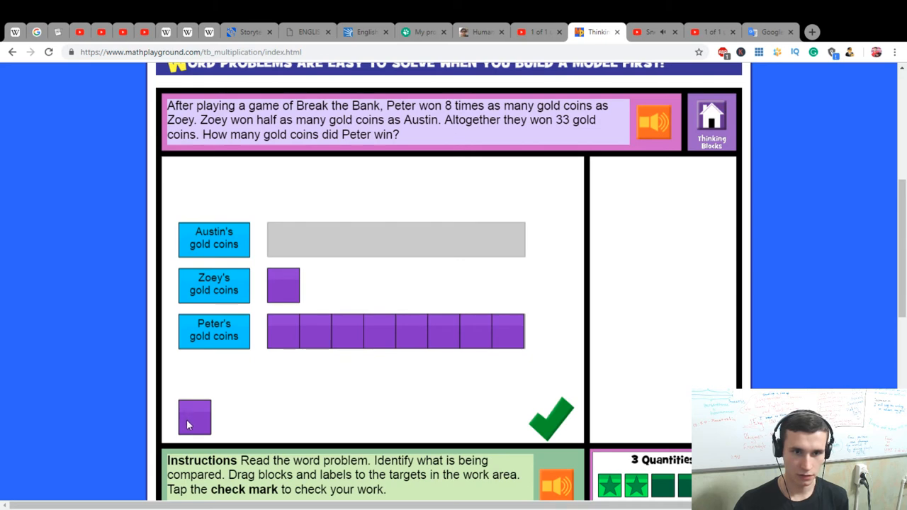
left_click_drag(194, 416, 283, 239)
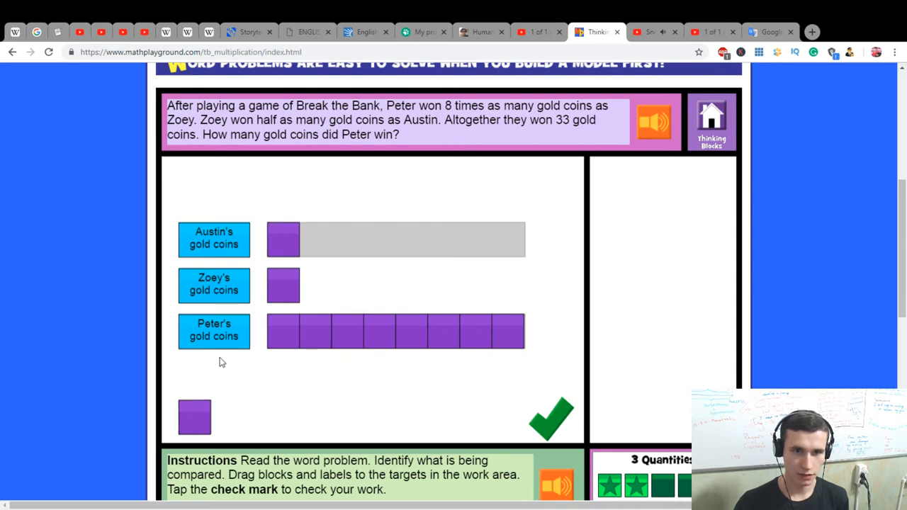
left_click(547, 418)
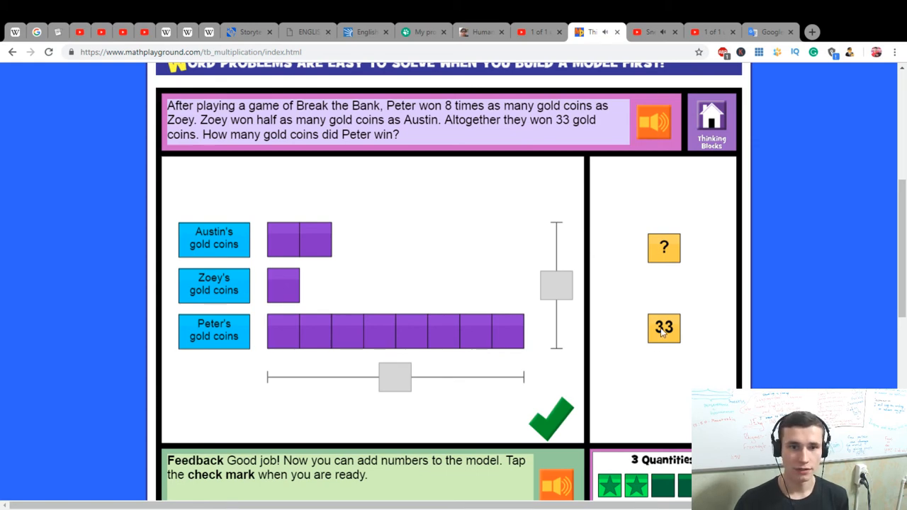
Step: Mark 33 as the total, answer 24 gold coins for Peter, and continue
left_click_drag(663, 327, 556, 284)
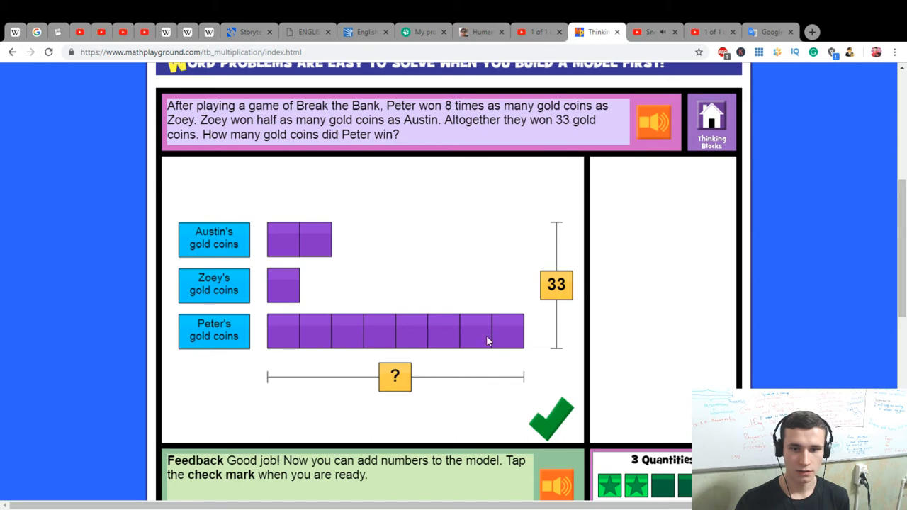
mouse_move(509, 333)
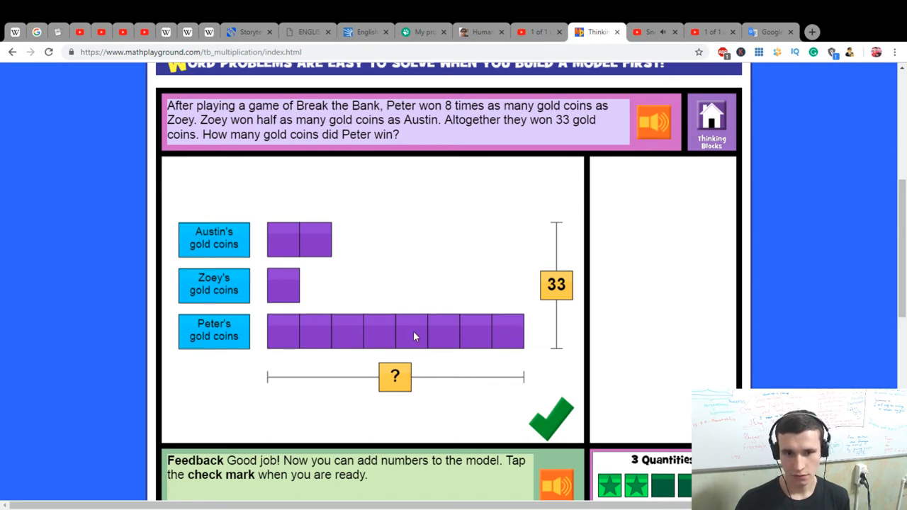
mouse_move(304, 336)
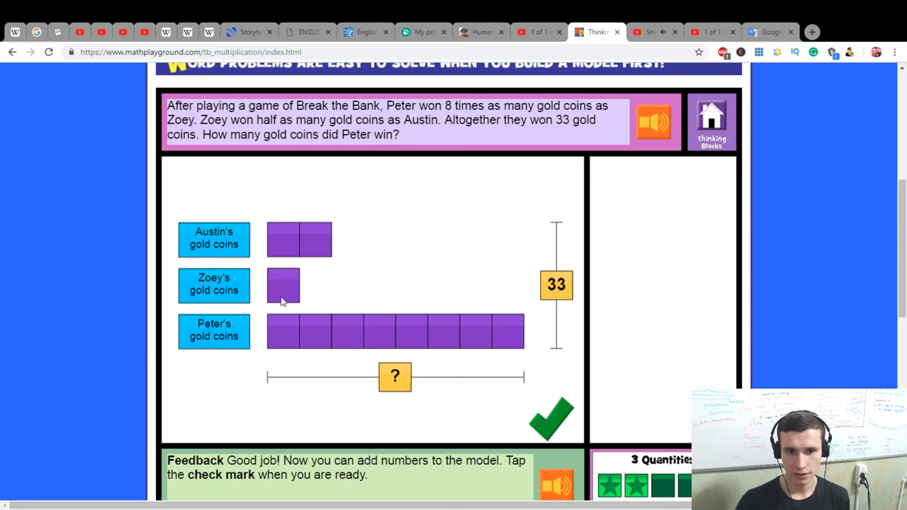
mouse_move(399, 342)
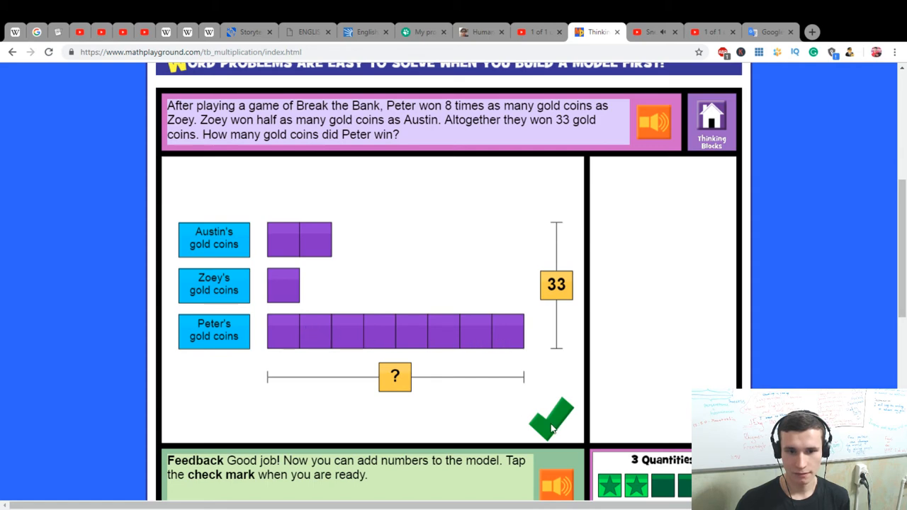
left_click(551, 416)
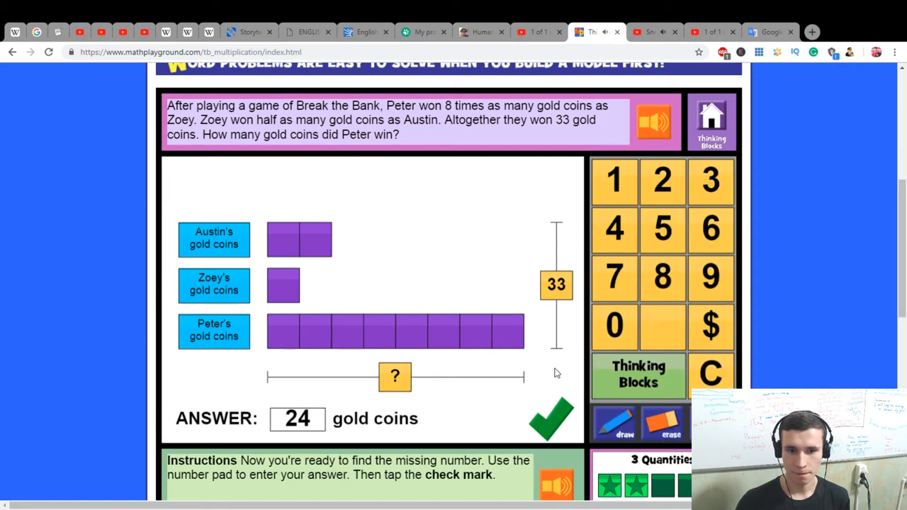
left_click(551, 422)
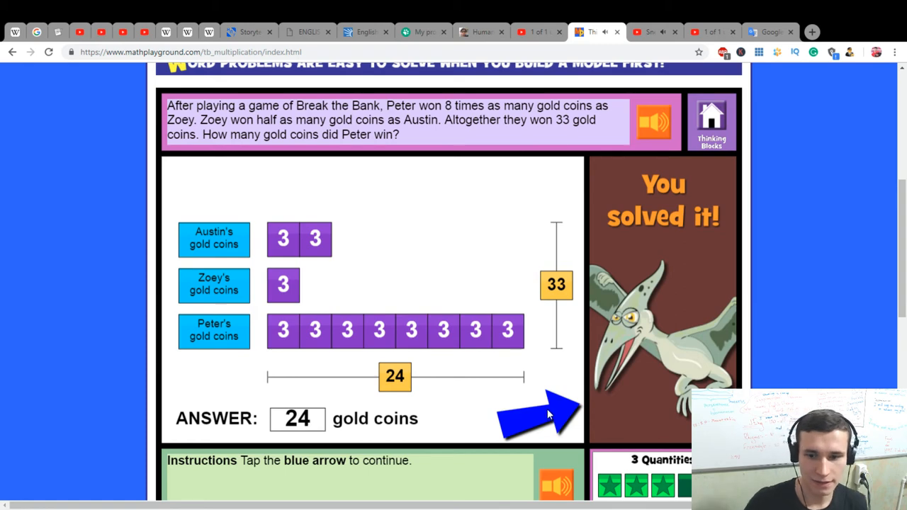
left_click(535, 415)
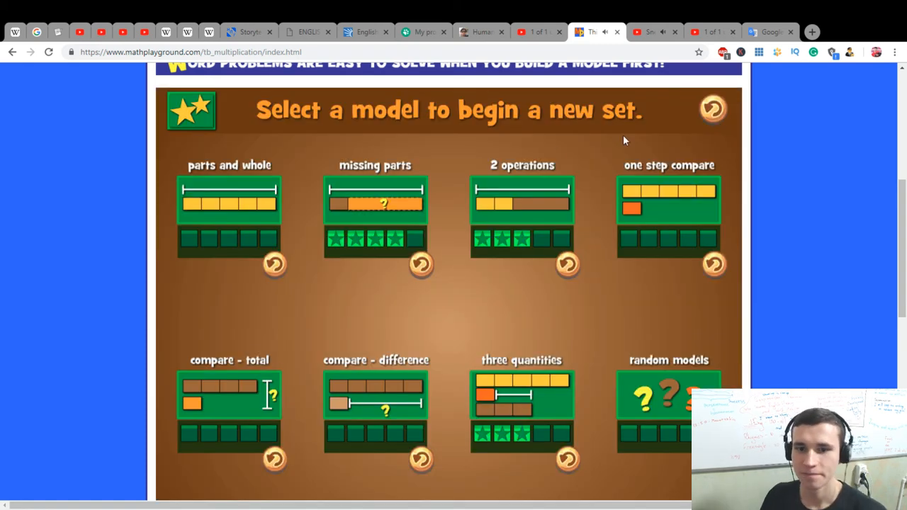
mouse_move(731, 232)
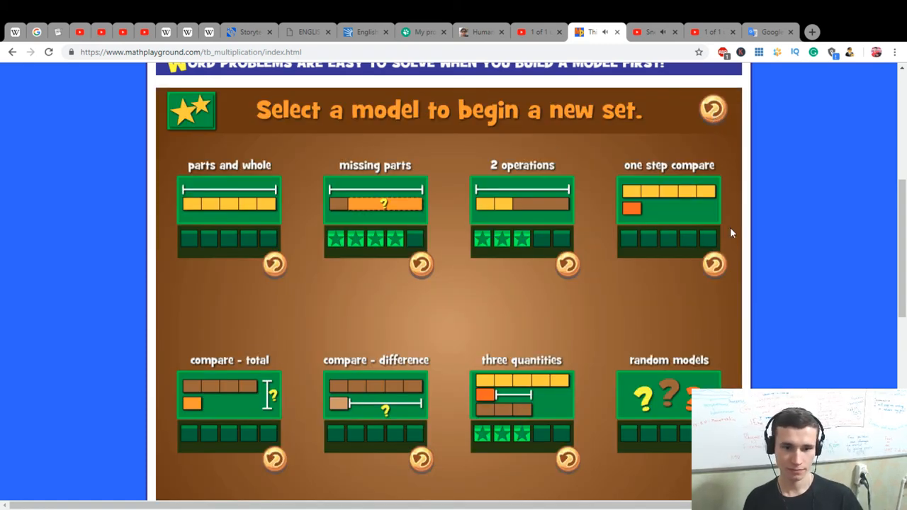
mouse_move(793, 246)
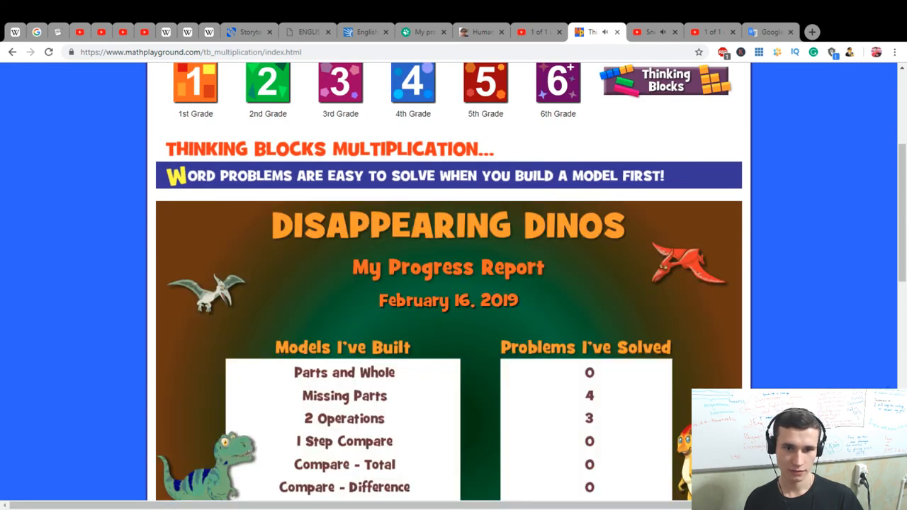
Step: Scroll the progress report, then open Thinking Blocks Multiplication and Division
scroll("down", 3)
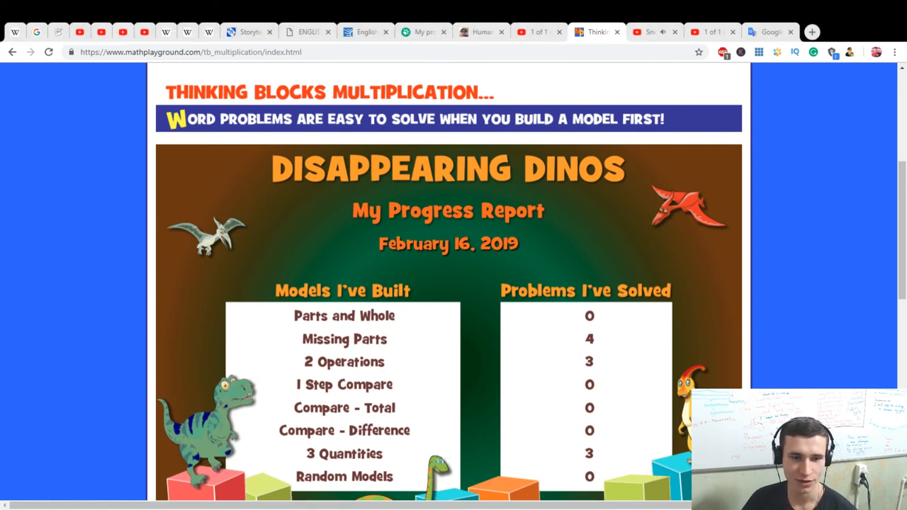
scroll("up", 3)
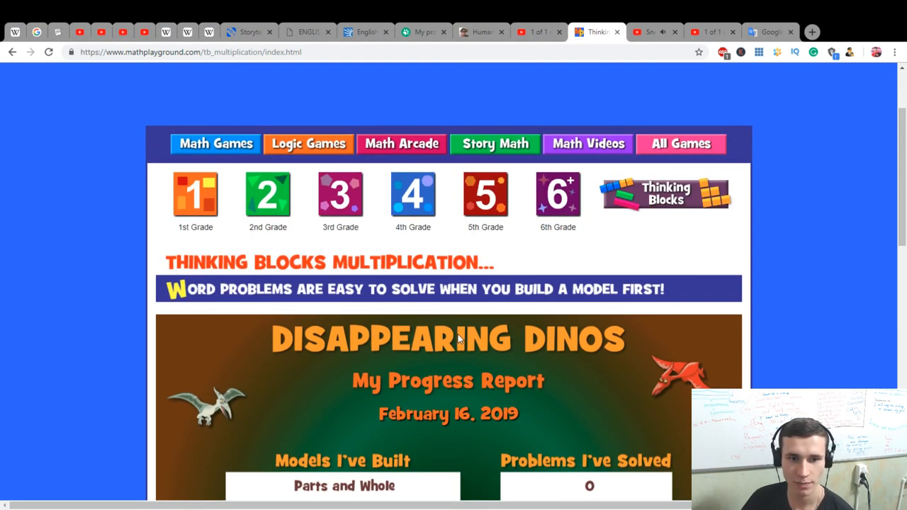
scroll("down", 3)
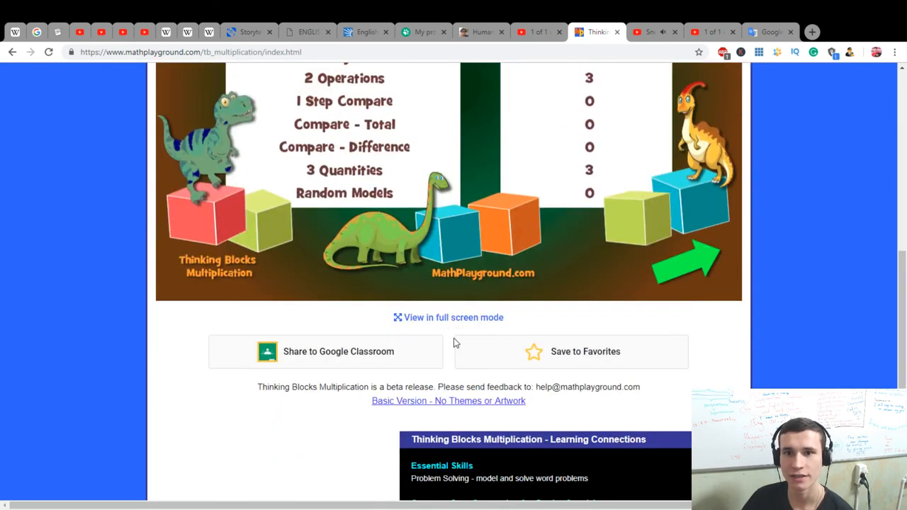
scroll("up", 3)
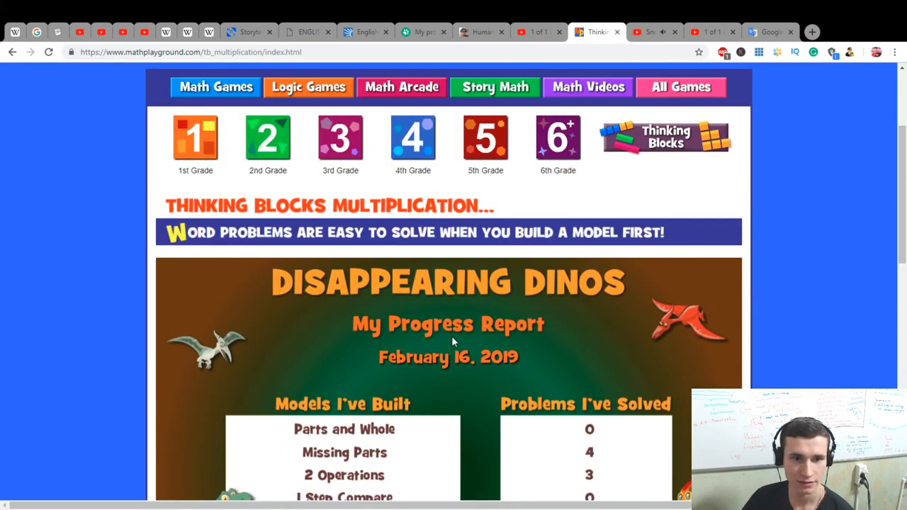
left_click(495, 87)
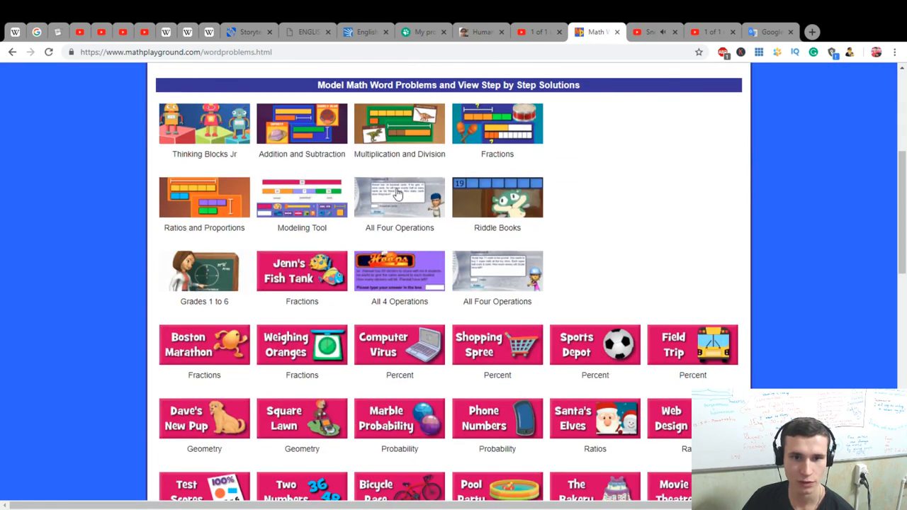
double_click(421, 154)
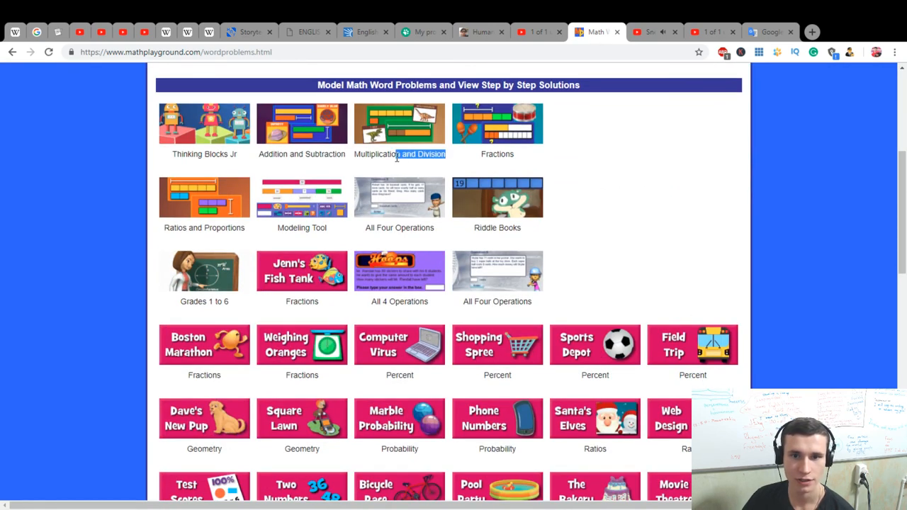